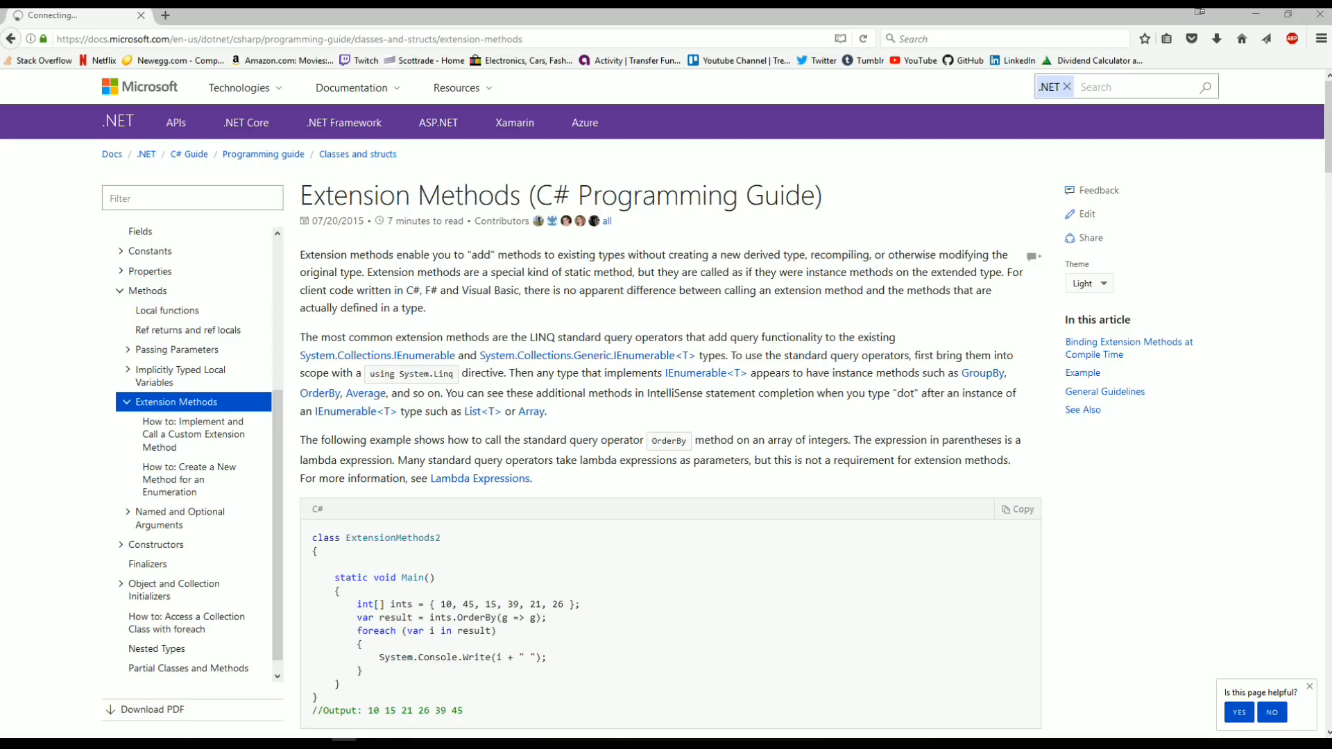
Read through the Extension Methods (C# Programming Guide) page in Firefox
{"action": "left_click_drag", "start_coordinate": [509, 254], "coordinate": [822, 254]}
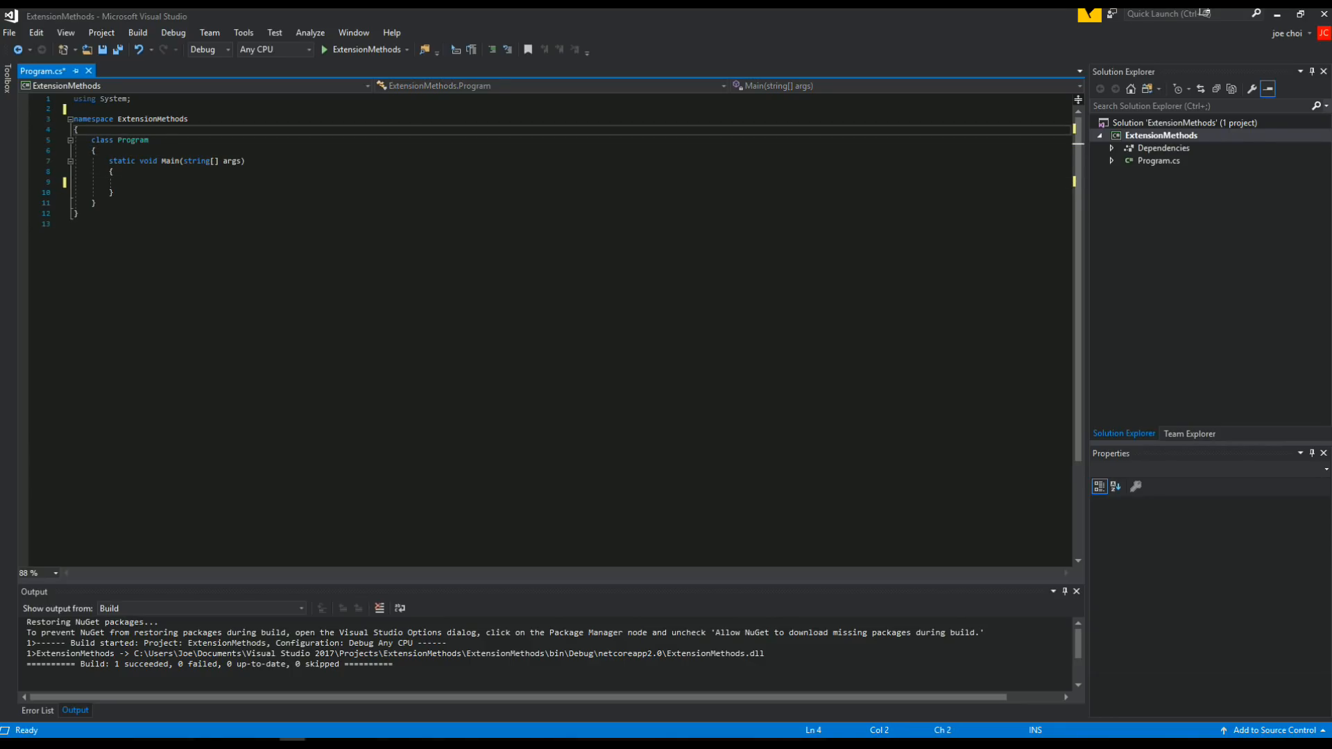
Declare a public static class ExtensionMethods above class Program
{"action": "type", "text": "public"}
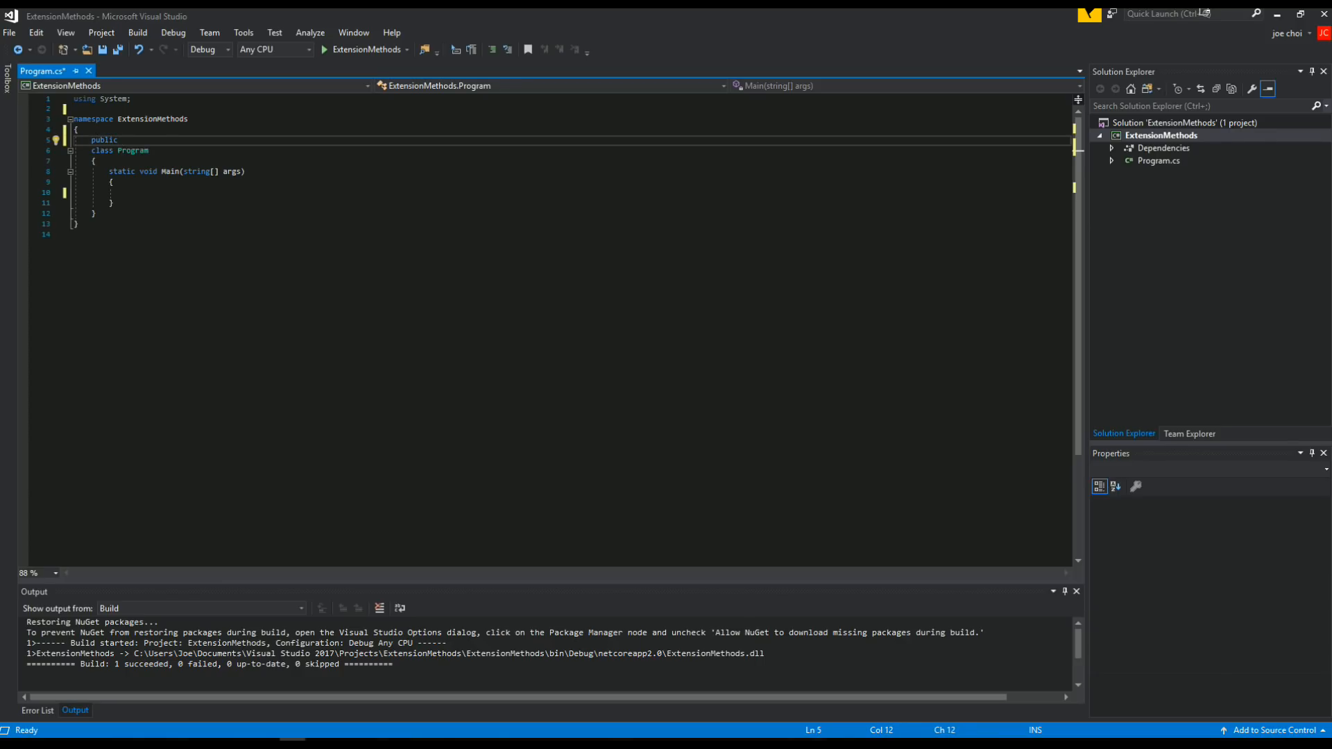
{"action": "type", "text": "static c"}
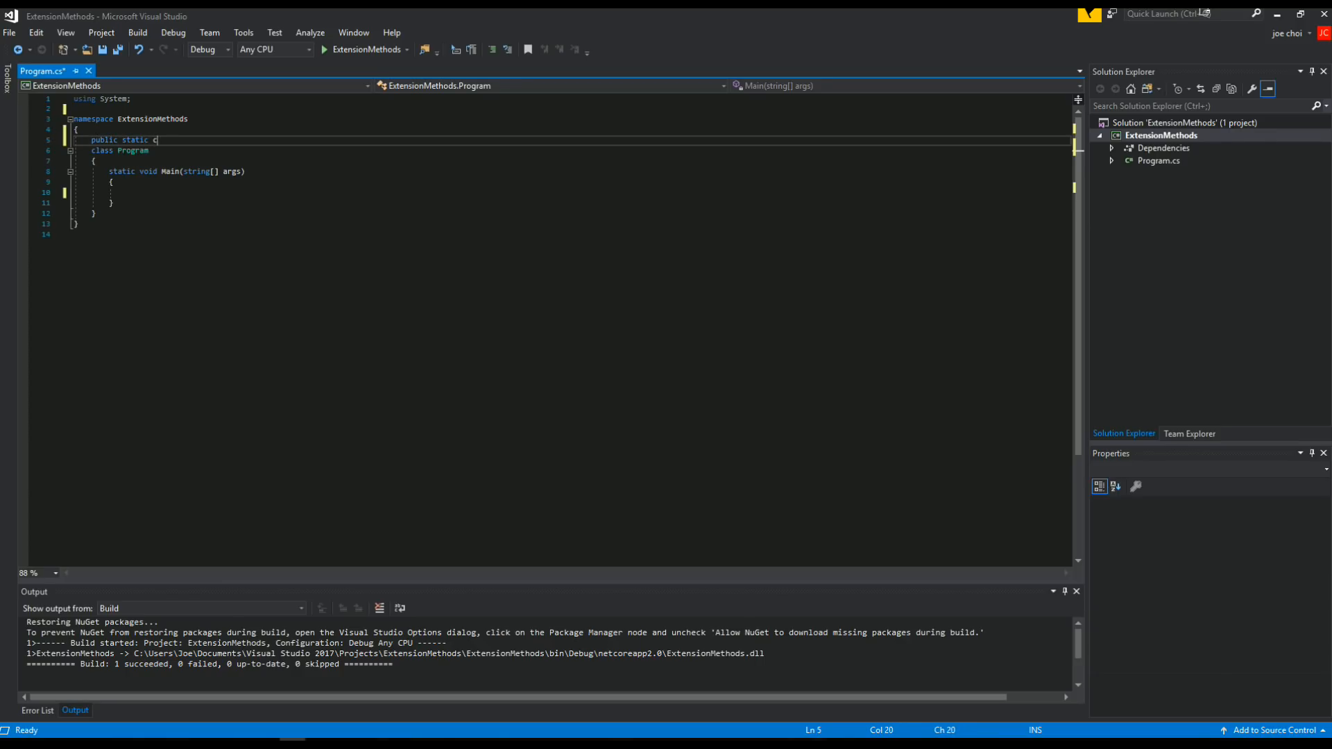
{"action": "type", "text": "lass Extens"}
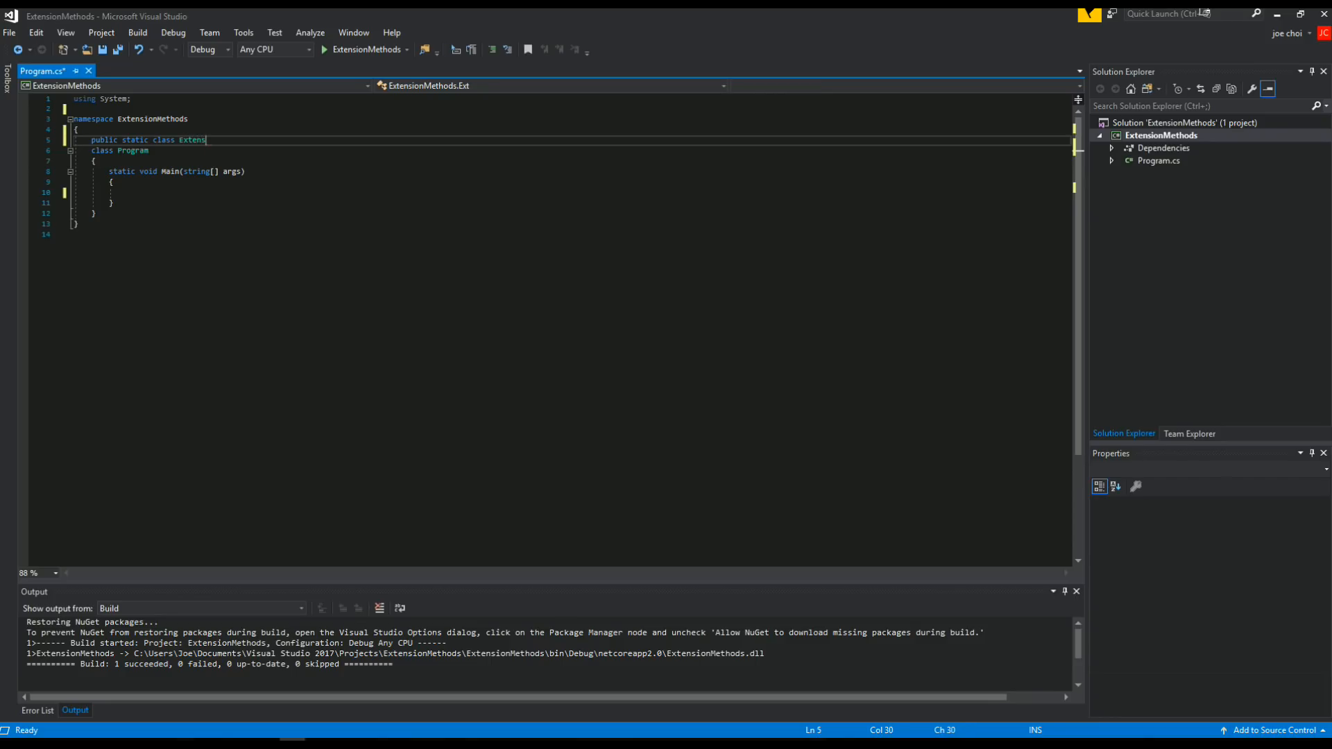
{"action": "type", "text": "ionMethods"}
{"action": "type", "text": "{"}
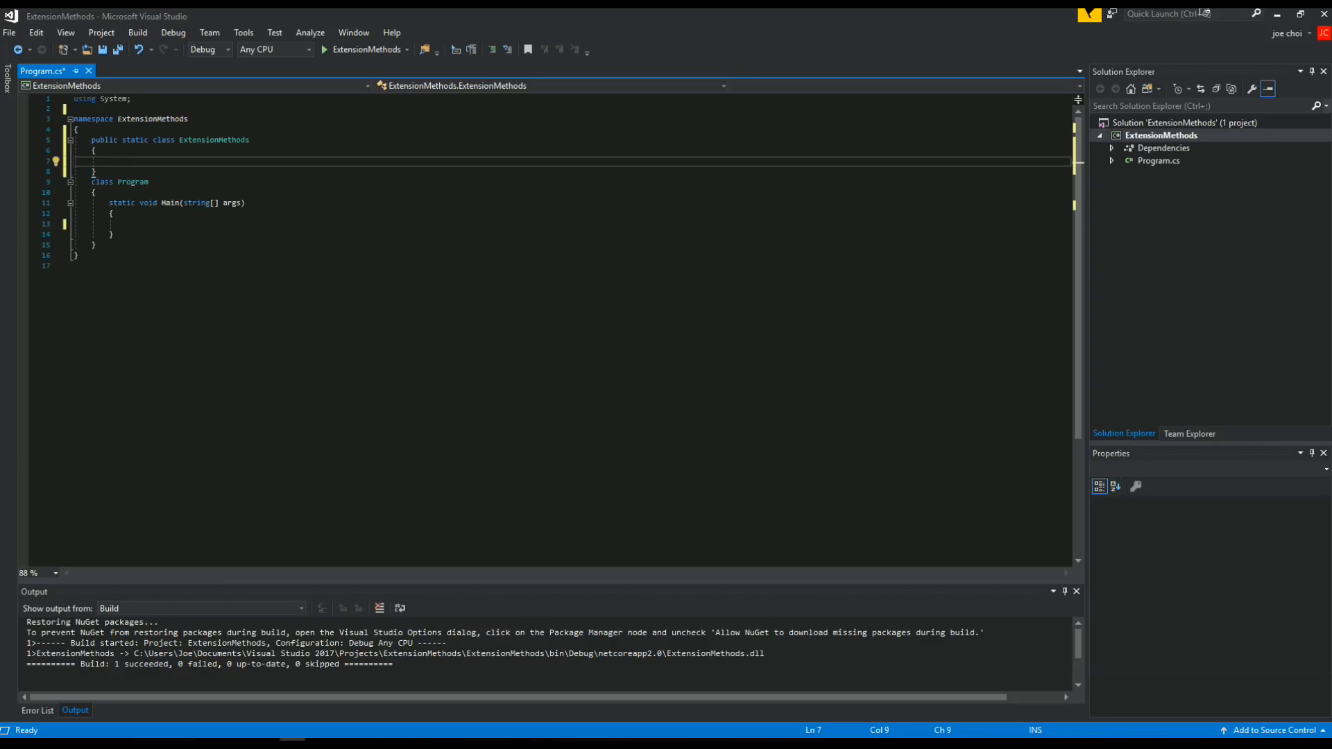
Add the signature public static string ReplaceStringValue(this string value)
{"action": "type", "text": "public s"}
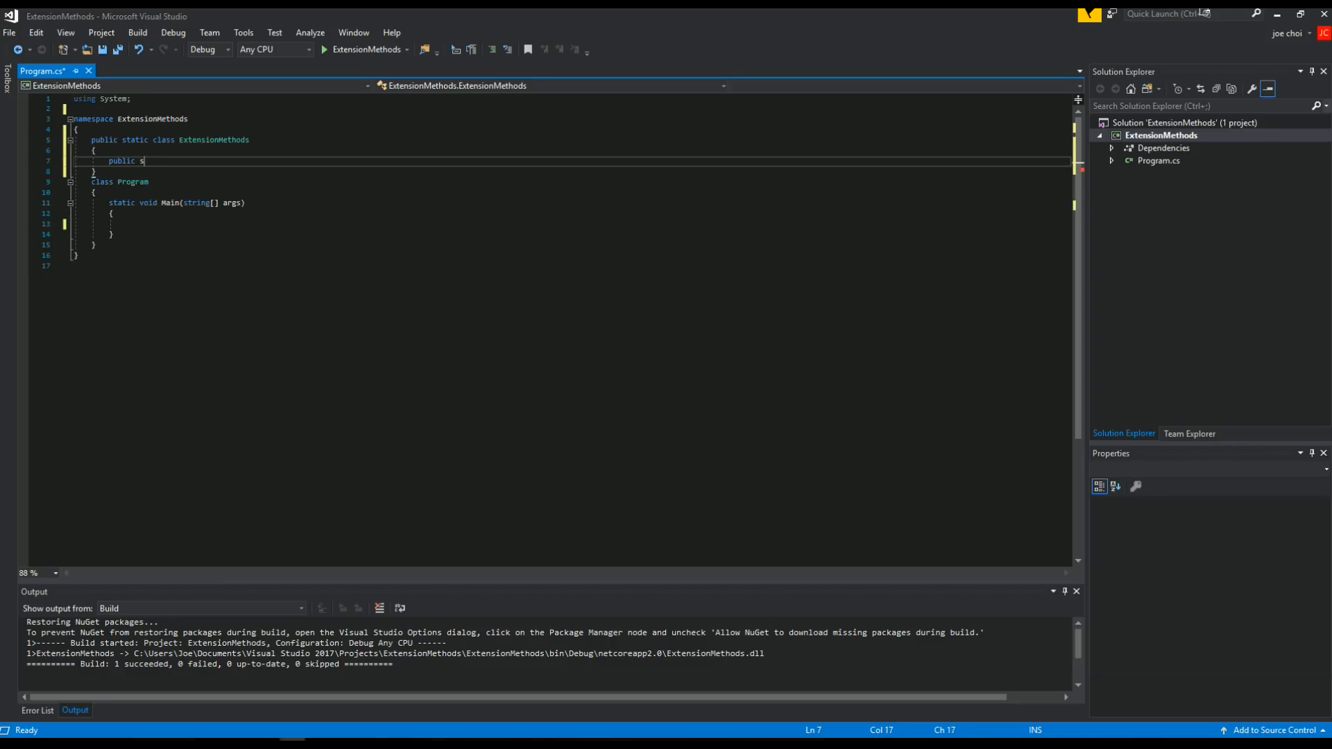
{"action": "type", "text": "tatic st"}
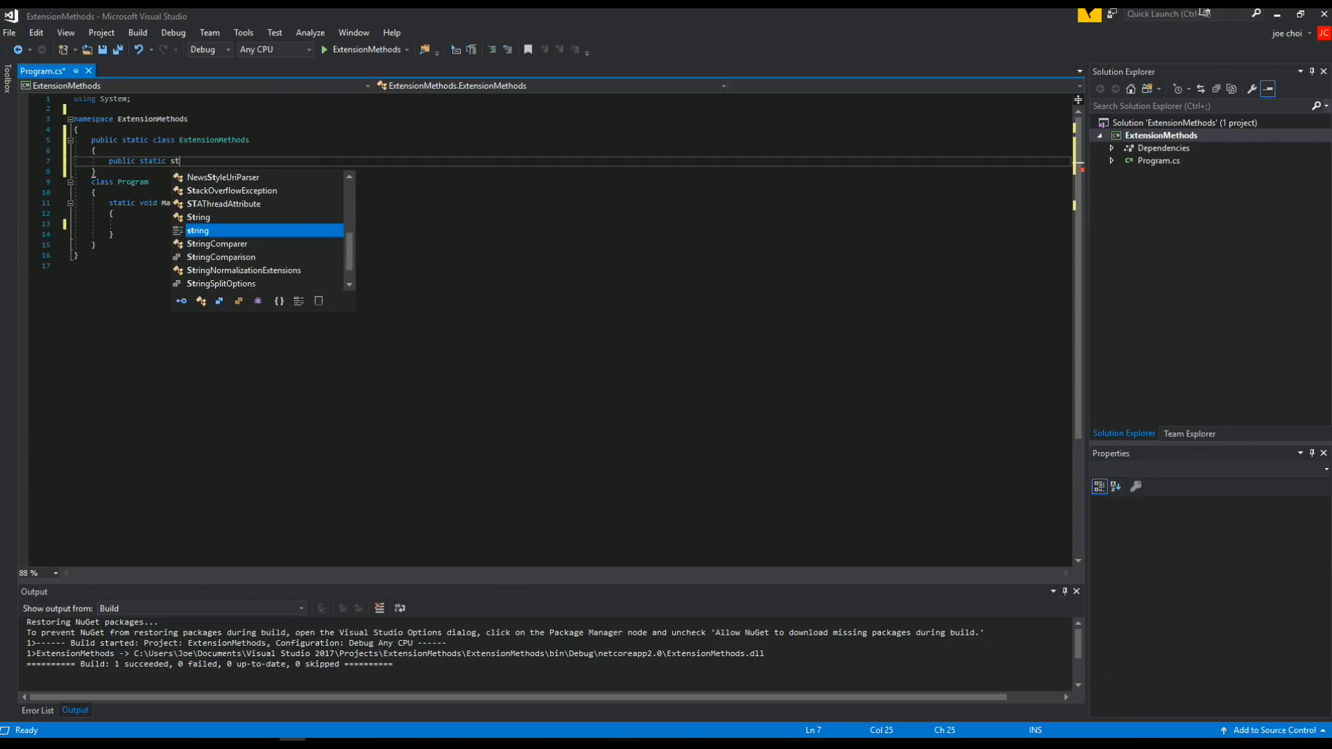
{"action": "key", "text": "Tab"}
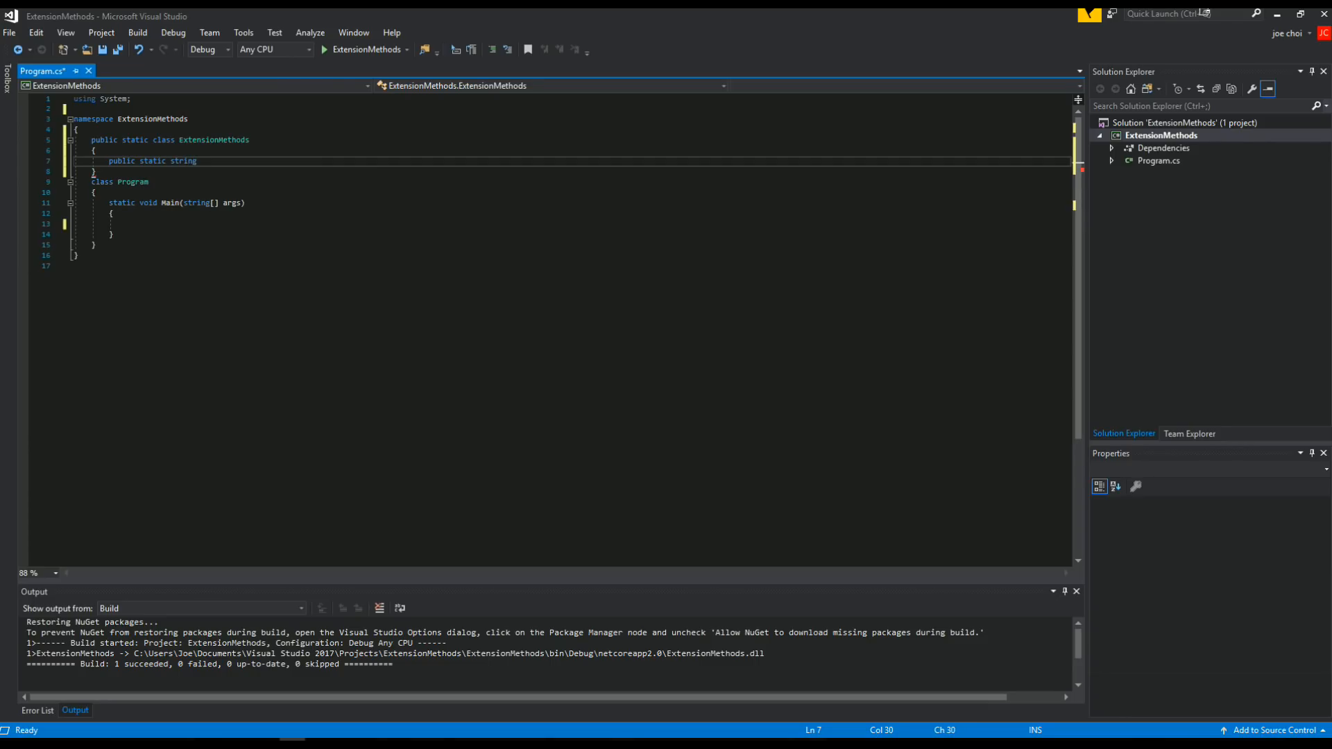
{"action": "type", "text": "Replaces"}
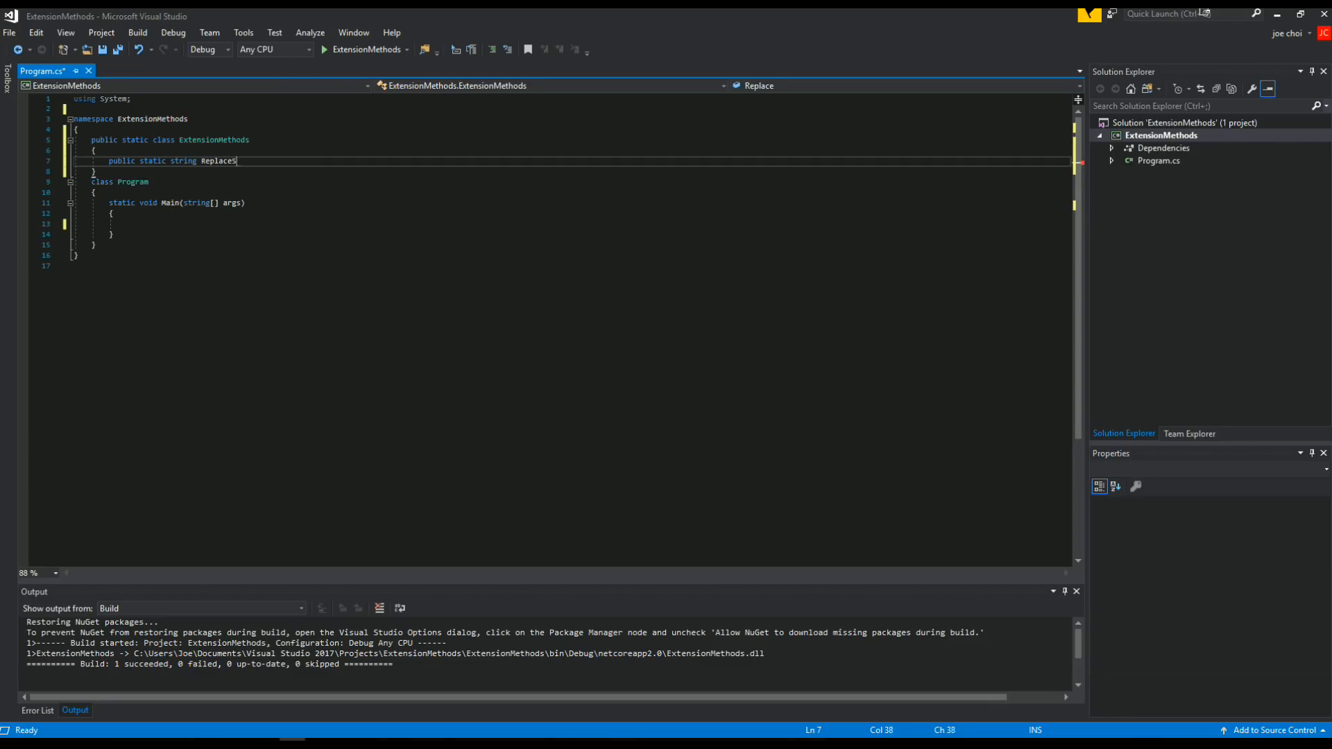
{"action": "type", "text": "StringValue"}
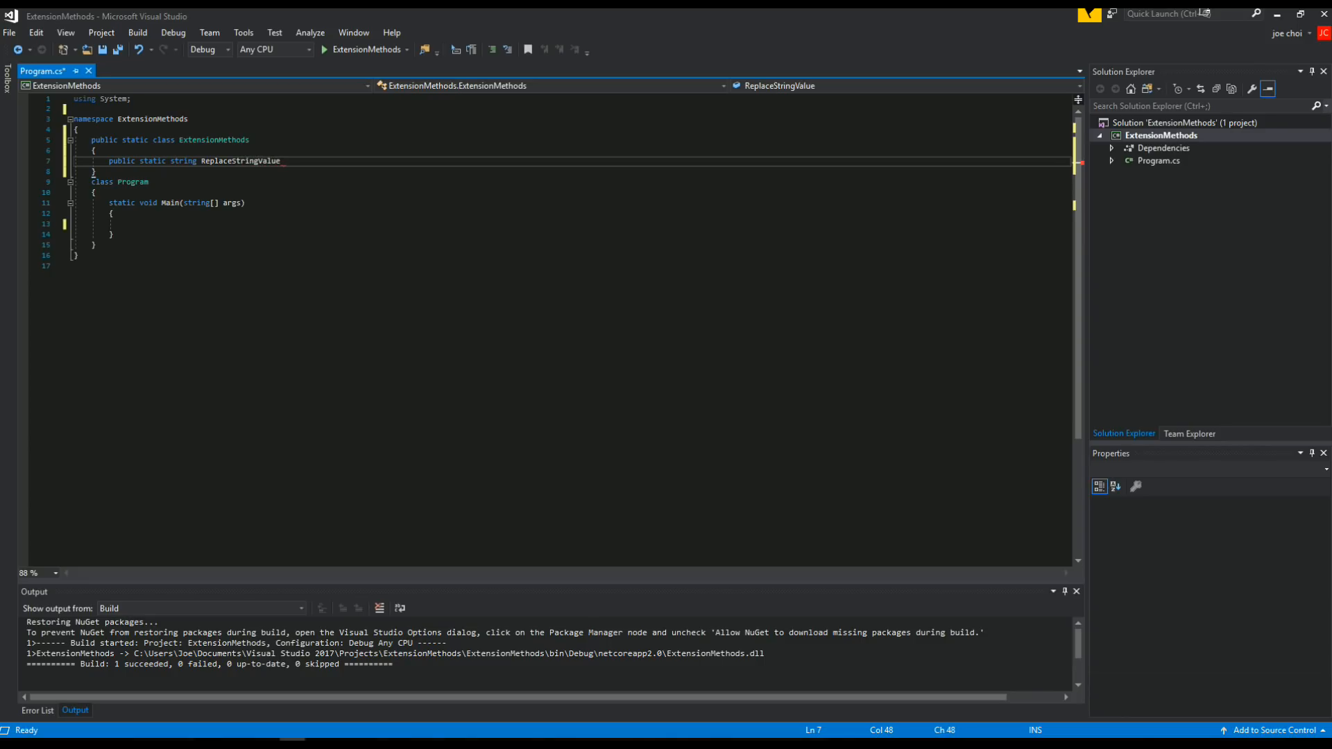
{"action": "type", "text": "(this"}
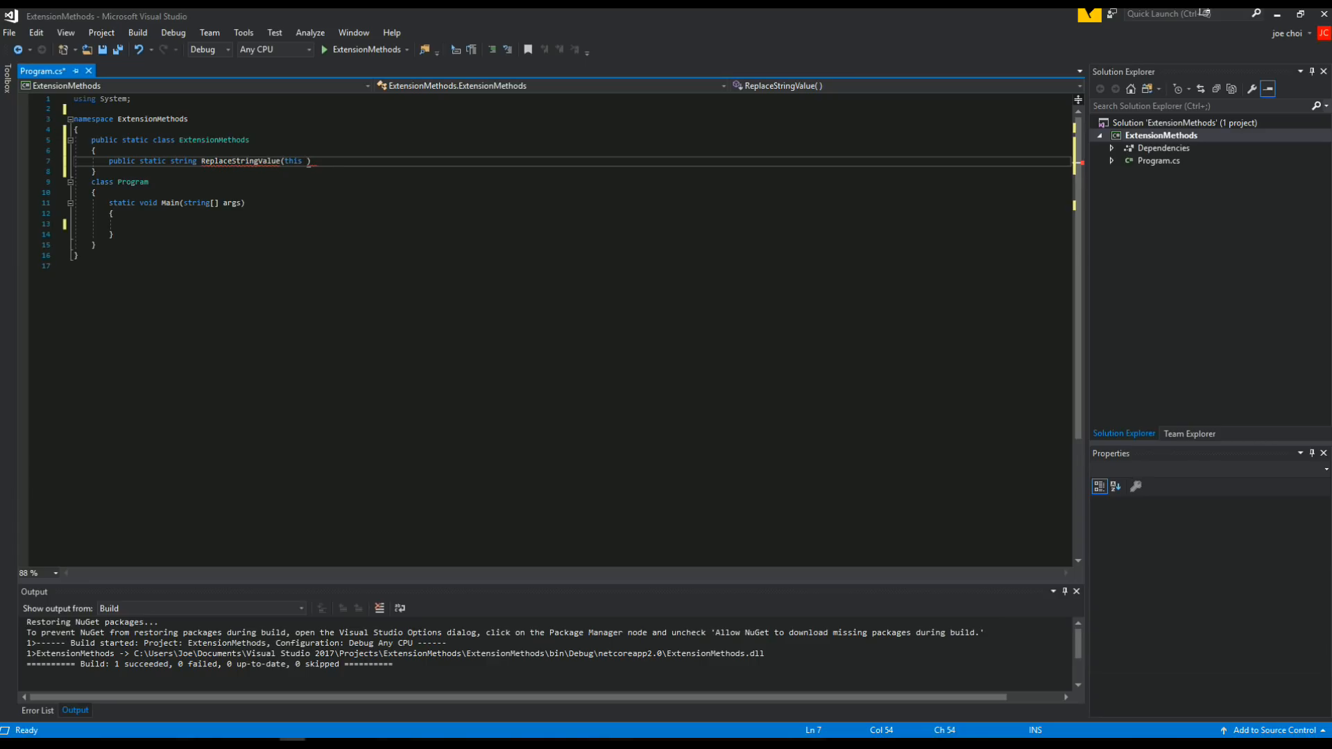
{"action": "type", "text": "string"}
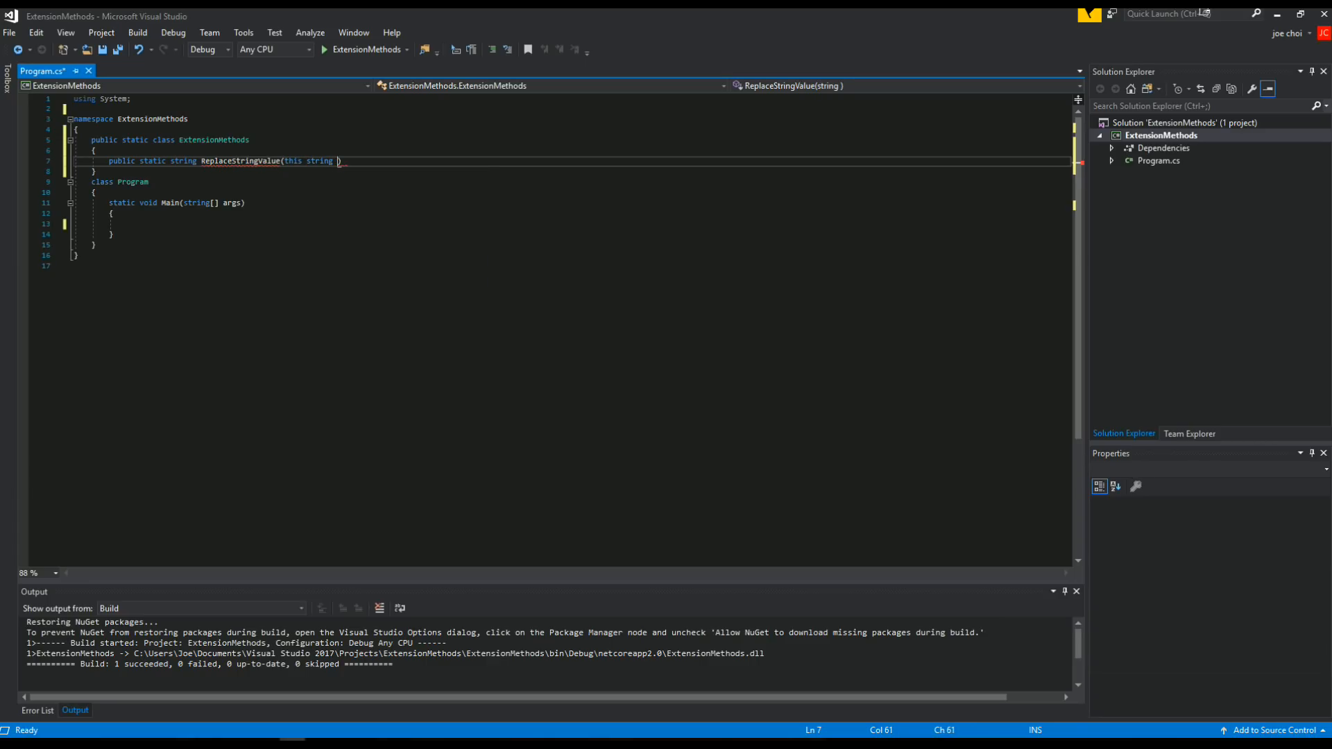
{"action": "type", "text": "value"}
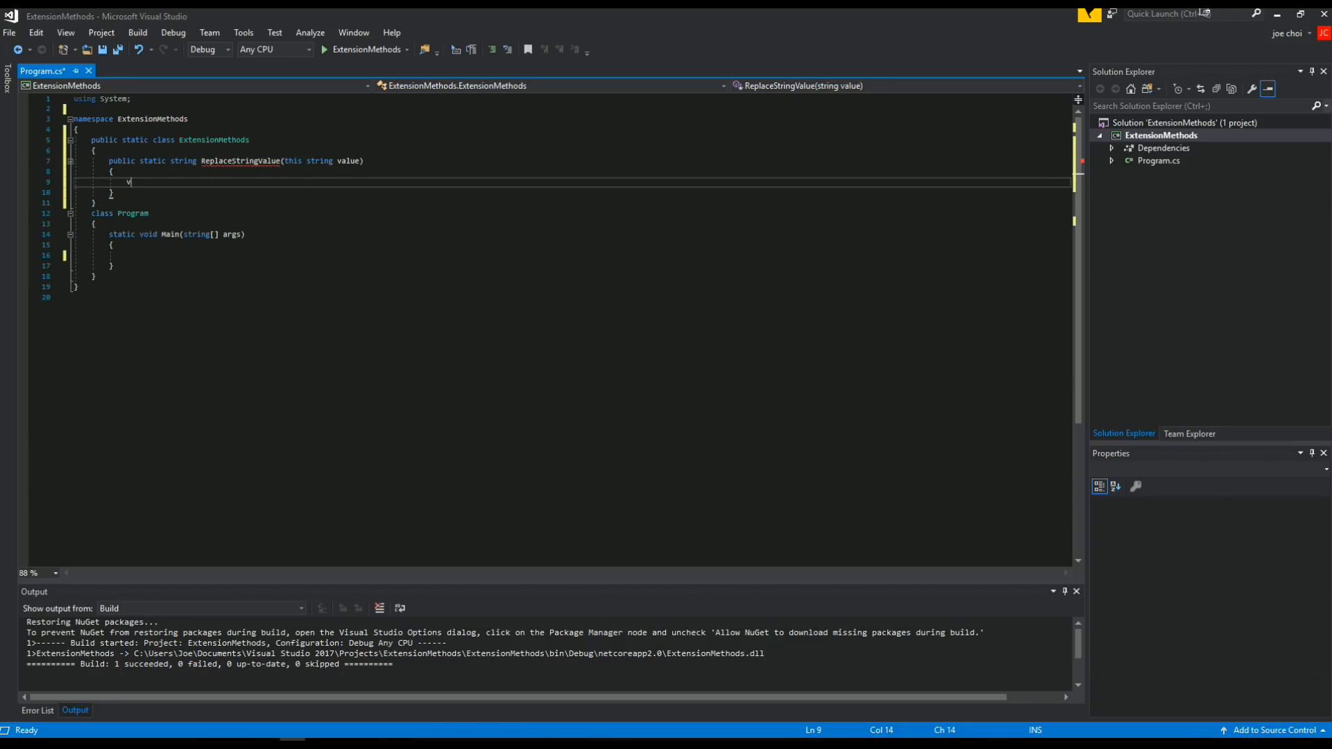
Set value to "I am going to replace whatever the original value was\n" and return value
{"action": "type", "text": "value ="}
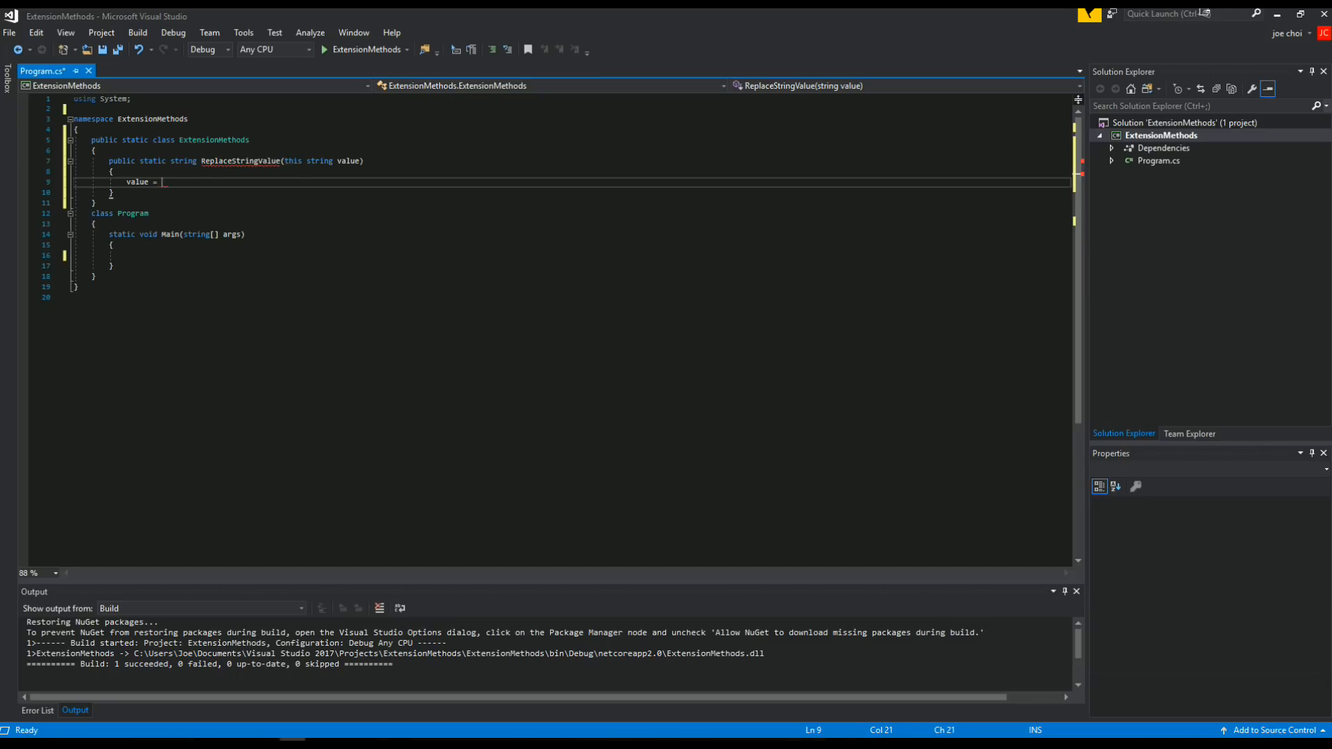
{"action": "type", "text": "\"I am\""}
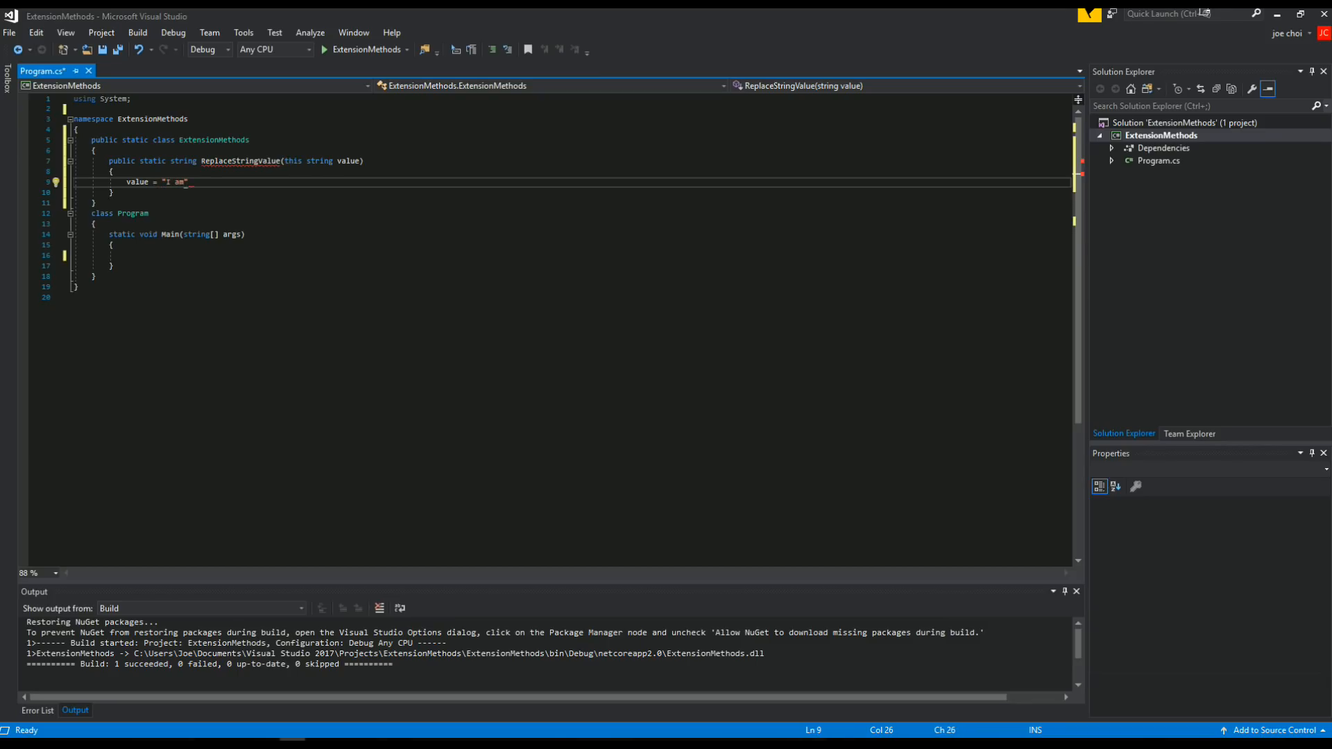
{"action": "type", "text": "going to replace"}
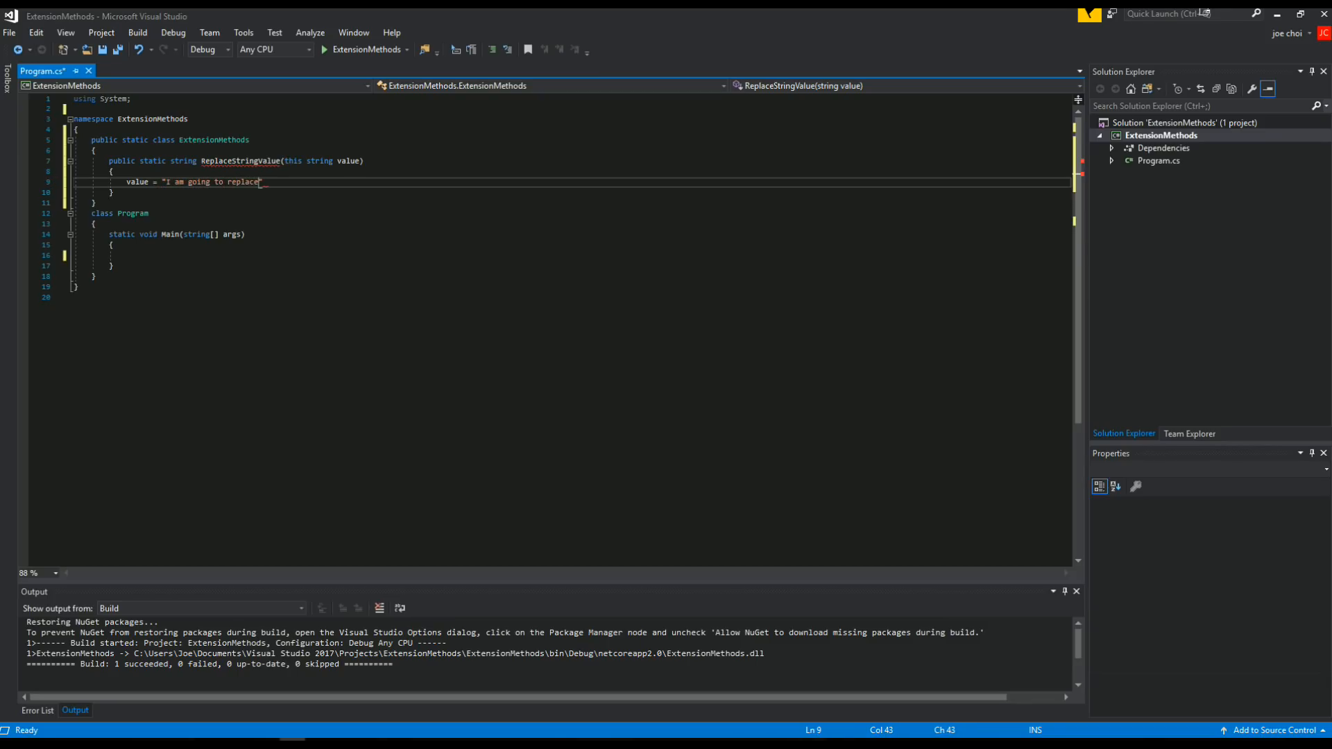
{"action": "type", "text": "whatever the original value"}
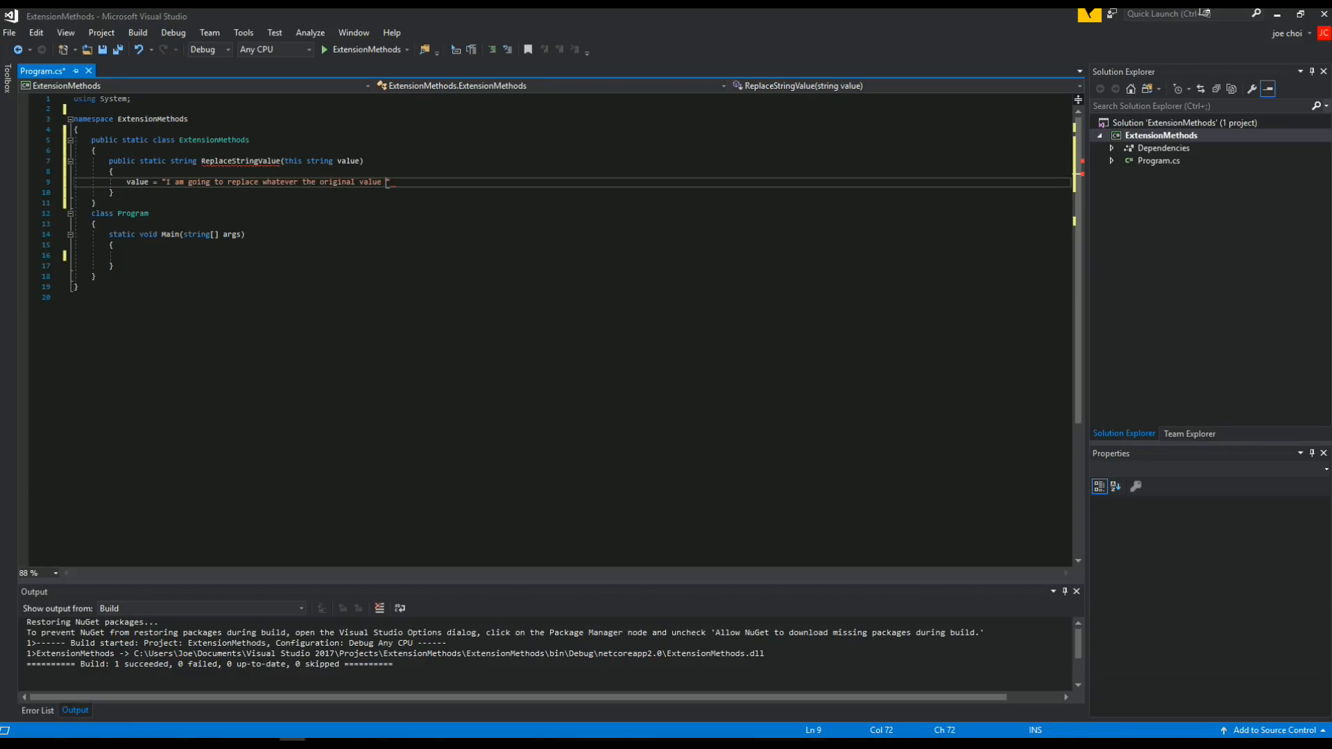
{"action": "type", "text": "was\\r"}
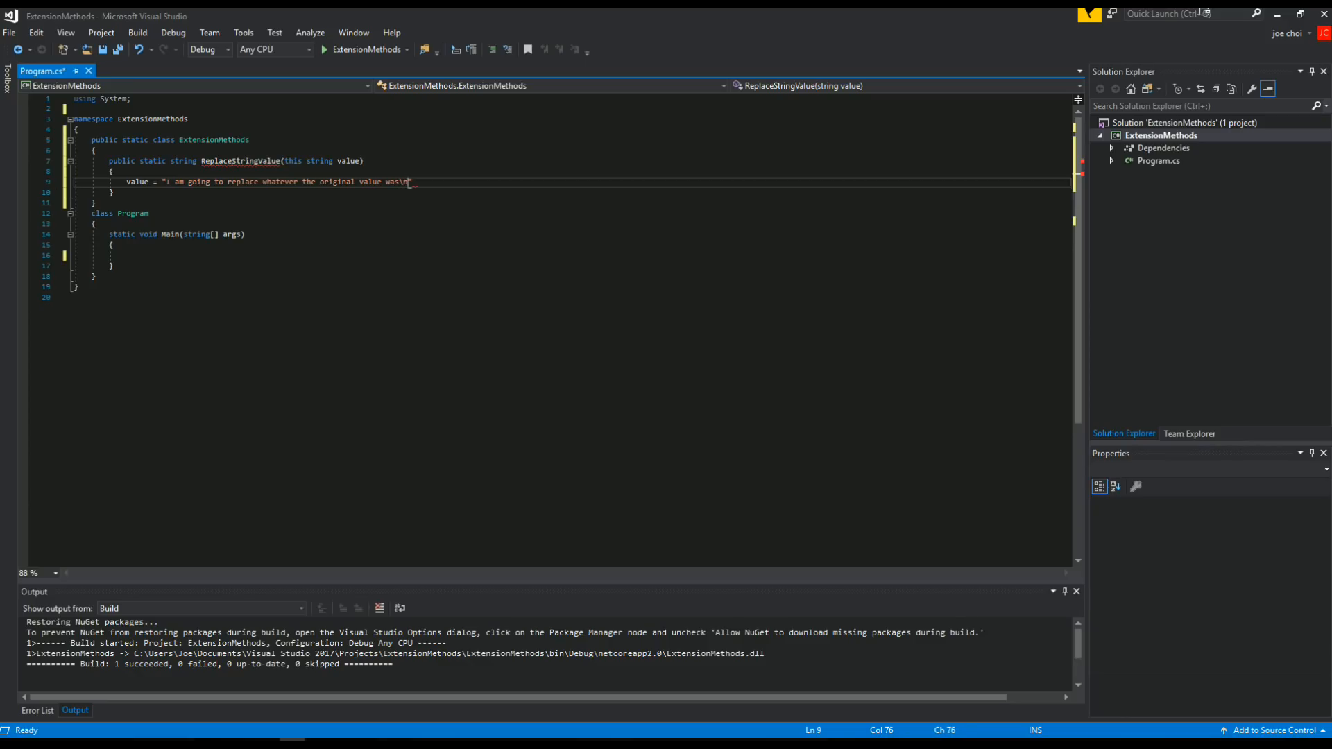
{"action": "type", "text": "\";"}
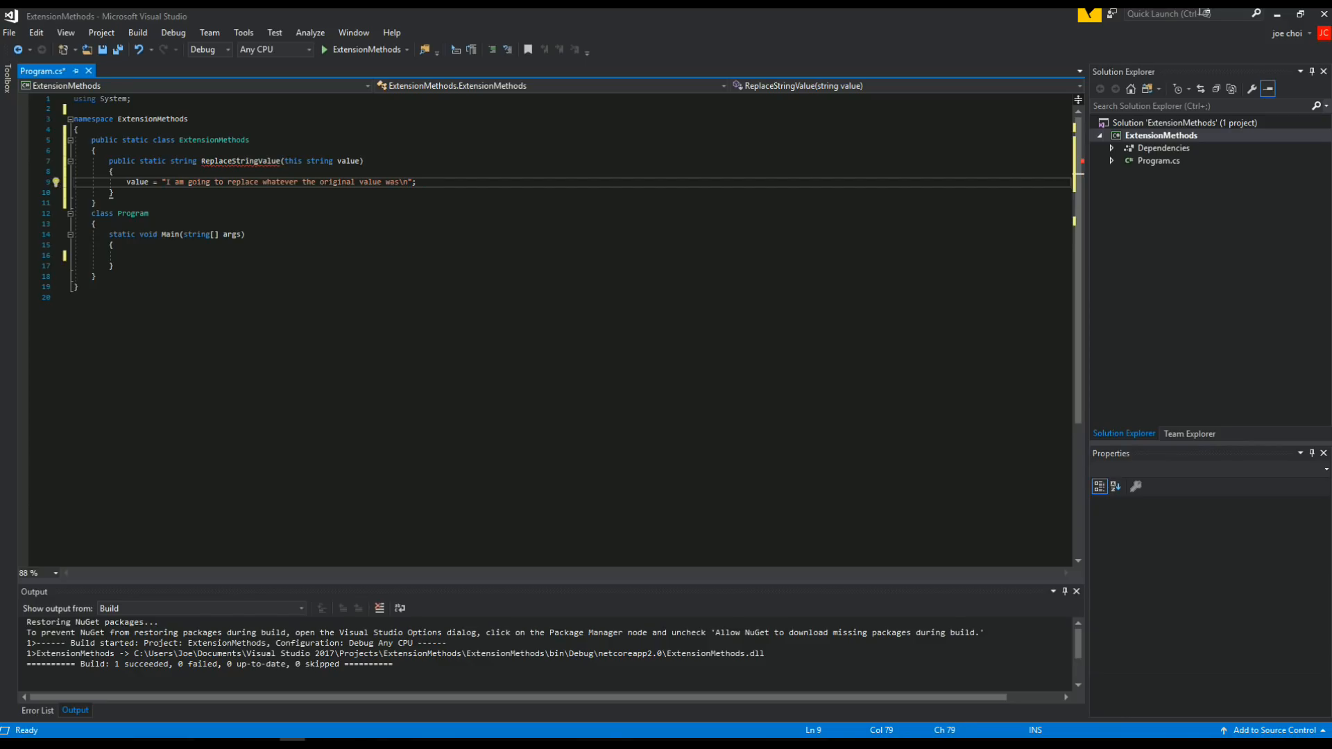
{"action": "type", "text": "return re"}
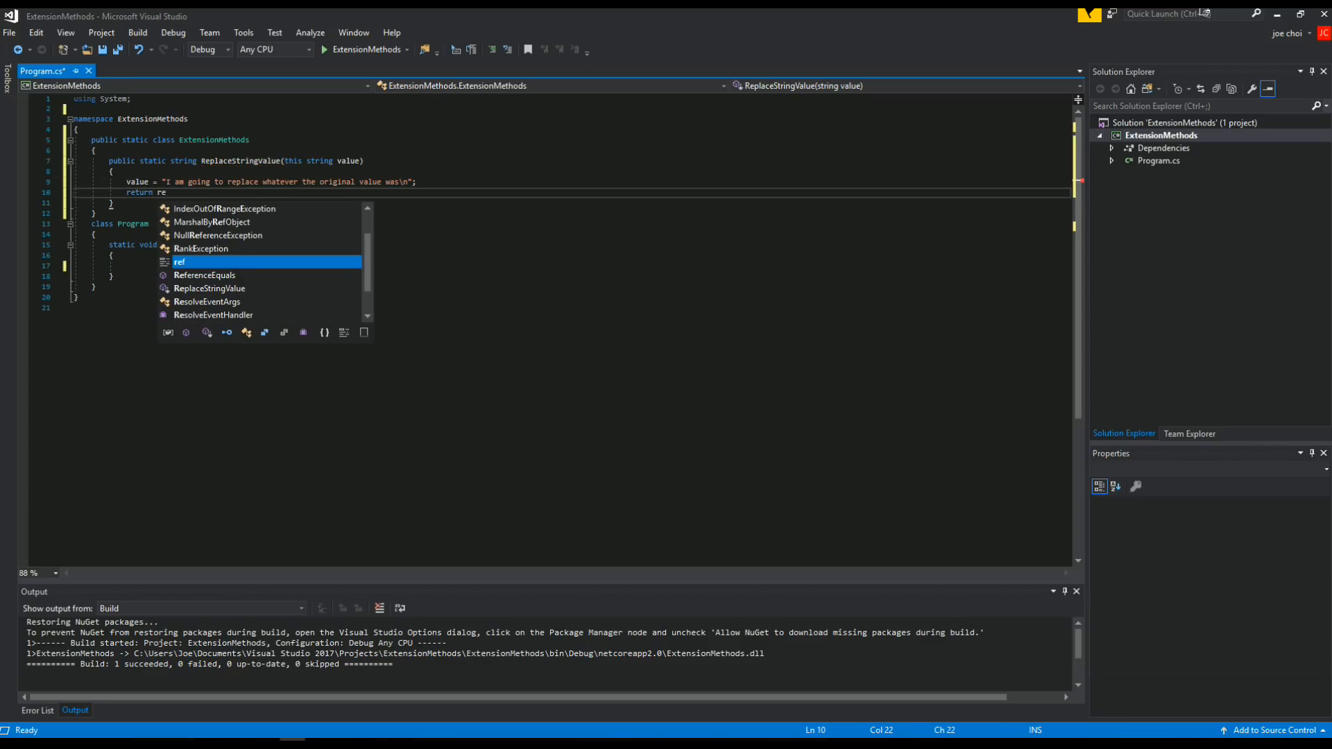
{"action": "type", "text": "value;"}
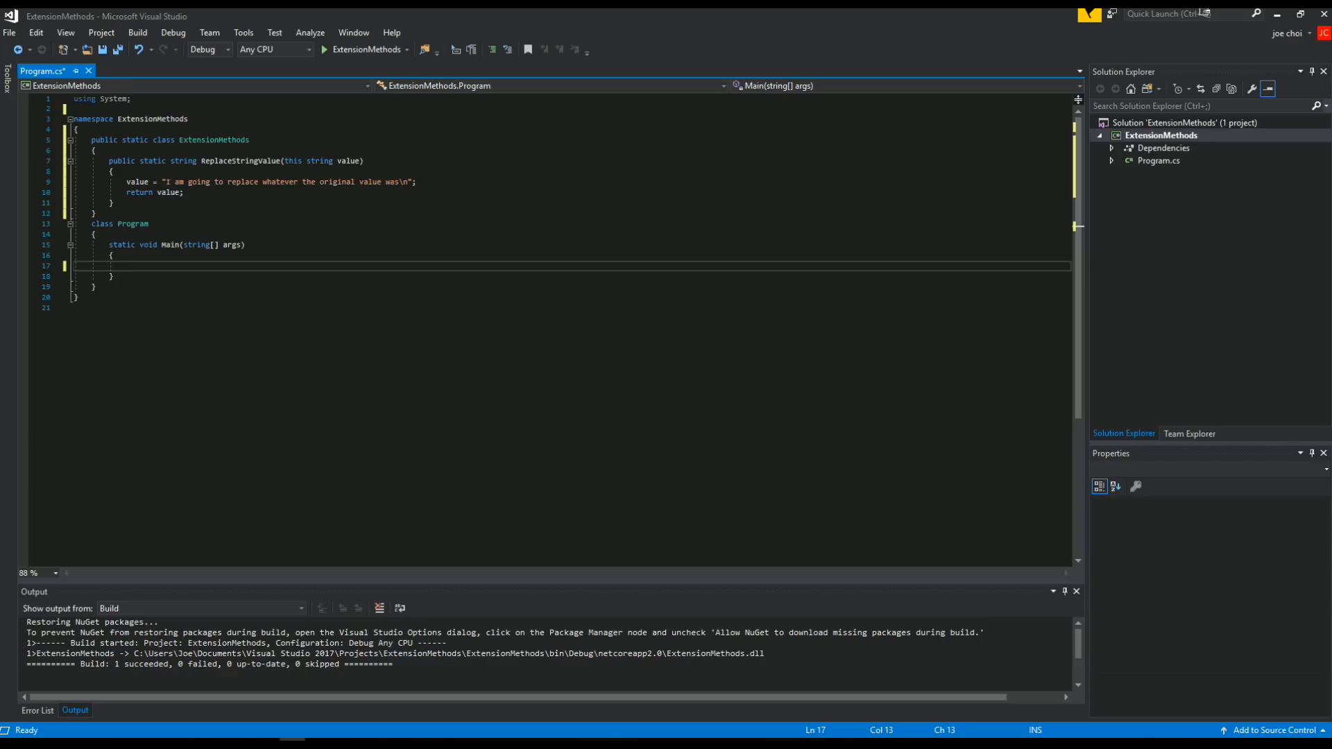
Declare myString as "This string should never appear on output" and start reassigning it
{"action": "type", "text": "string myString"}
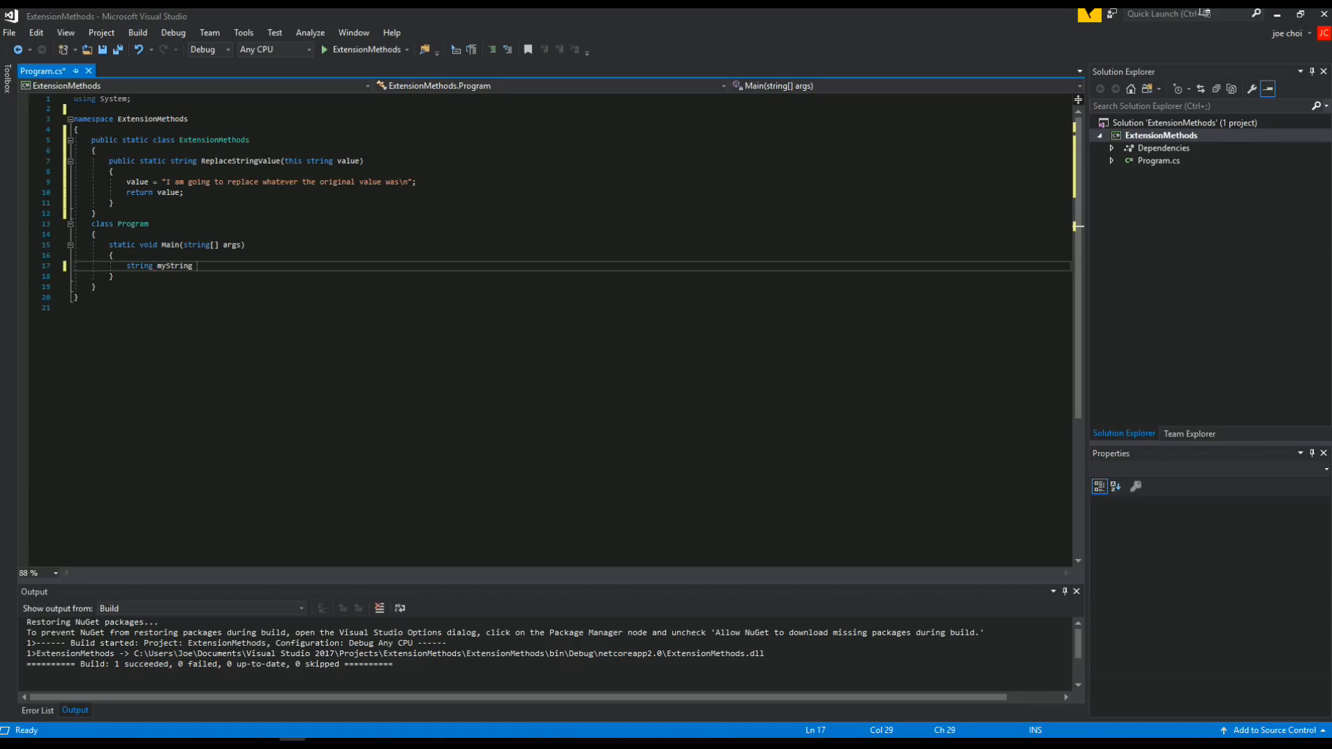
{"action": "type", "text": "= \""}
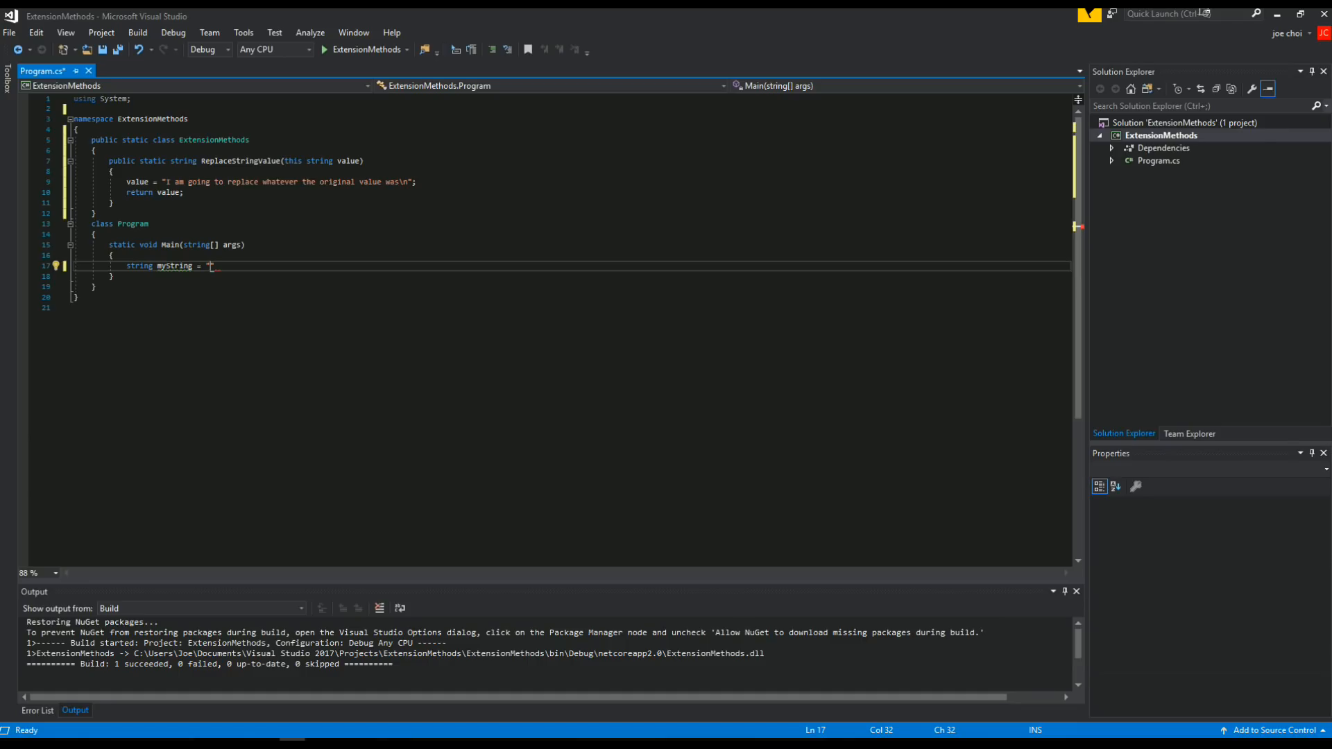
{"action": "type", "text": "This \""}
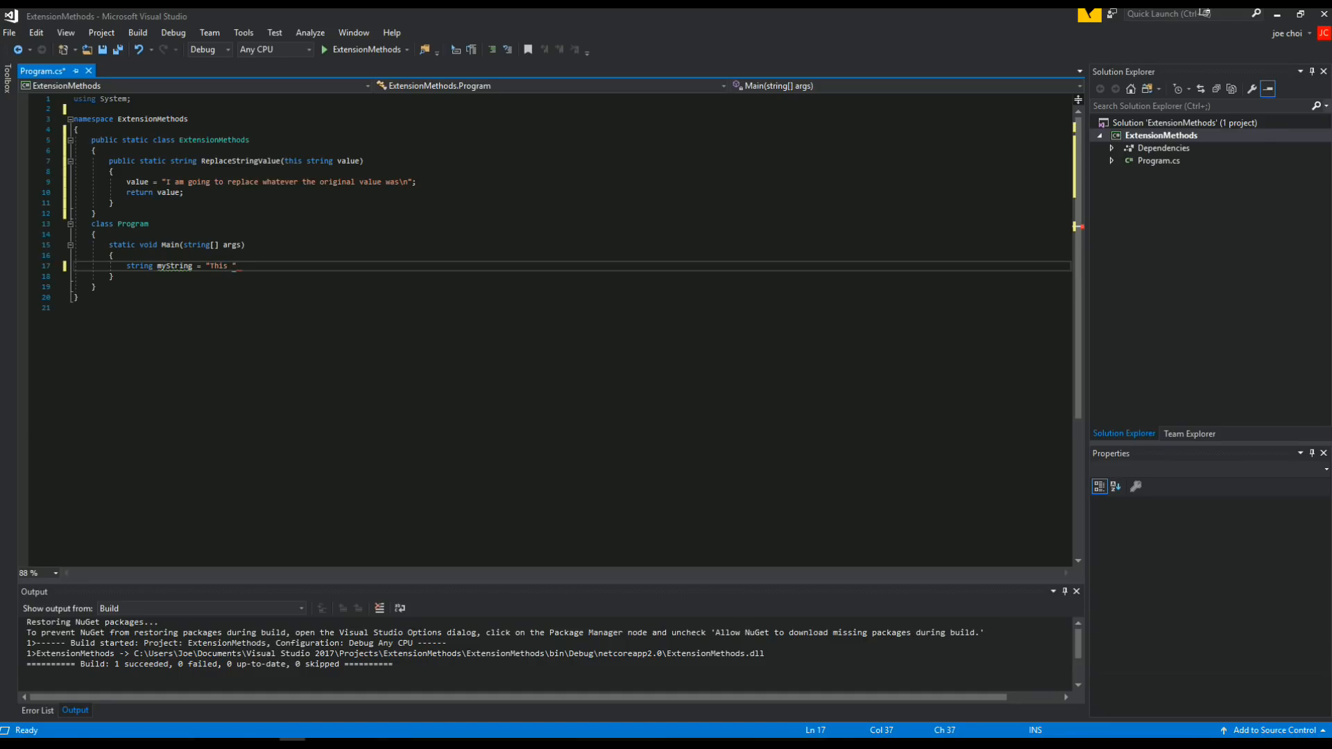
{"action": "type", "text": "string ah"}
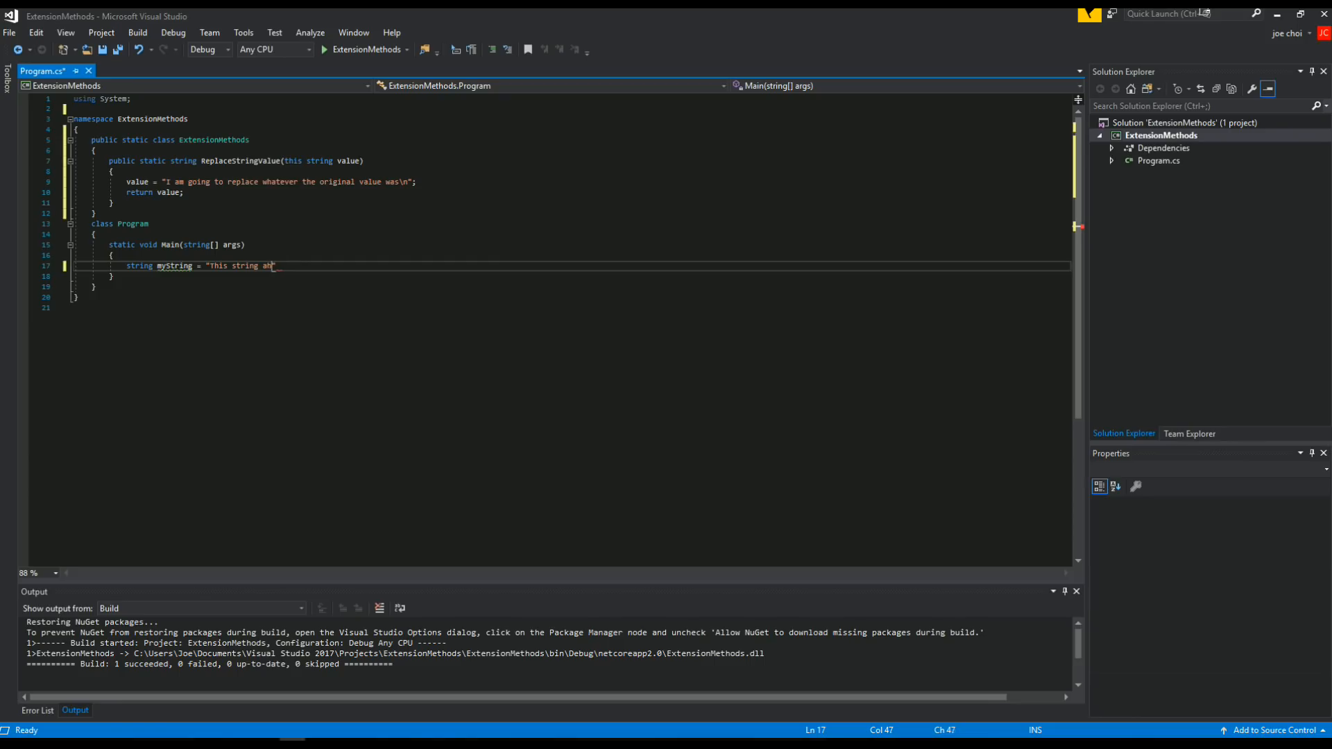
{"action": "type", "text": "should never"}
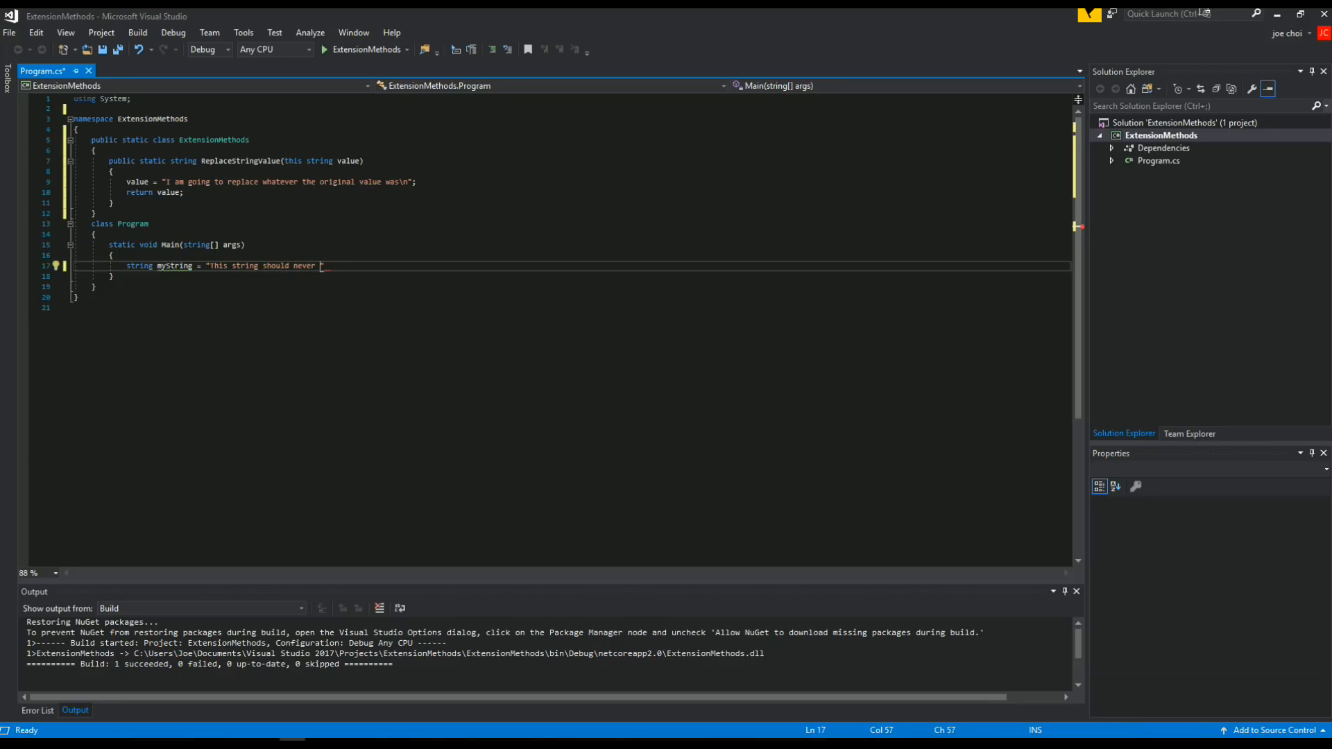
{"action": "type", "text": "appear on output"}
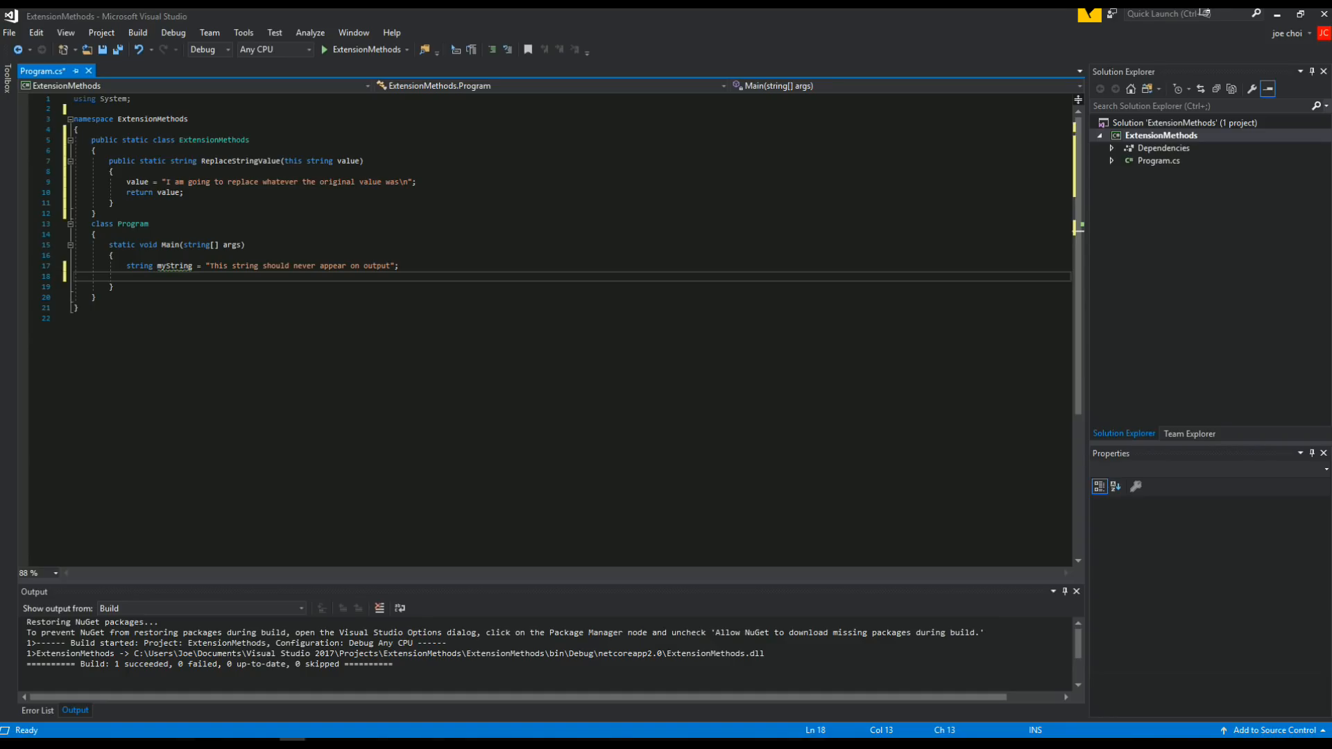
{"action": "type", "text": "myString ="}
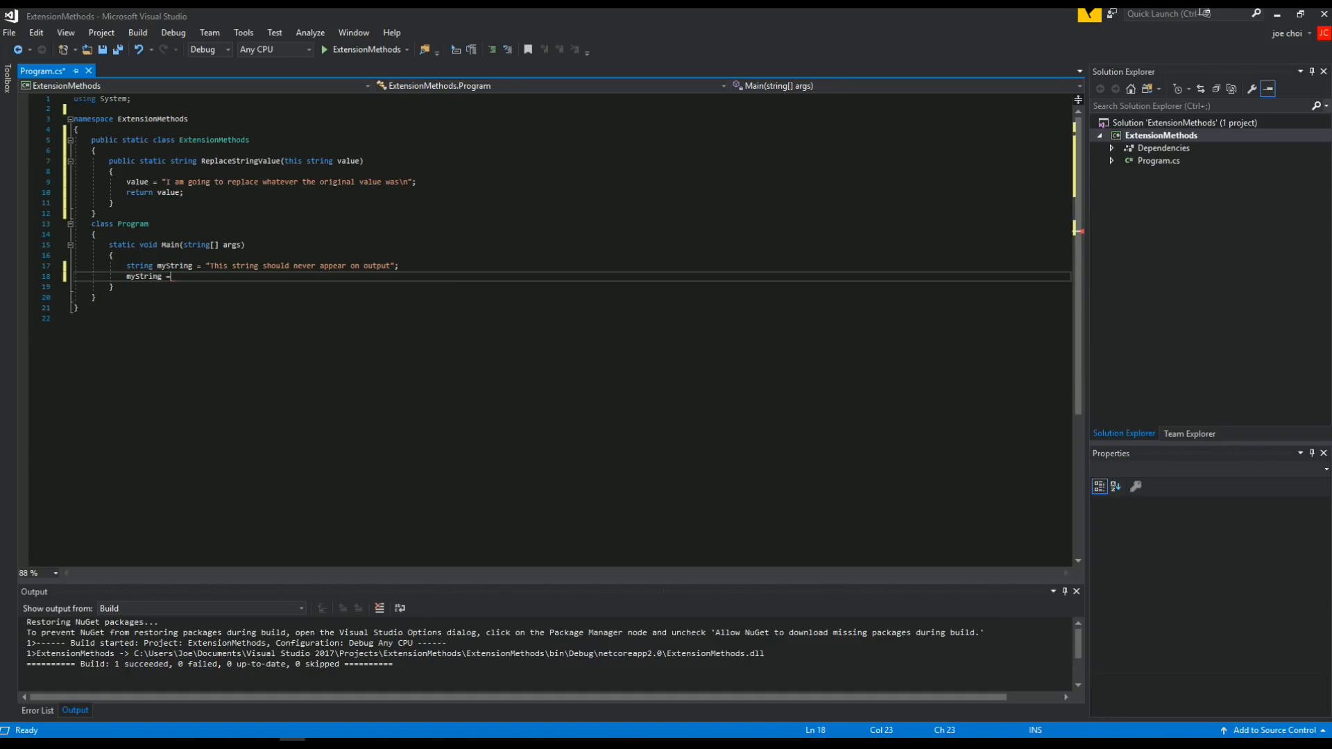
Assign myString.ReplaceStringValue() to myString, then add Console.WriteLine(myString)
{"action": "type", "text": "myString."}
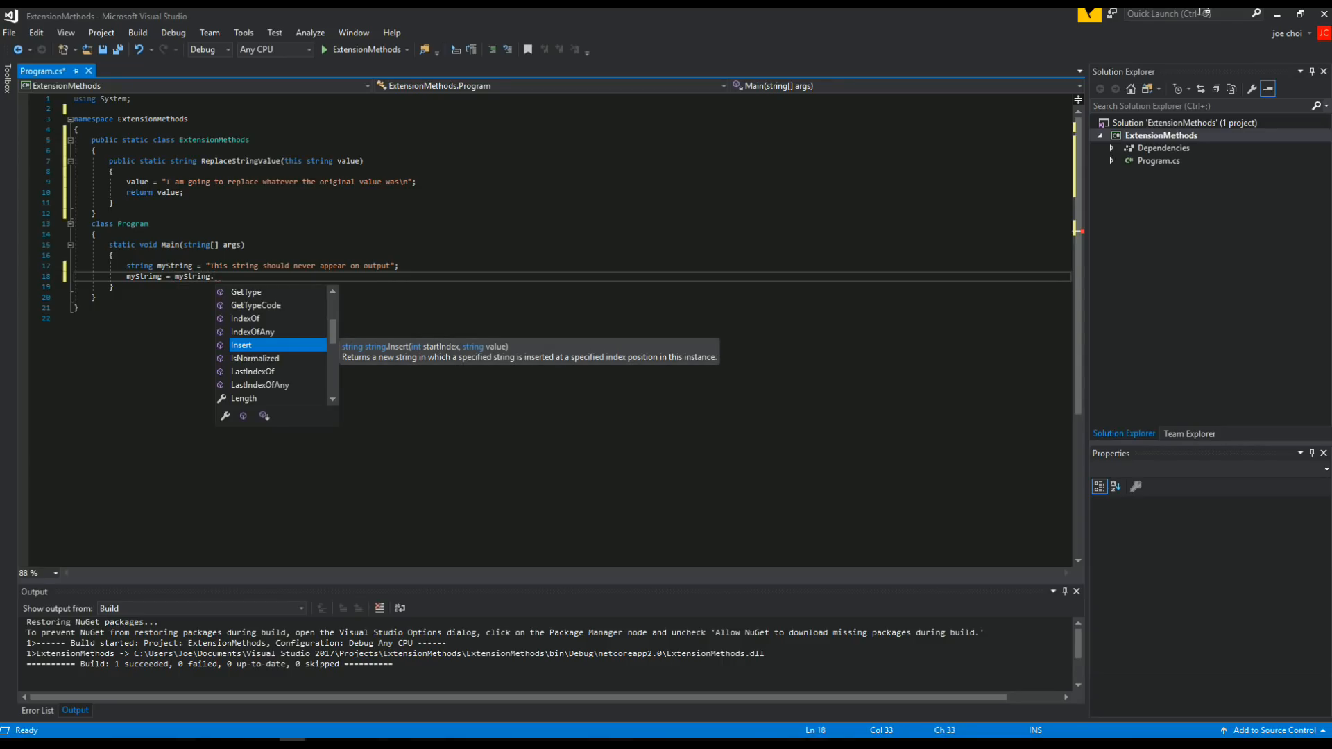
{"action": "type", "text": "to"}
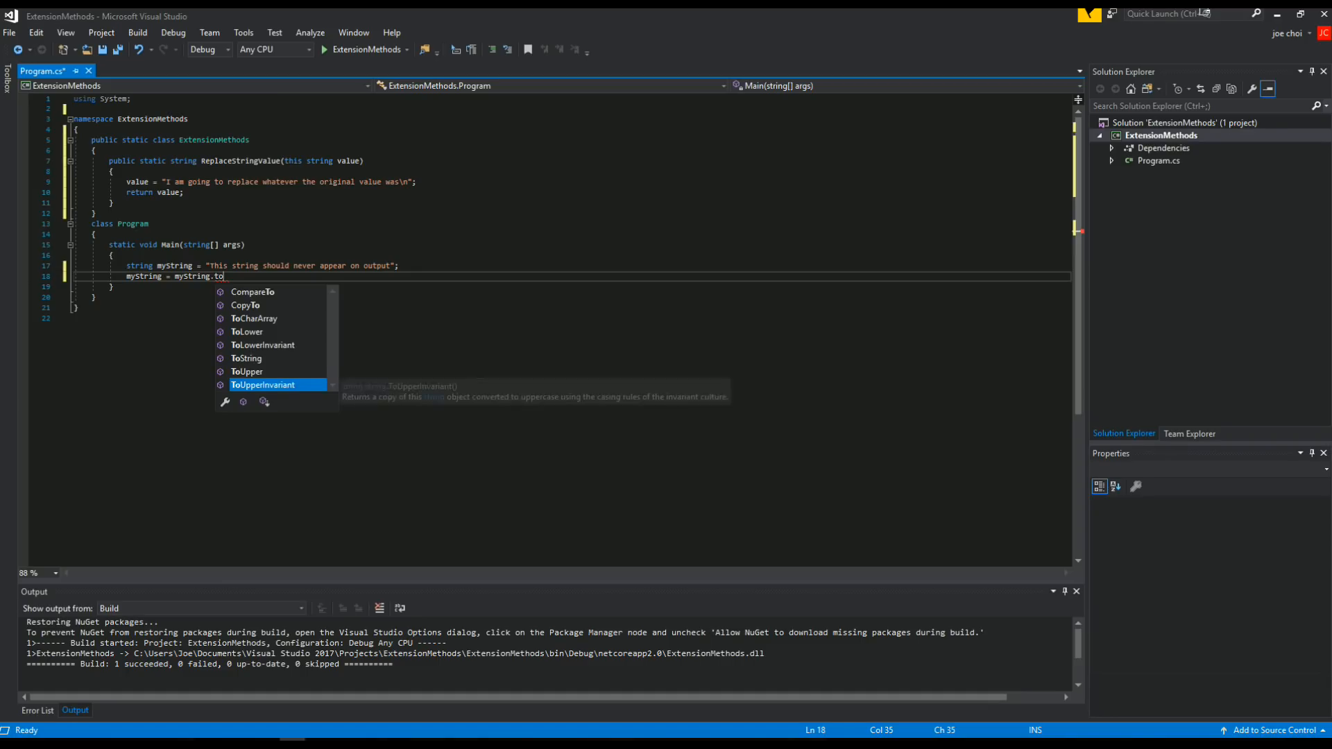
{"action": "key", "text": "Up"}
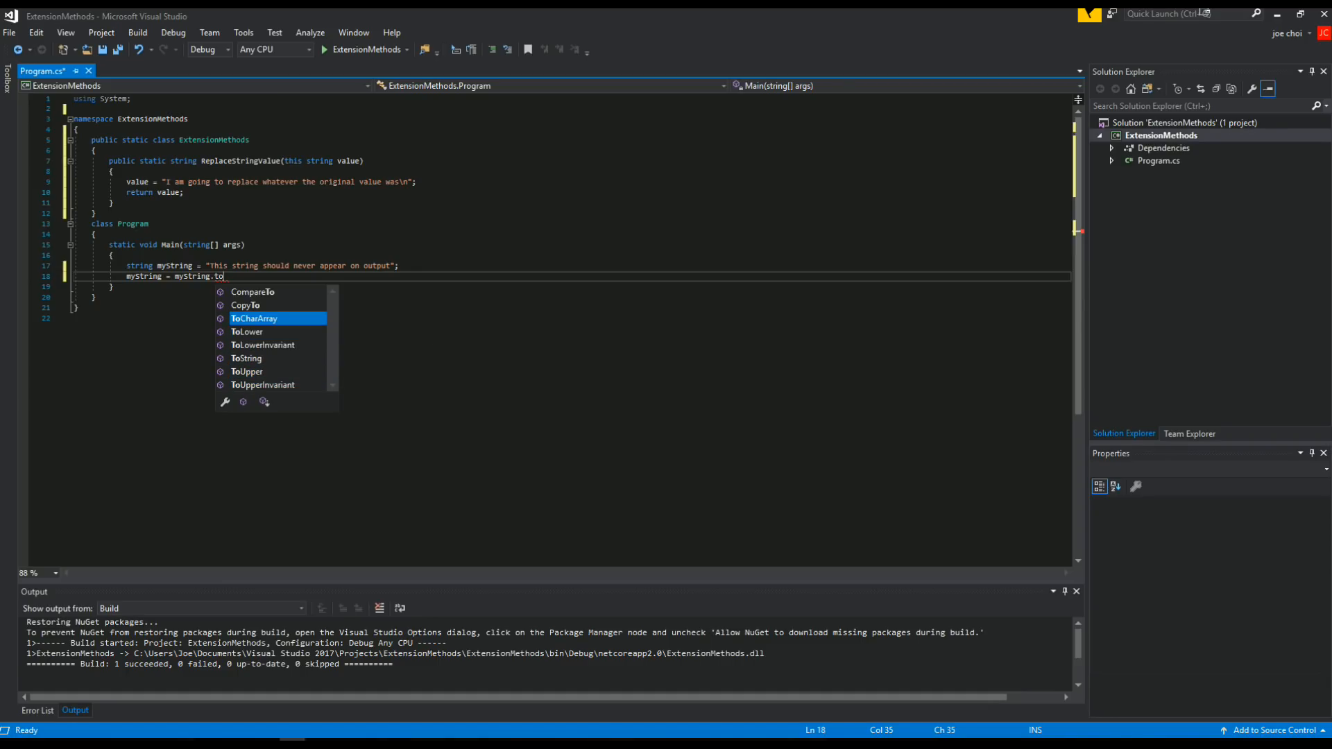
{"action": "key", "text": "up"}
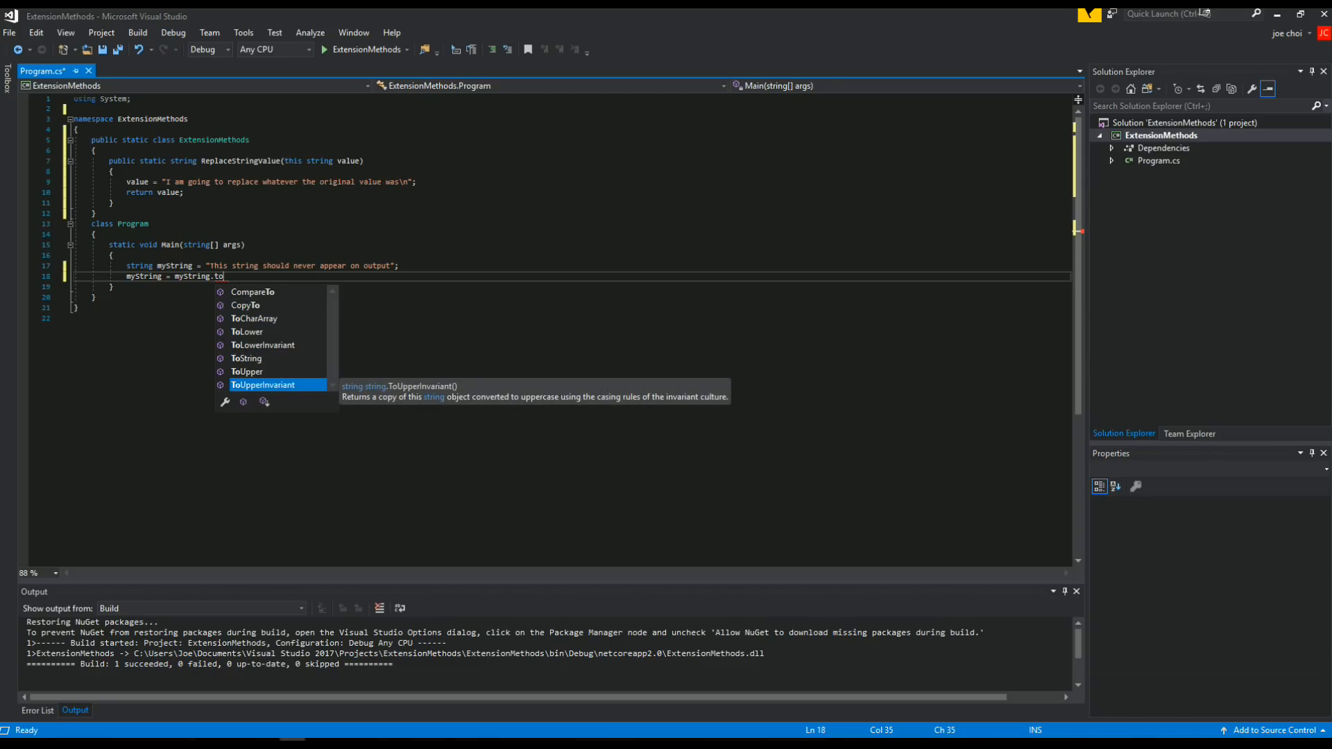
{"action": "key", "text": "Backspace"}
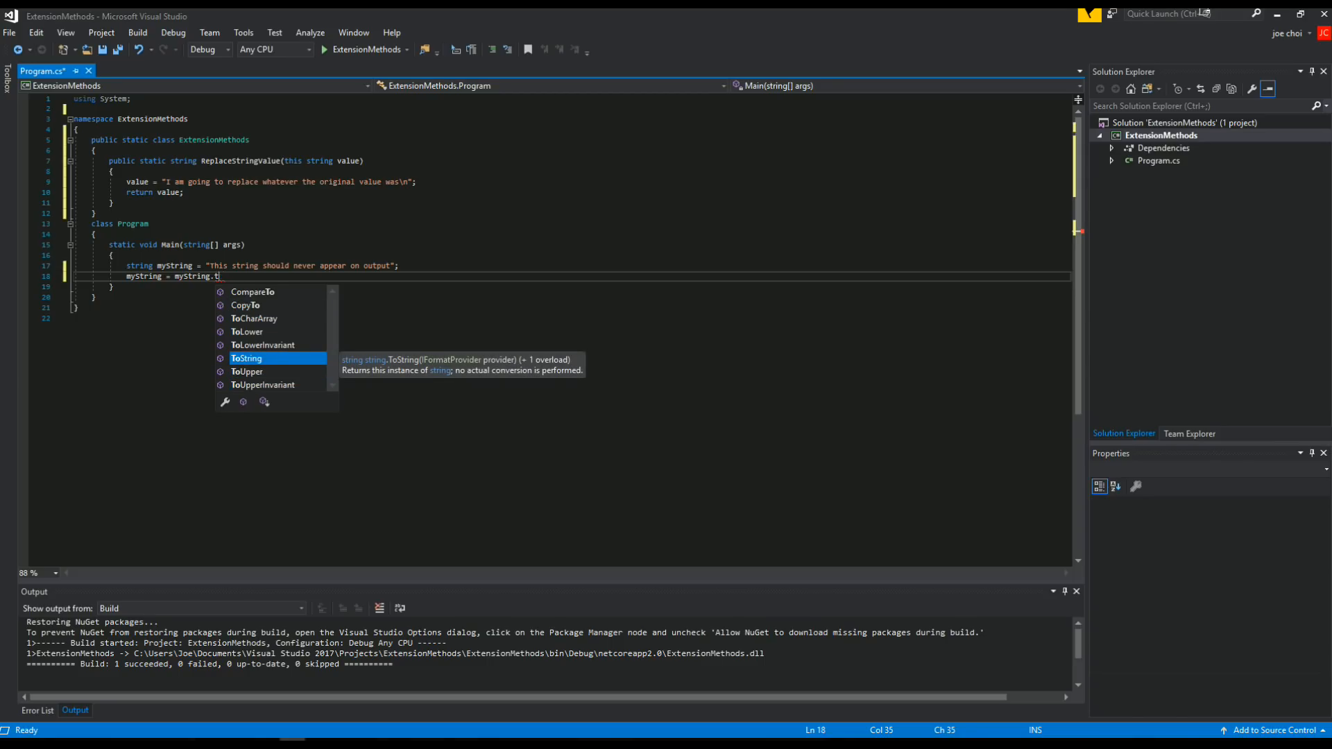
{"action": "type", "text": "eplaceStringValue"}
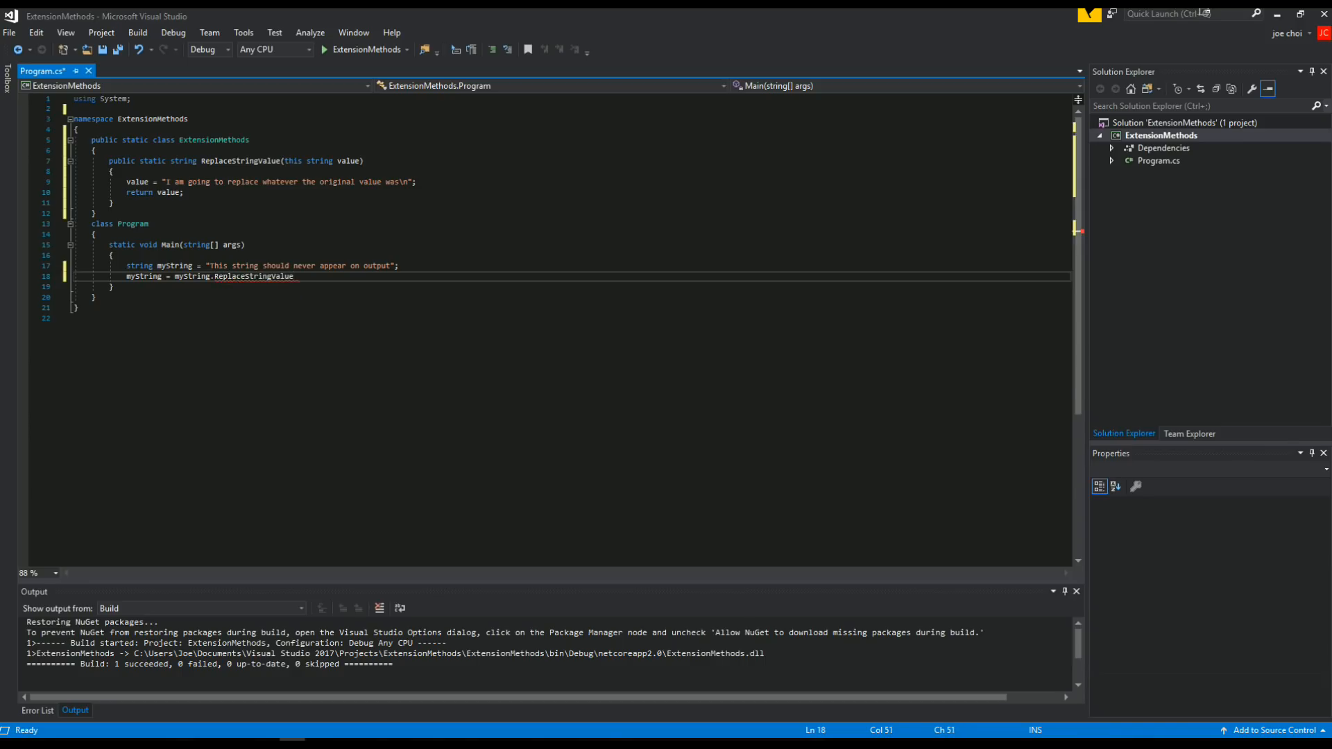
{"action": "type", "text": "()"}
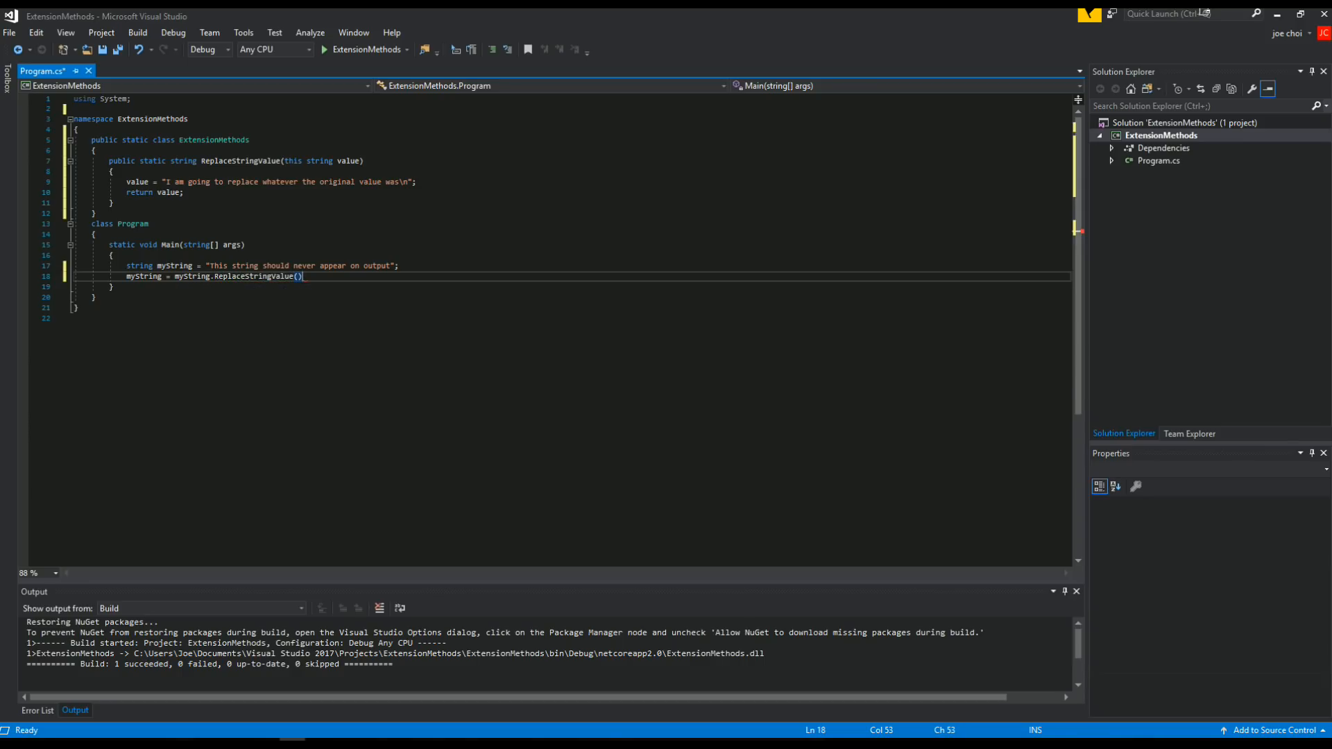
{"action": "type", "text": ";"}
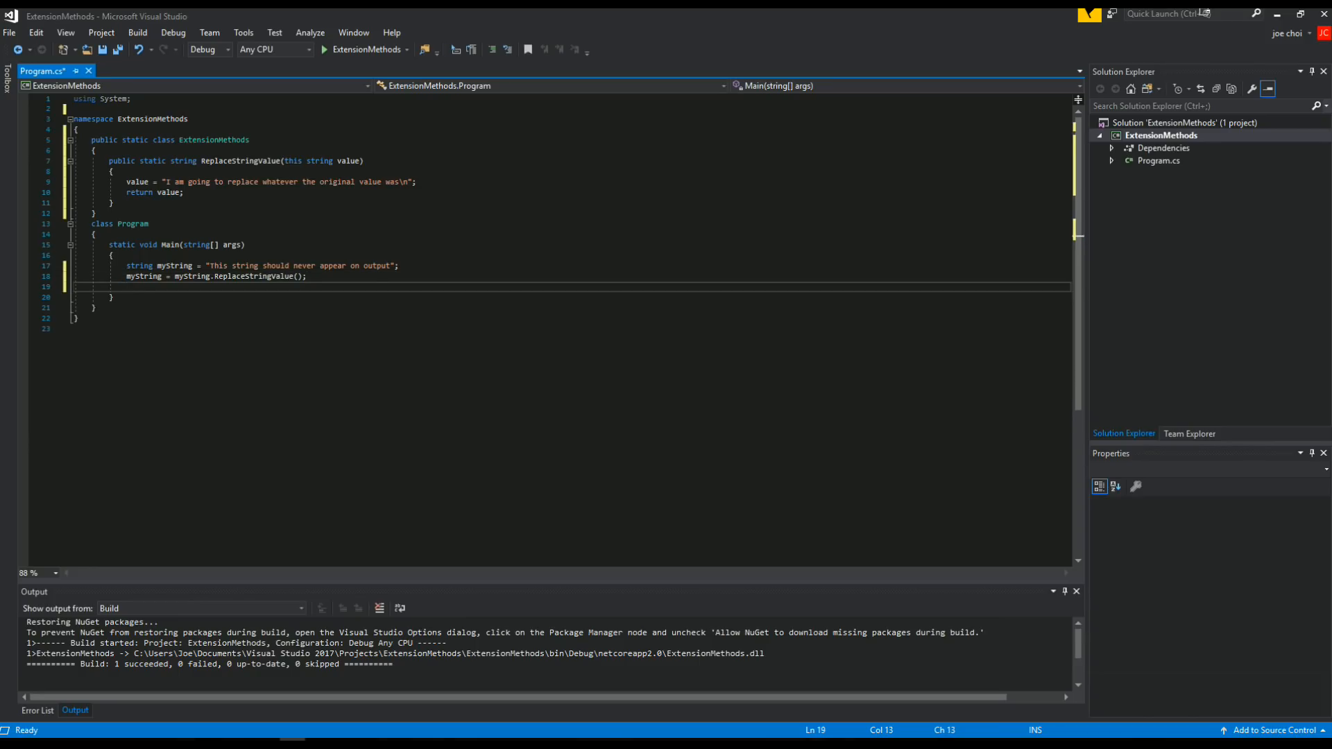
{"action": "type", "text": "Console.WriteLine();"}
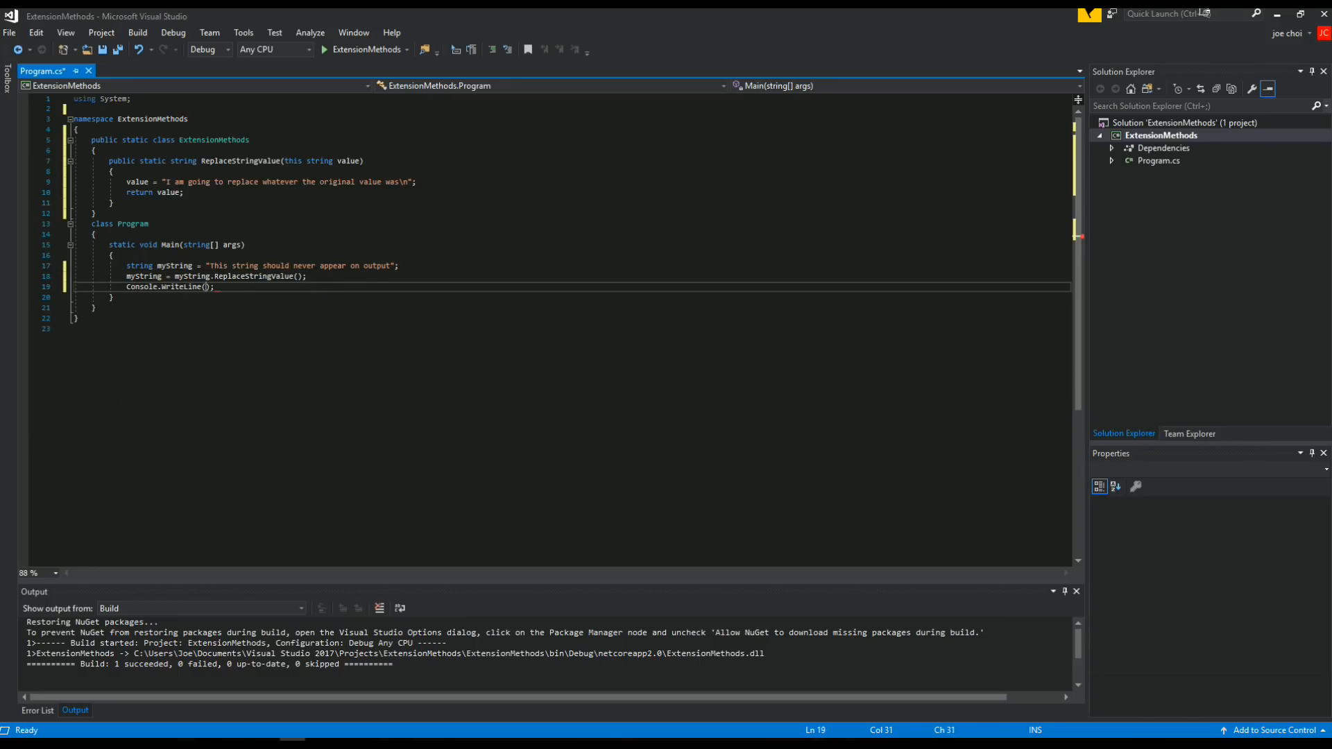
{"action": "type", "text": "myString"}
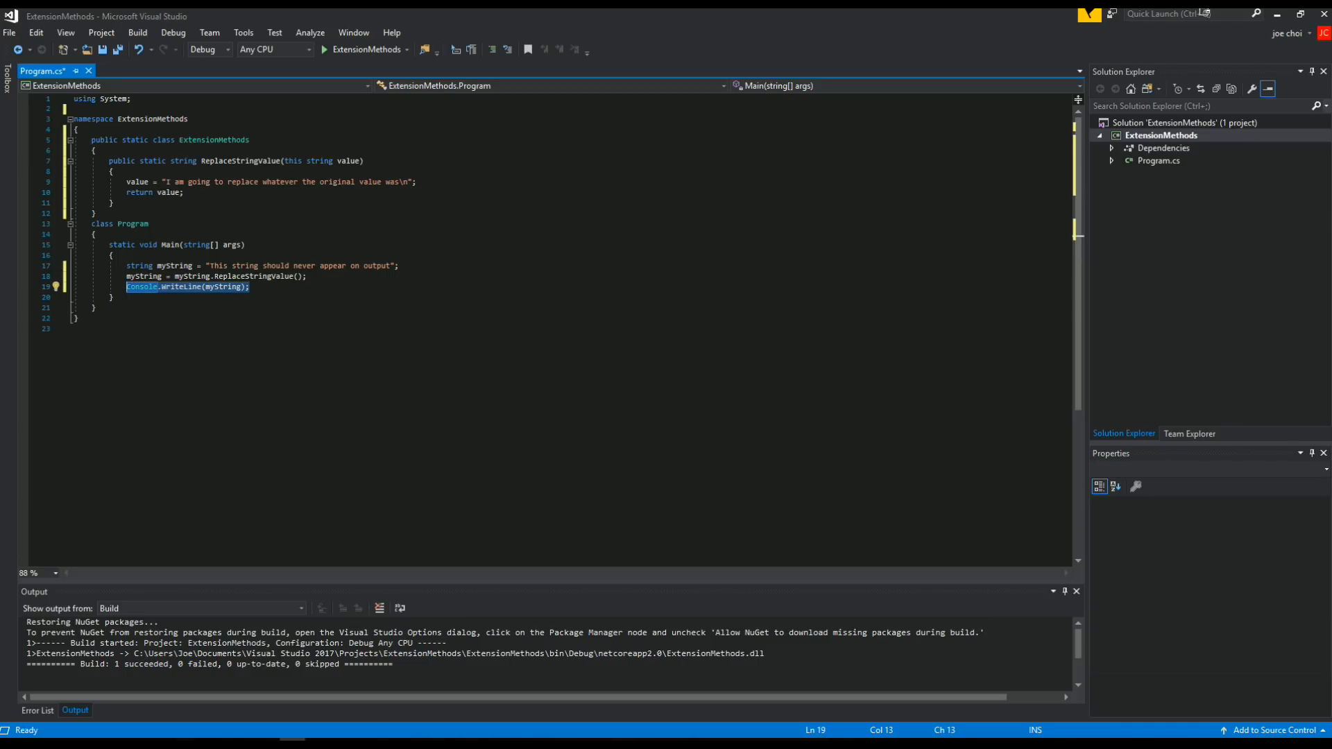
Print myString + "1" before the ReplaceStringValue call and myString + "2" after it
{"action": "type", "text": "Console.WriteLine(myString);"}
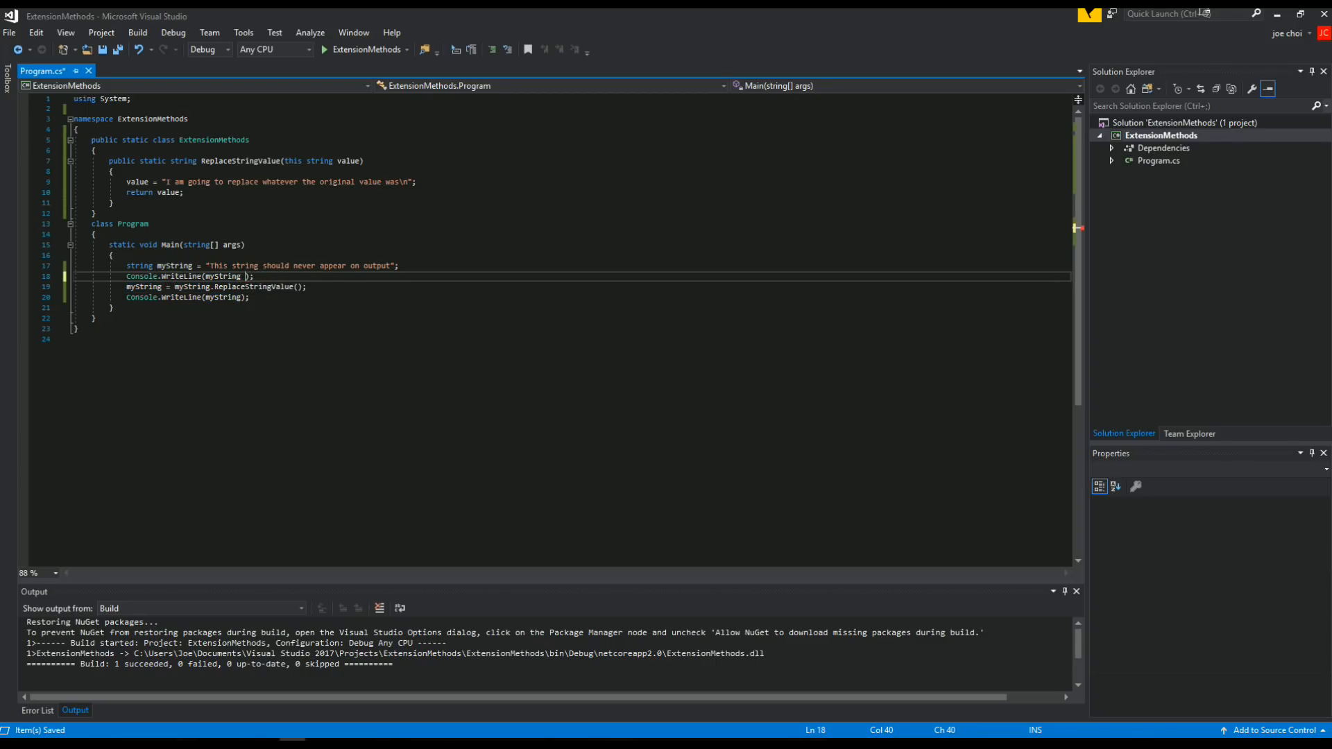
{"action": "type", "text": "+ \"1\""}
{"action": "left_click", "coordinate": [570, 297]}
{"action": "type", "text": " + \"2\""}
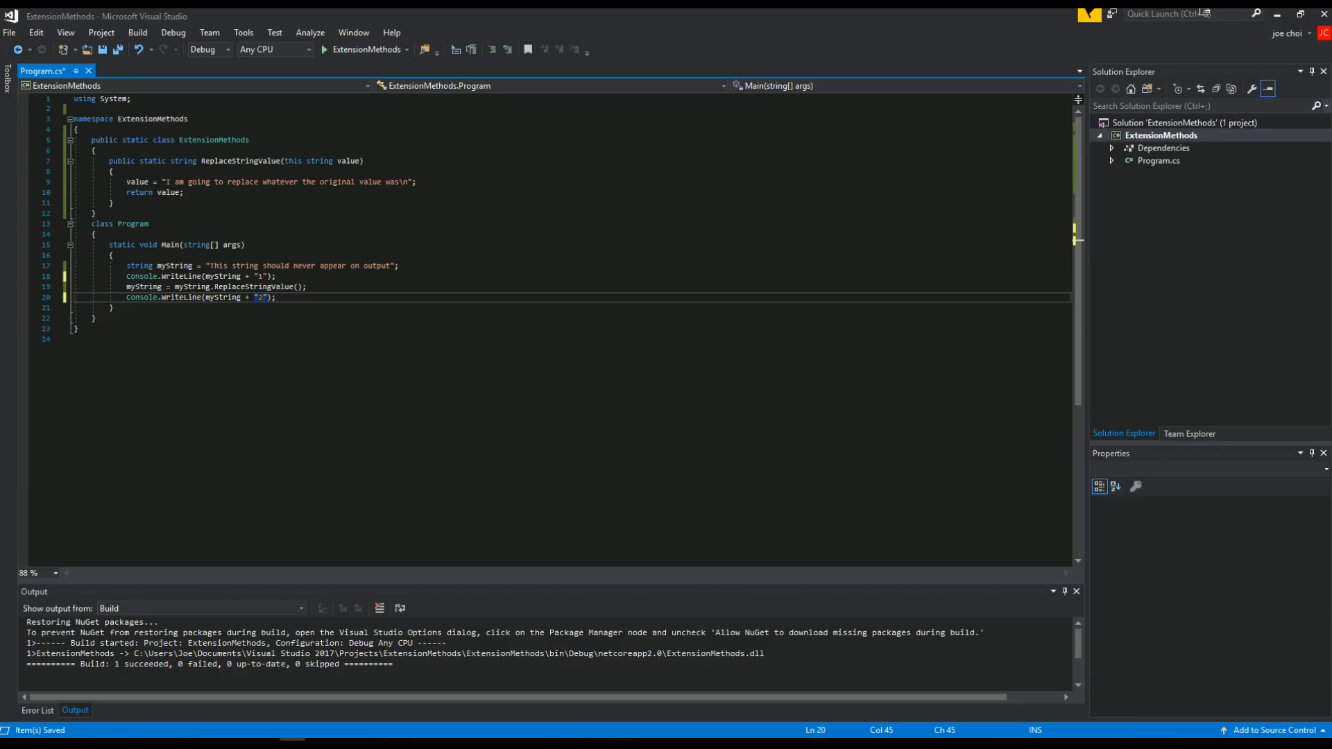
{"action": "left_click", "coordinate": [276, 277]}
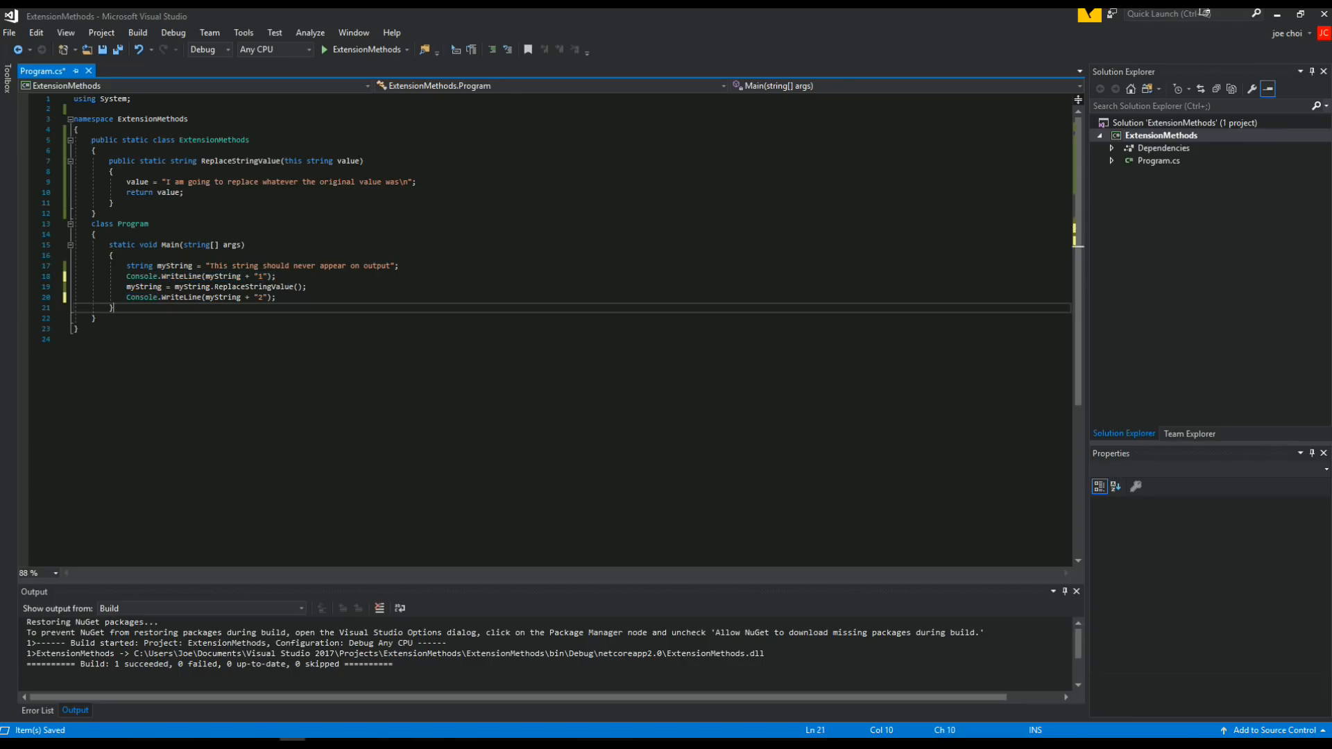
{"action": "left_click_drag", "start_coordinate": [128, 286], "coordinate": [276, 297]}
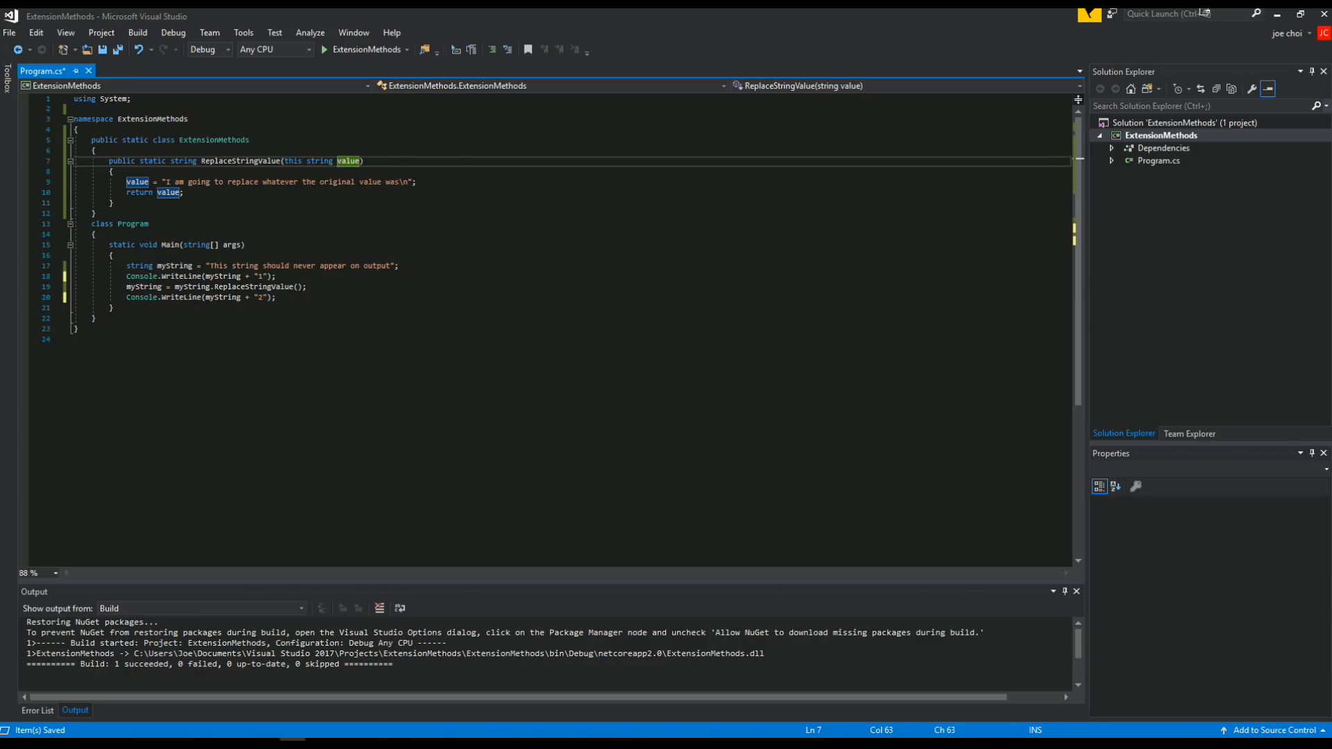
Review the code, save Program.cs, and place the cursor below ReplaceStringValue
{"action": "left_click", "coordinate": [136, 182]}
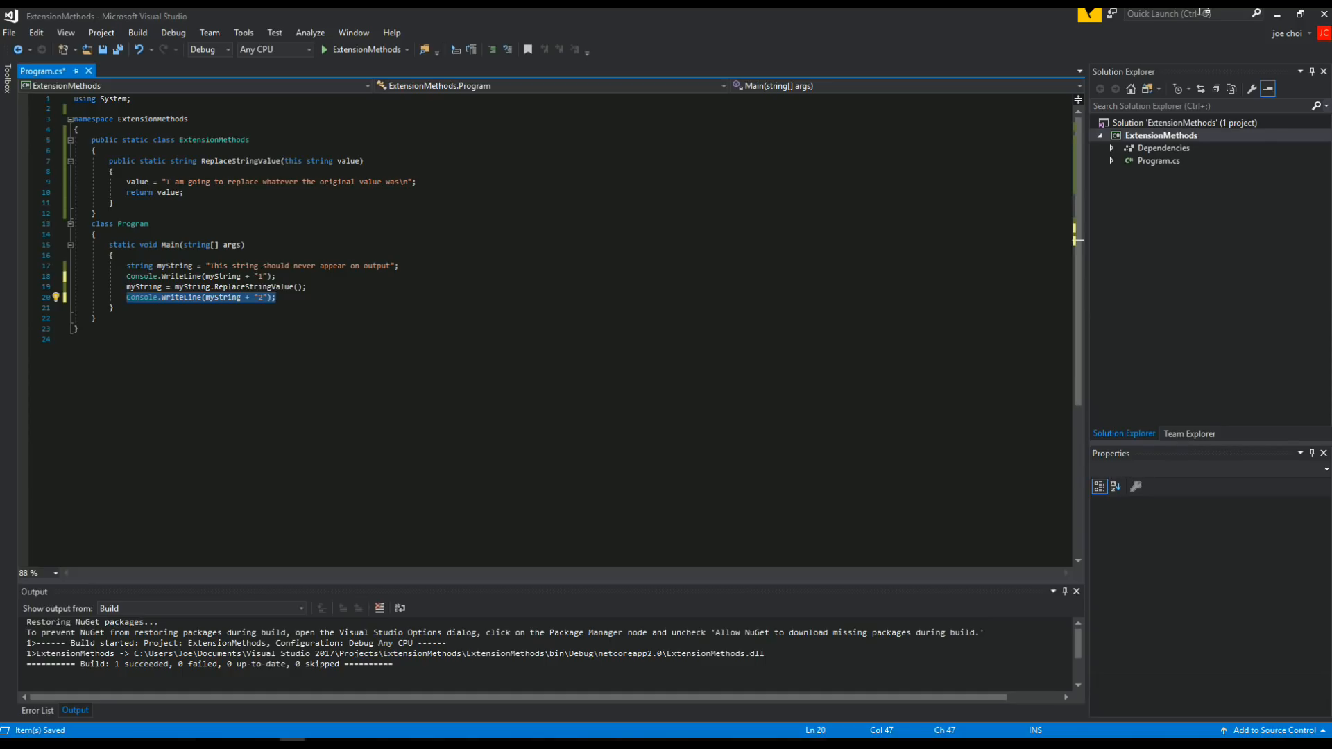
{"action": "left_click", "coordinate": [324, 48]}
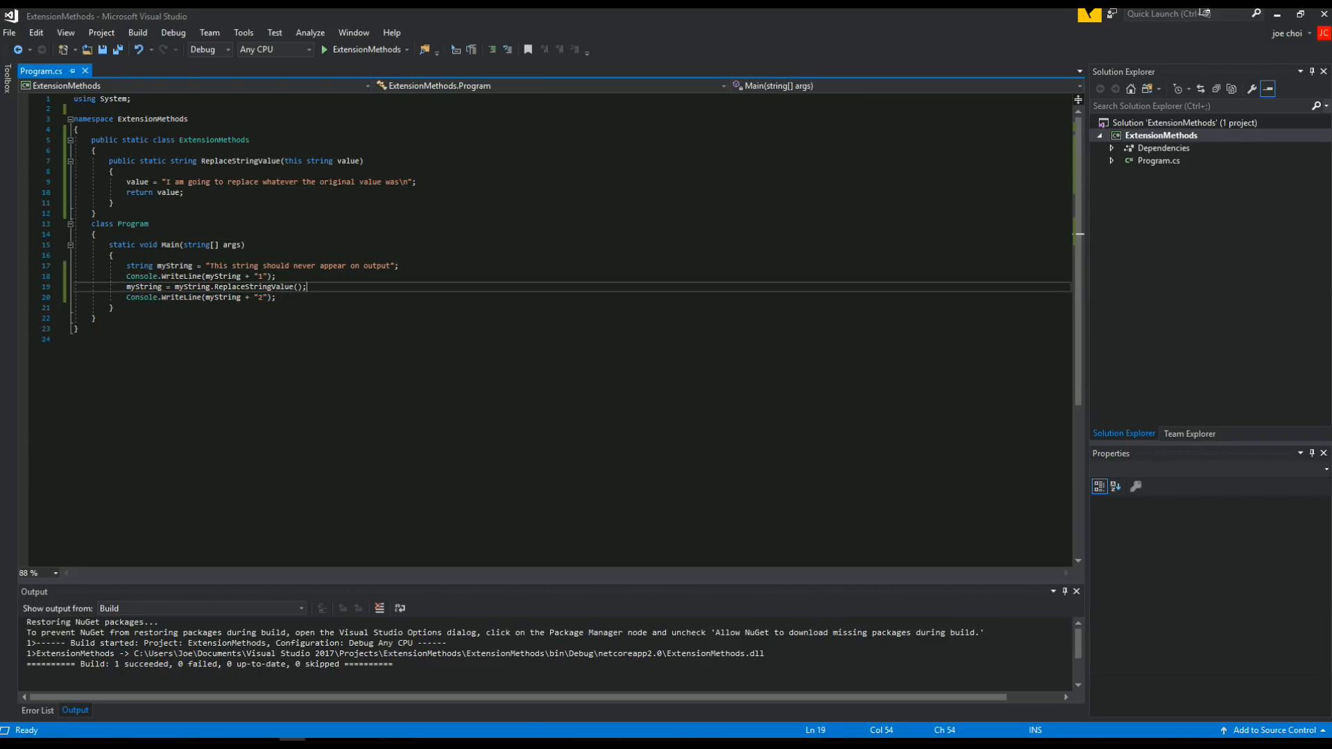
{"action": "left_click", "coordinate": [275, 297]}
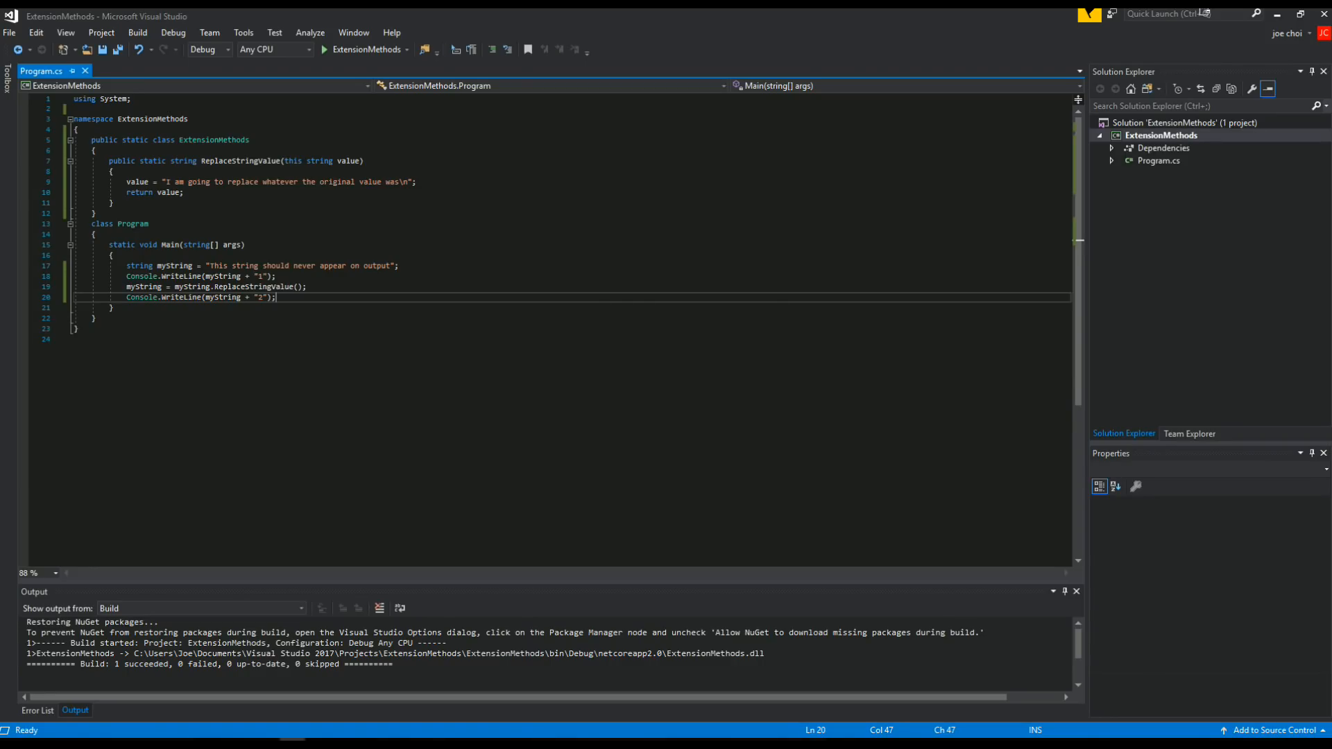
{"action": "left_click", "coordinate": [113, 203]}
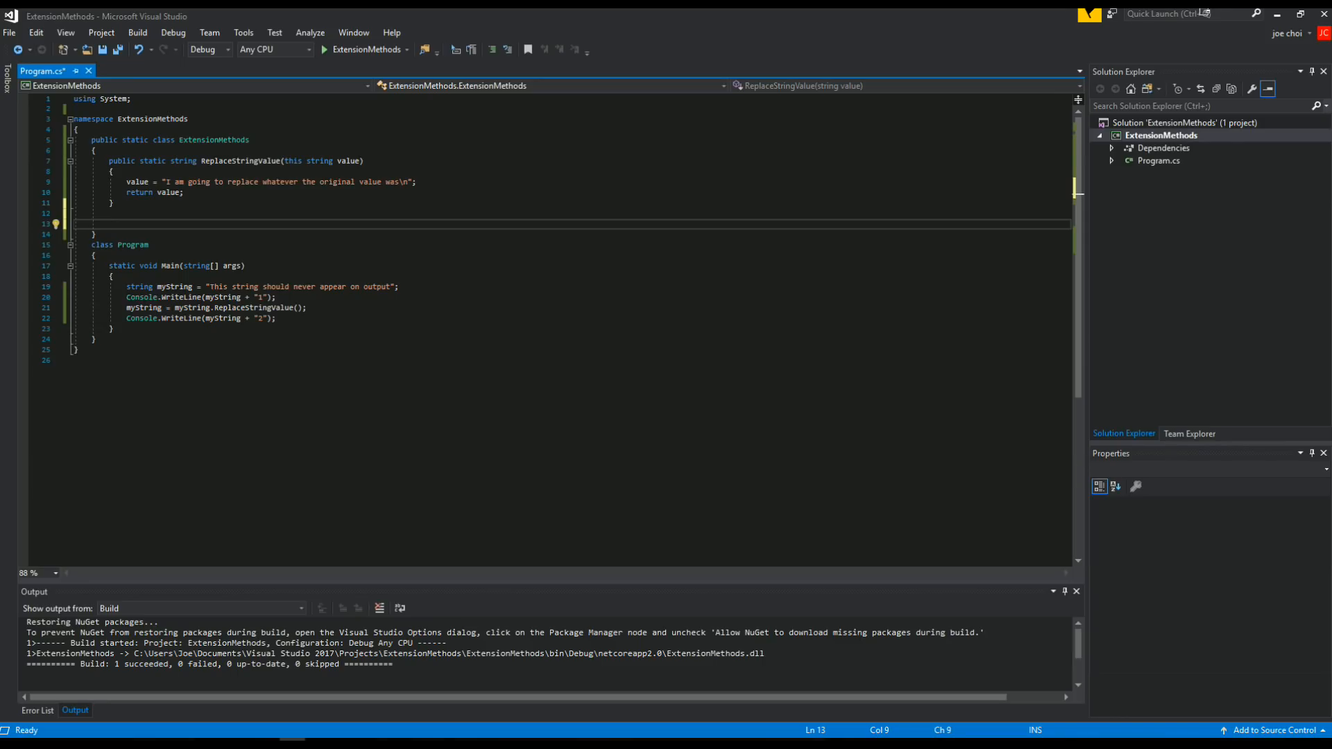
Type public static string UppercaseFirstLetter(this string value) and start its body
{"action": "type", "text": "p"}
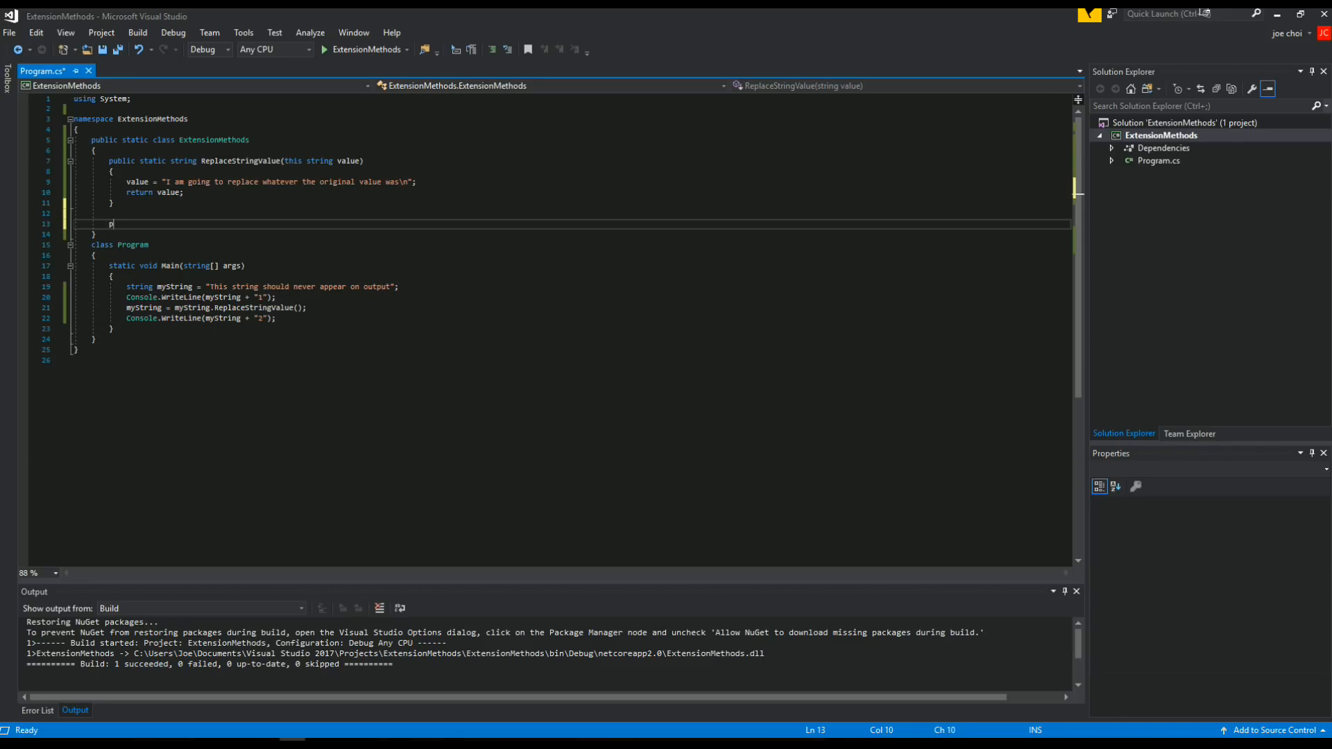
{"action": "type", "text": "ublic st"}
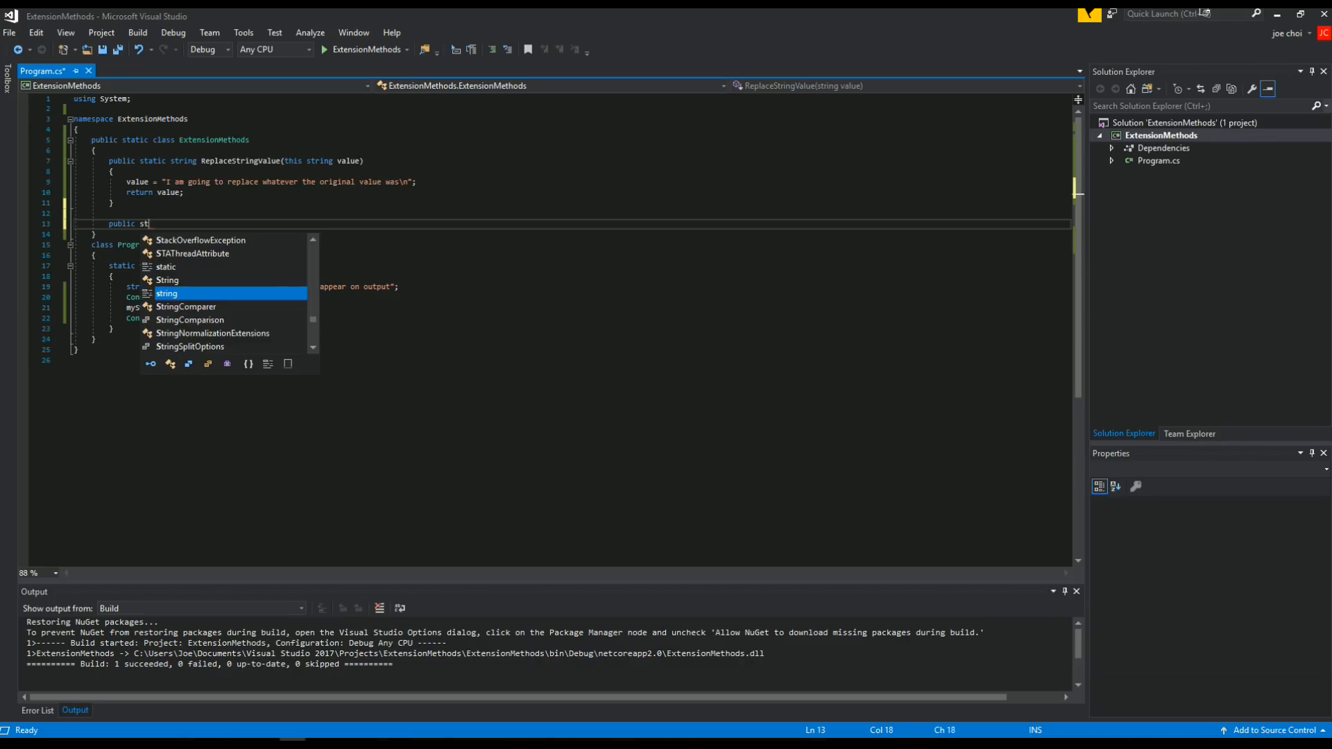
{"action": "type", "text": "atic string"}
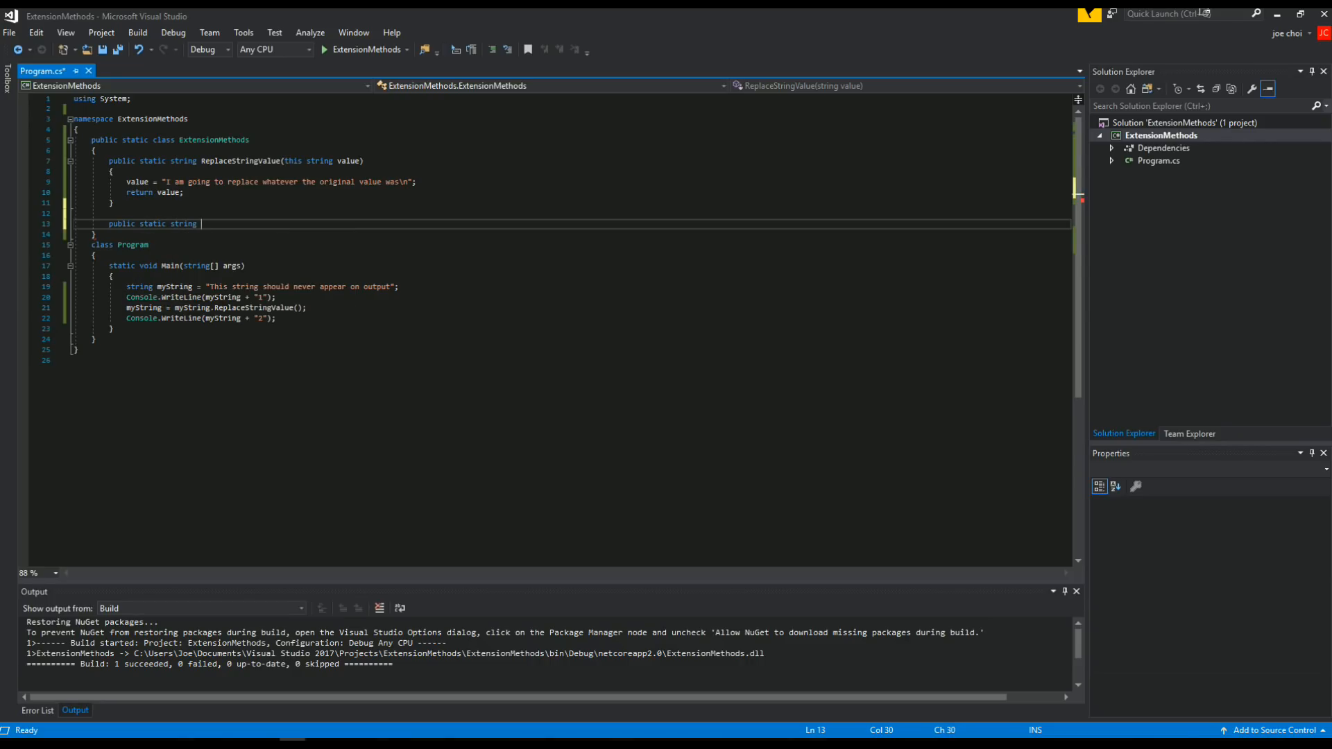
{"action": "type", "text": "UppercaseFirstLette"}
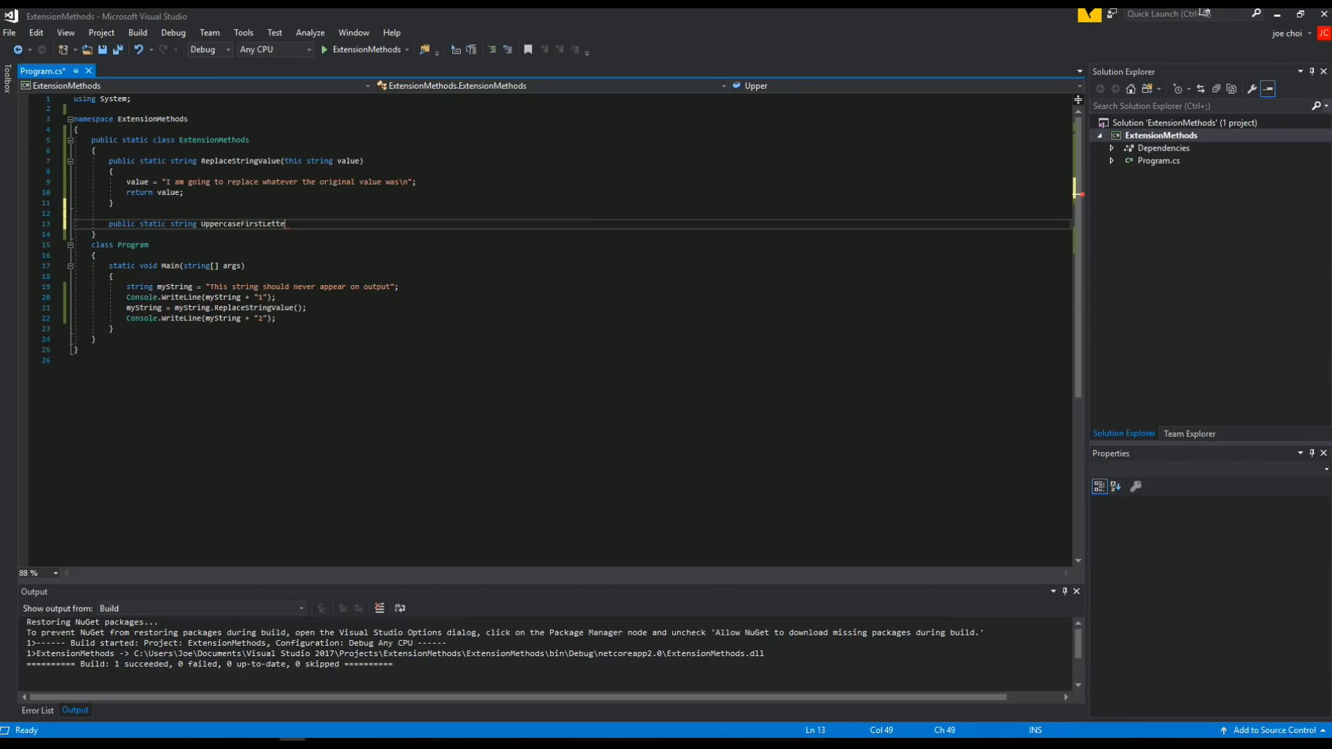
{"action": "type", "text": "(this string value"}
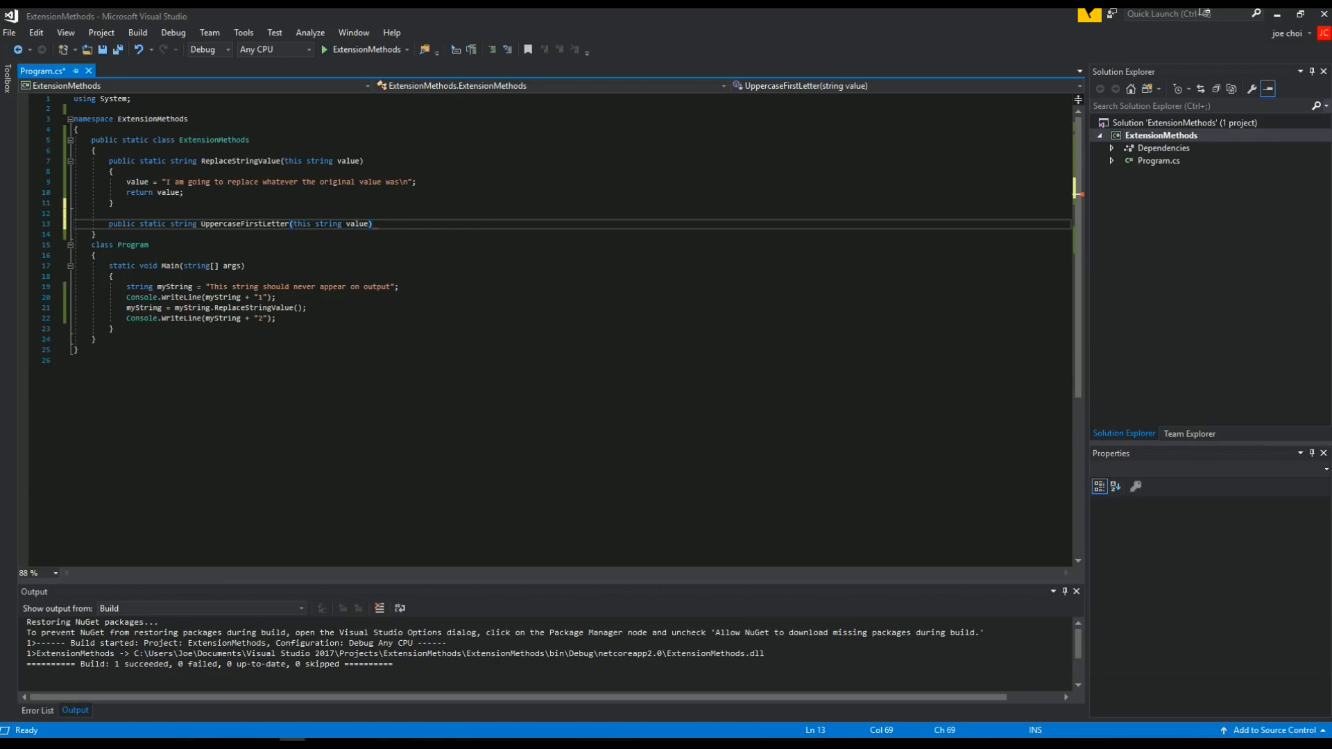
{"action": "key", "text": "enter"}
{"action": "type", "text": "{"}
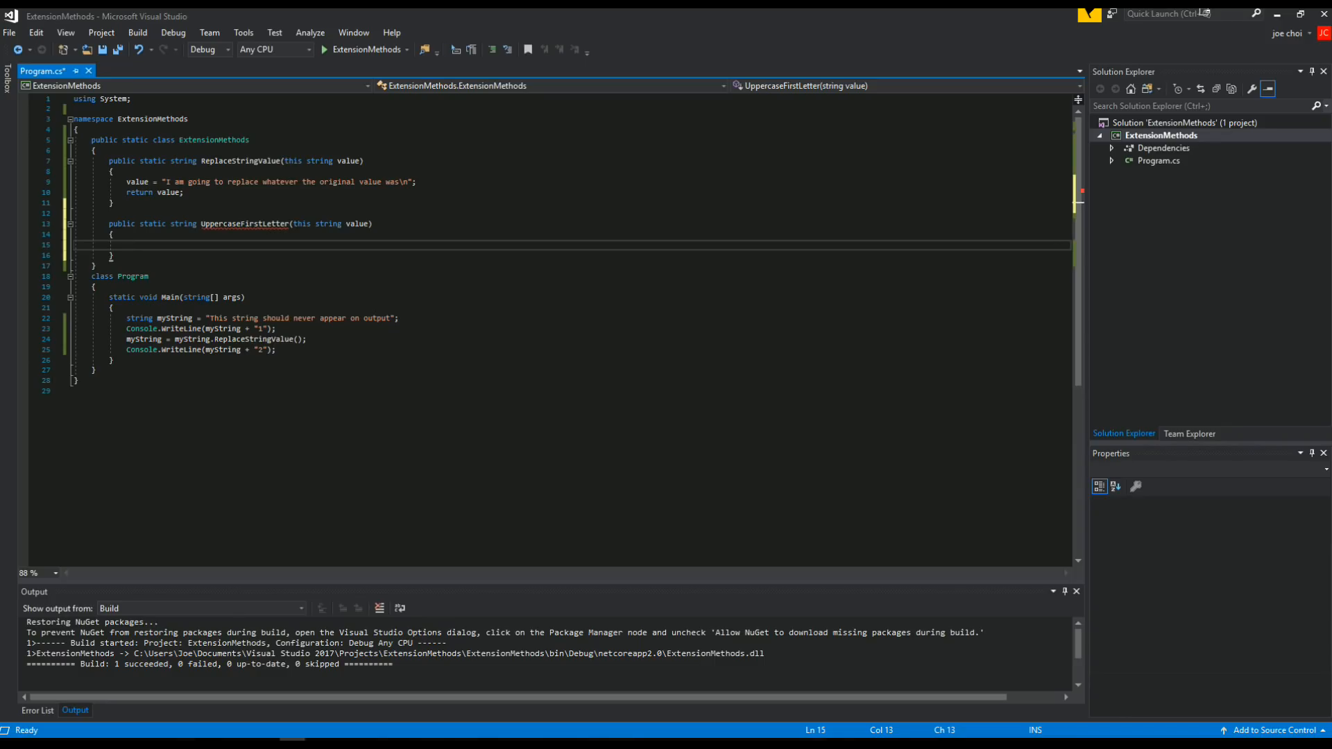
Write char[] array = value.ToCharArray(); as the first line of UppercaseFirstLetter
{"action": "type", "text": "char[]"}
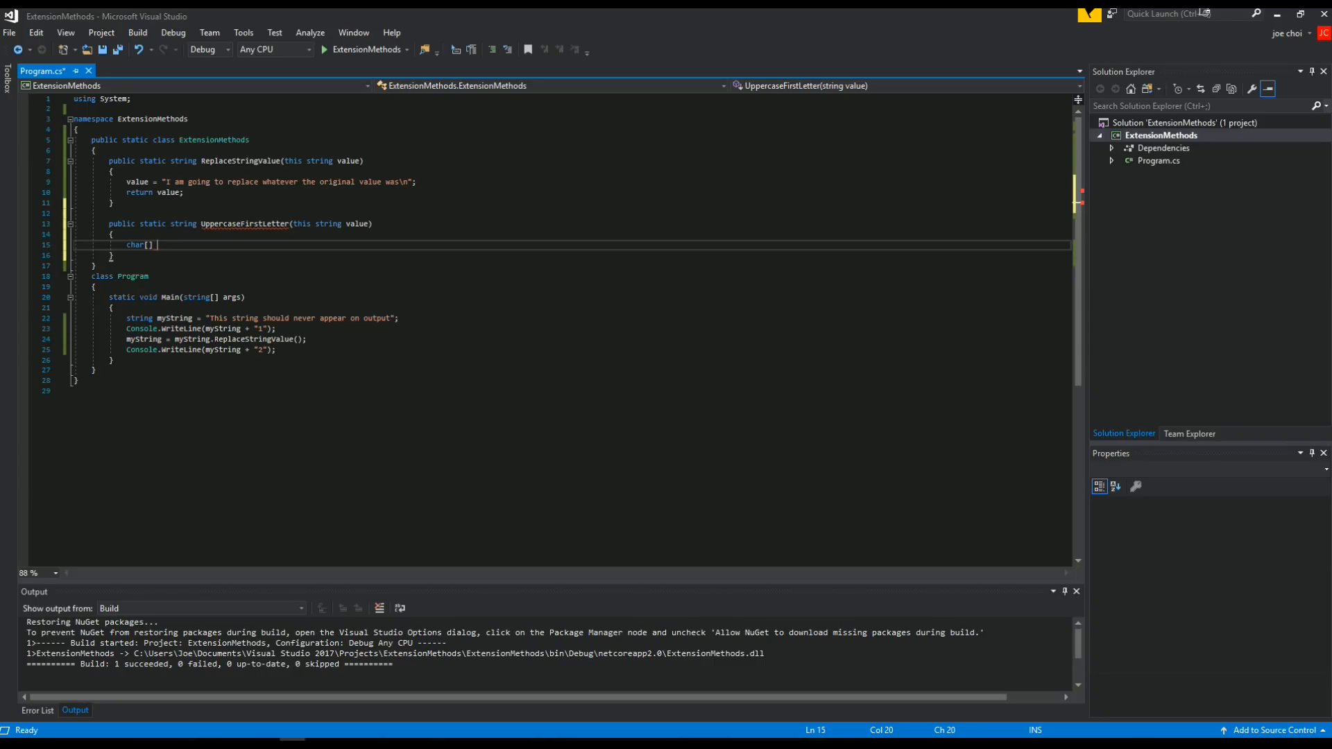
{"action": "type", "text": "array = value"}
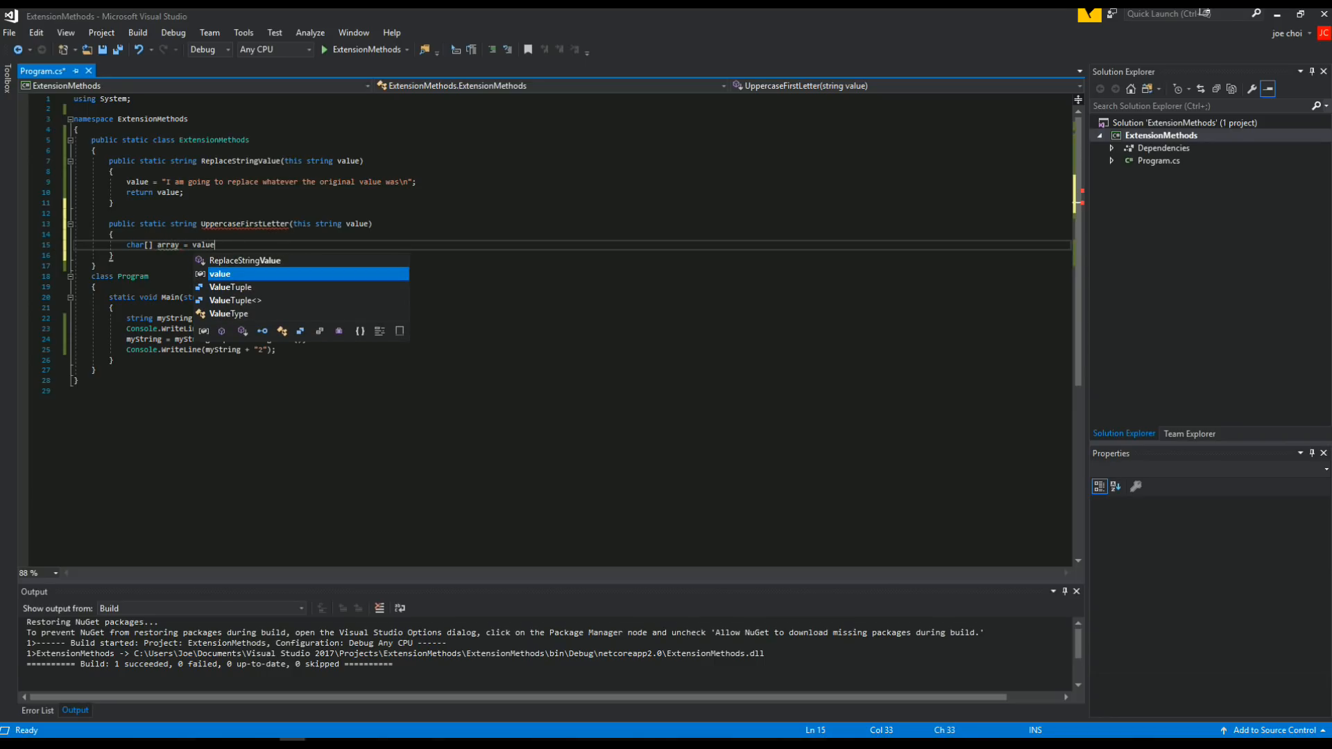
{"action": "type", "text": ".To"}
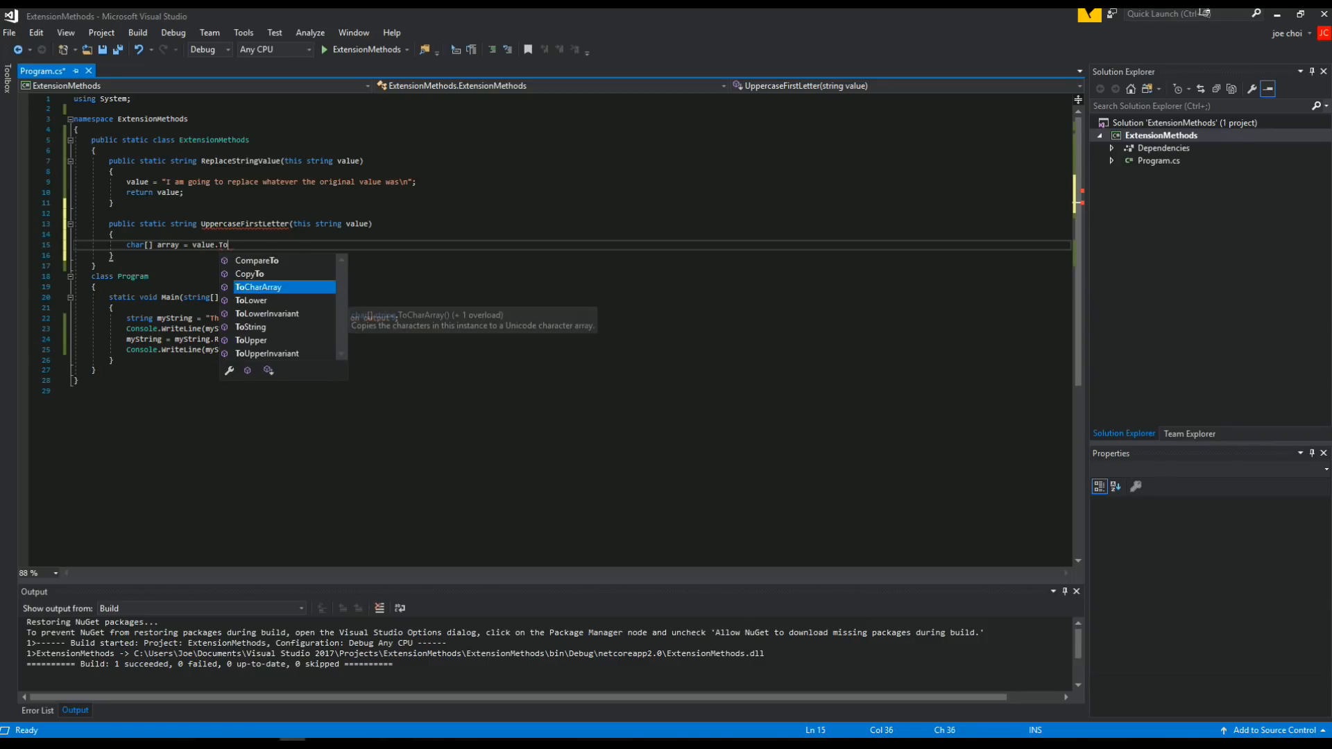
{"action": "type", "text": "string"}
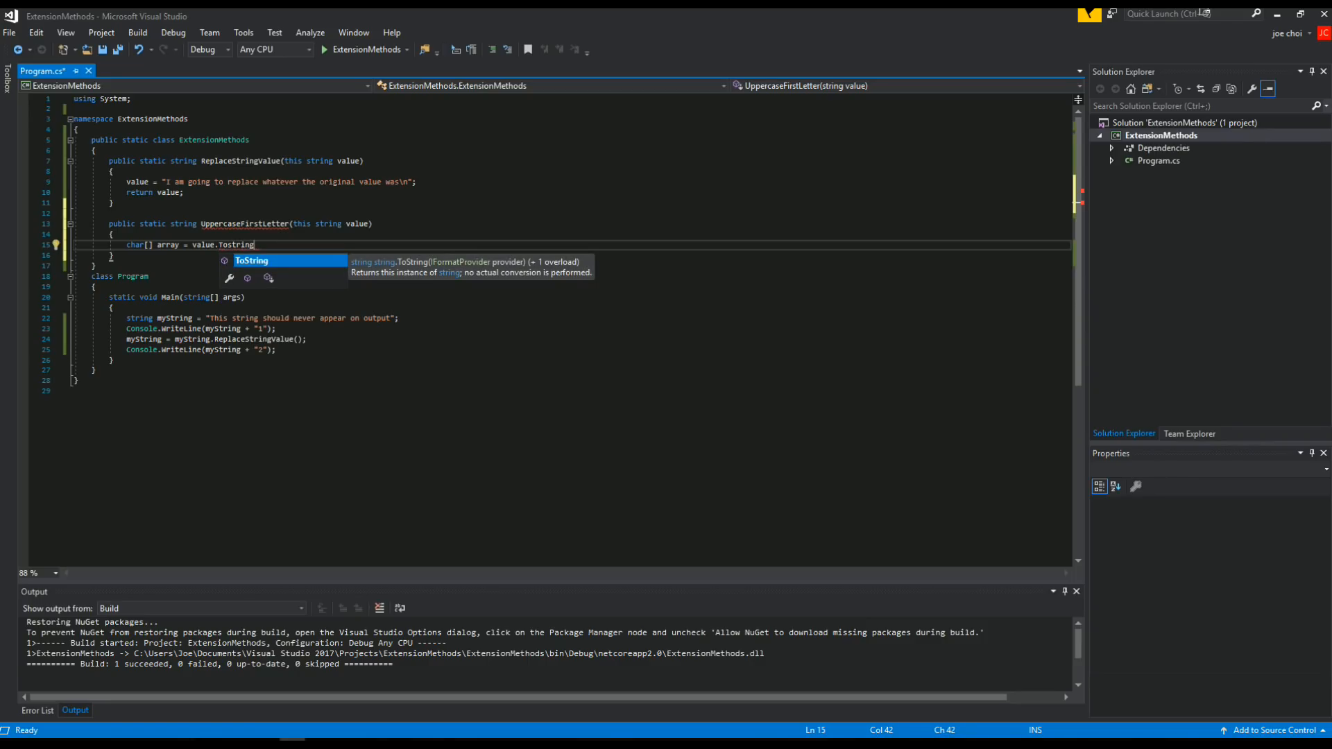
{"action": "key", "text": "backspace"}
{"action": "type", "text": "CharArray"}
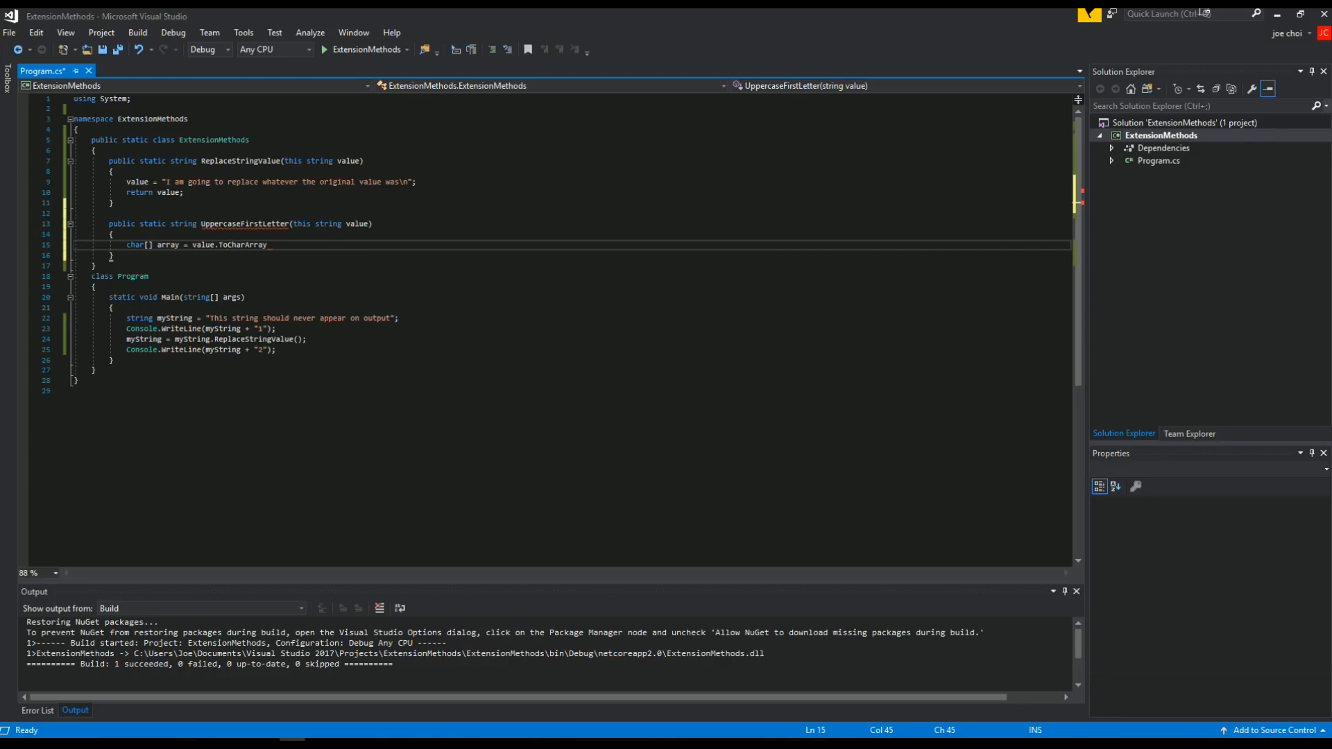
{"action": "type", "text": "();"}
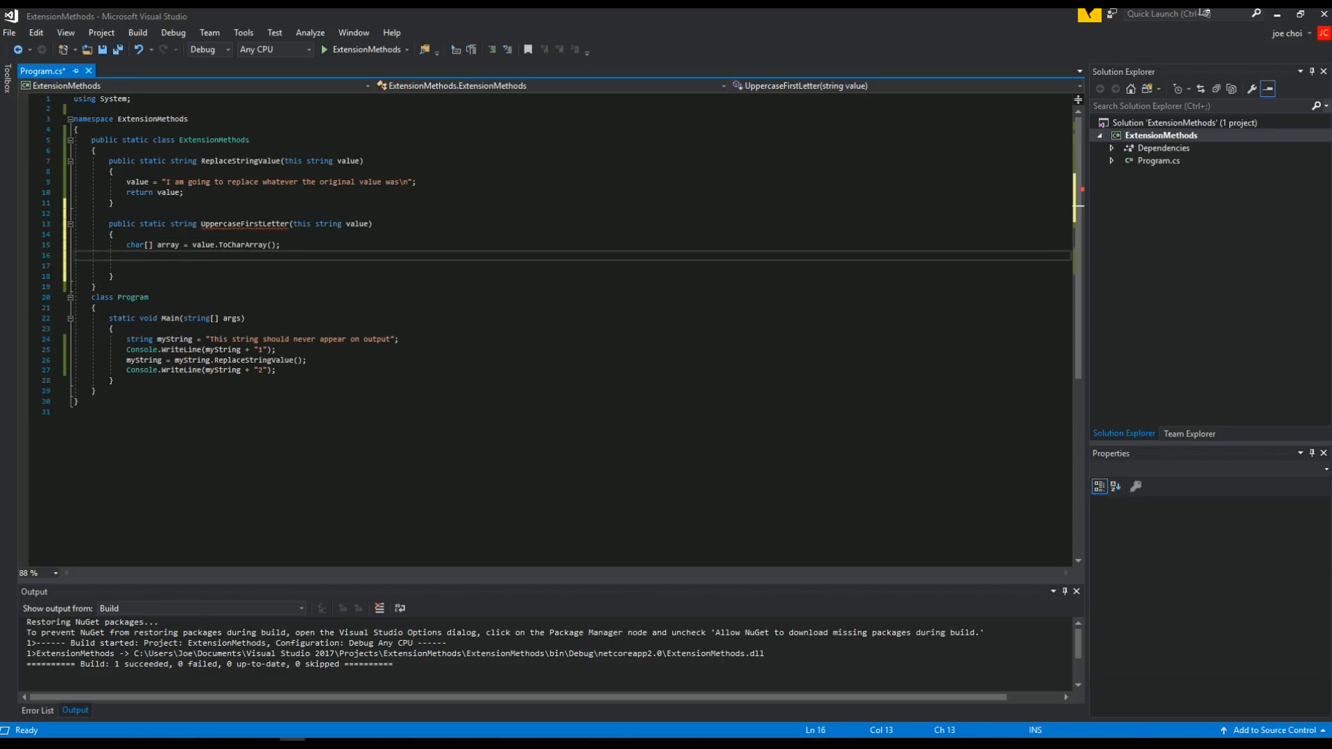
Set array[0] = char.ToUpper(array[0]); and return new string(array)
{"action": "type", "text": "array[]"}
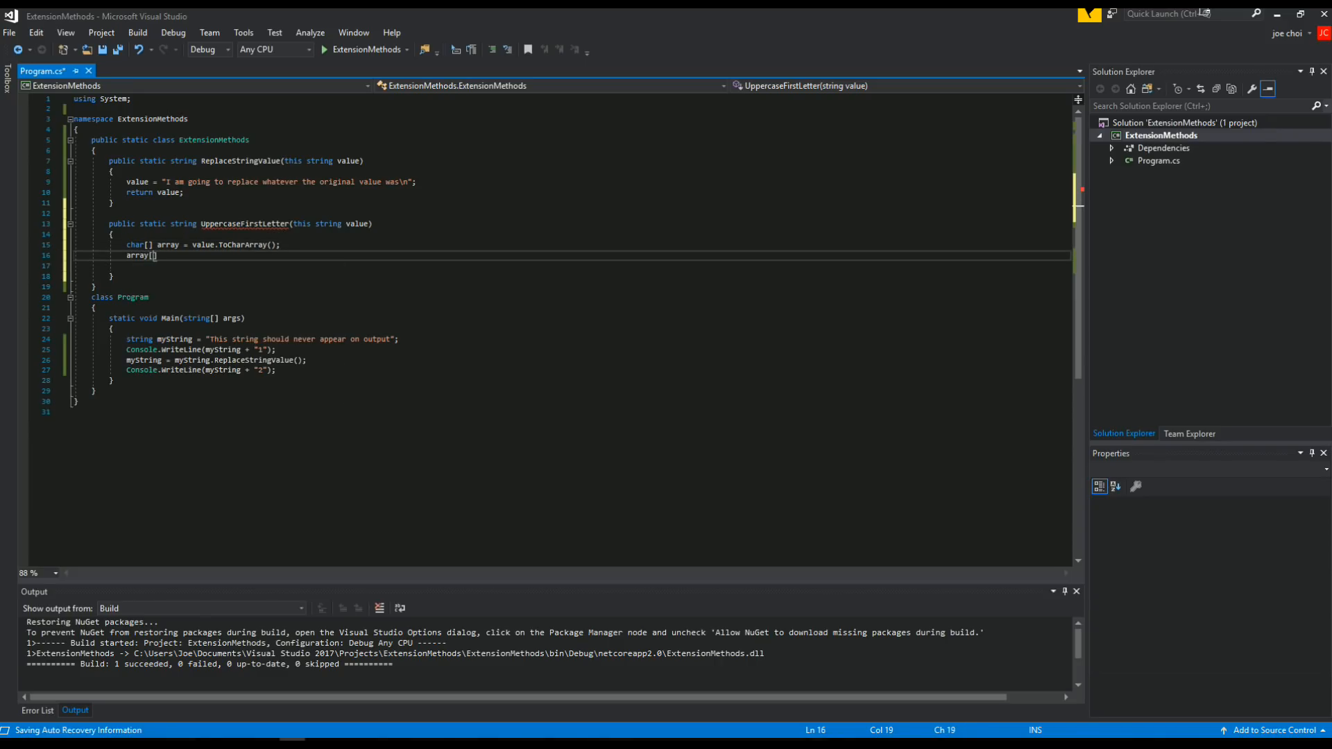
{"action": "type", "text": "0] ="}
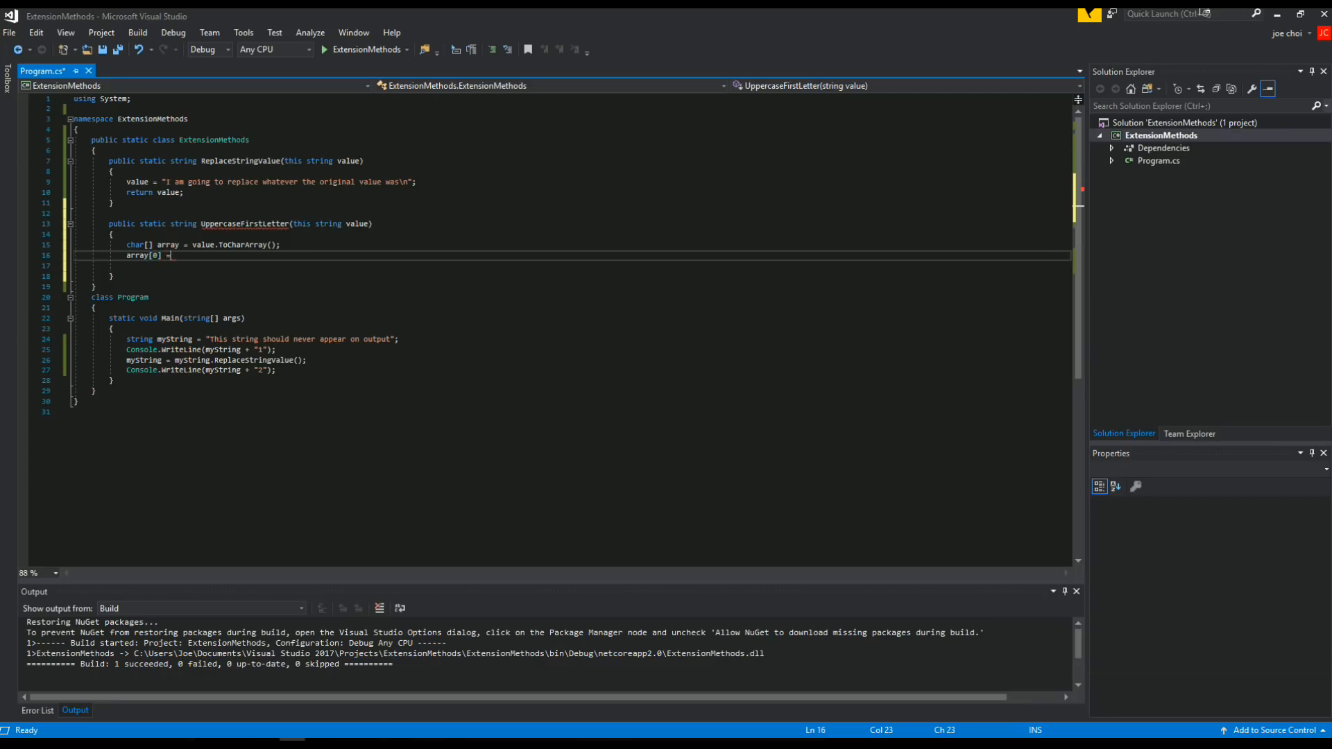
{"action": "type", "text": "char.to"}
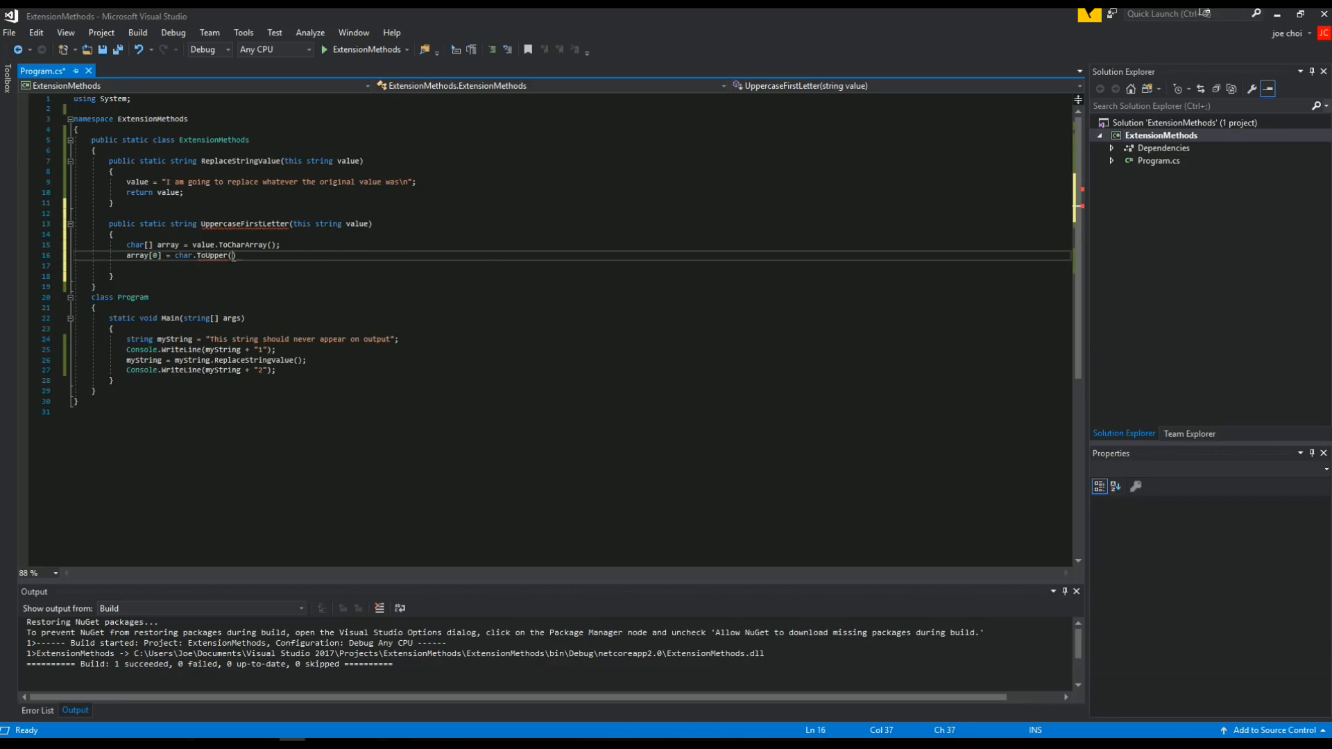
{"action": "type", "text": "array"}
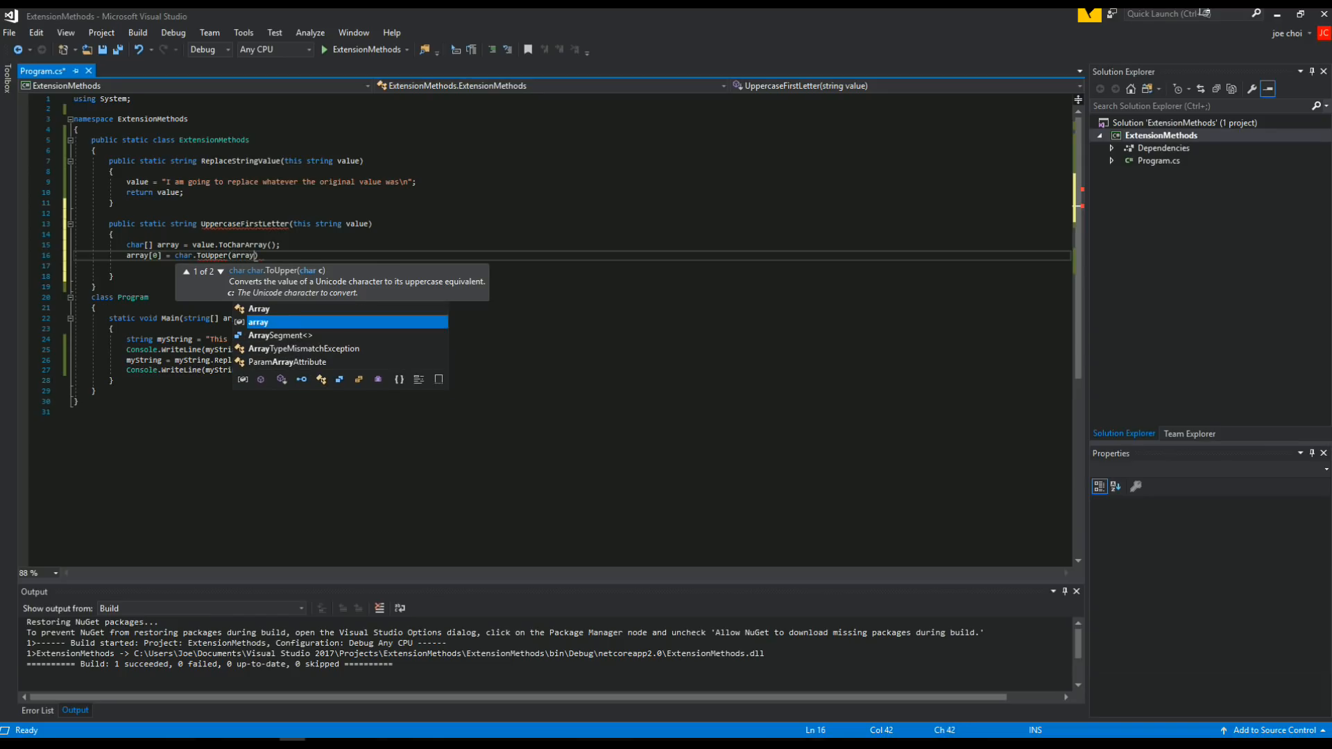
{"action": "type", "text": "[0]"}
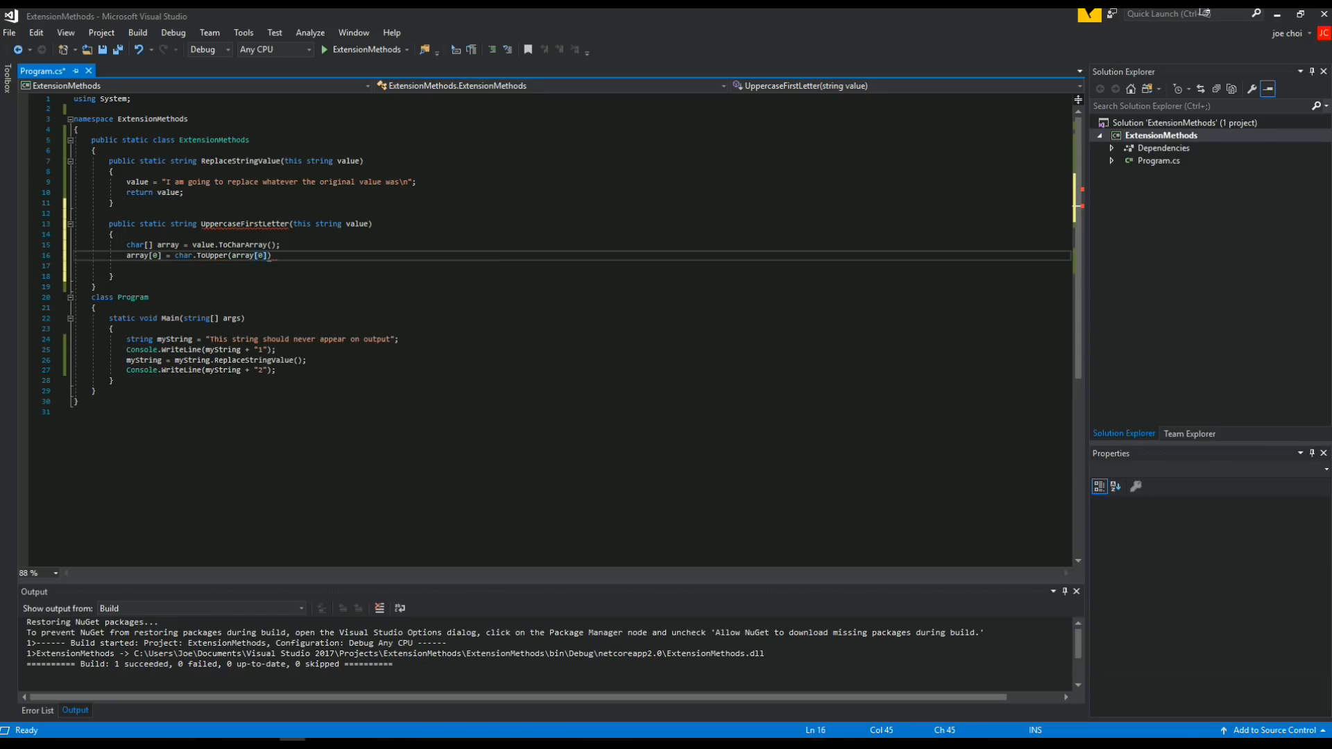
{"action": "type", "text": ";"}
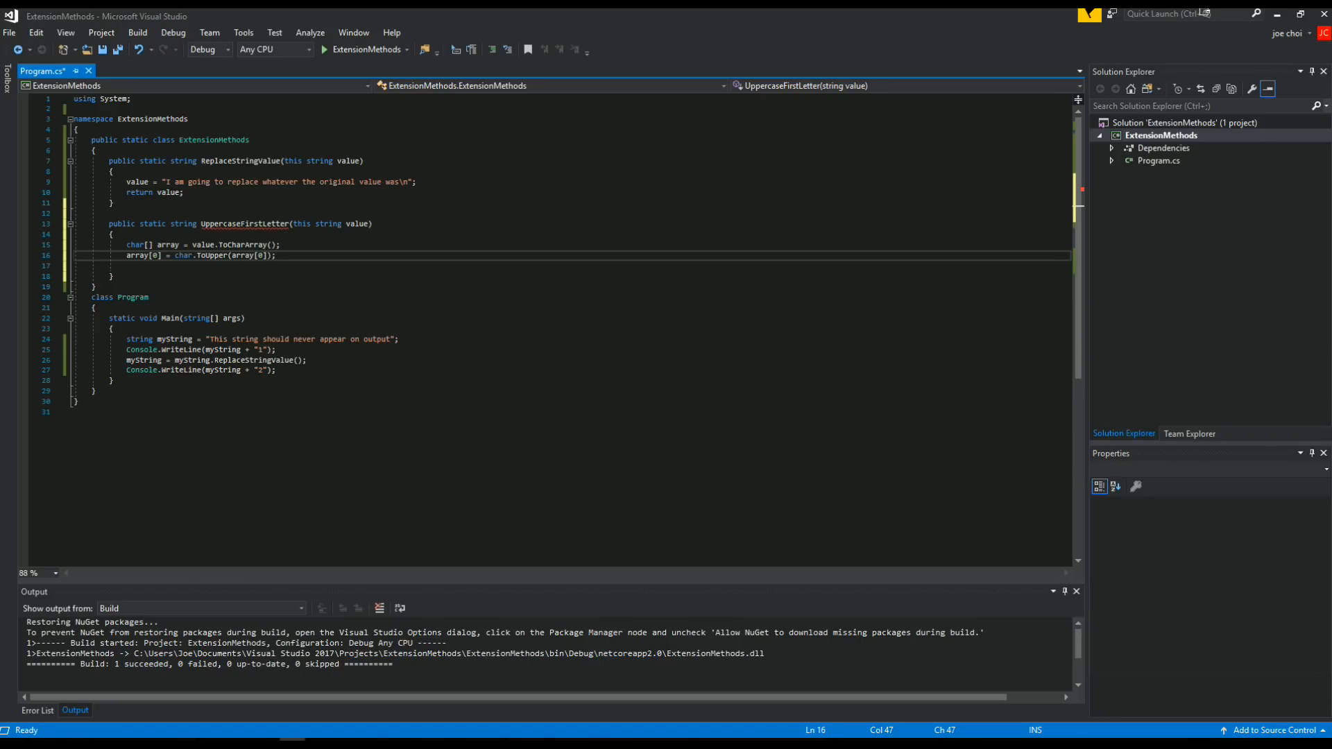
{"action": "type", "text": "return"}
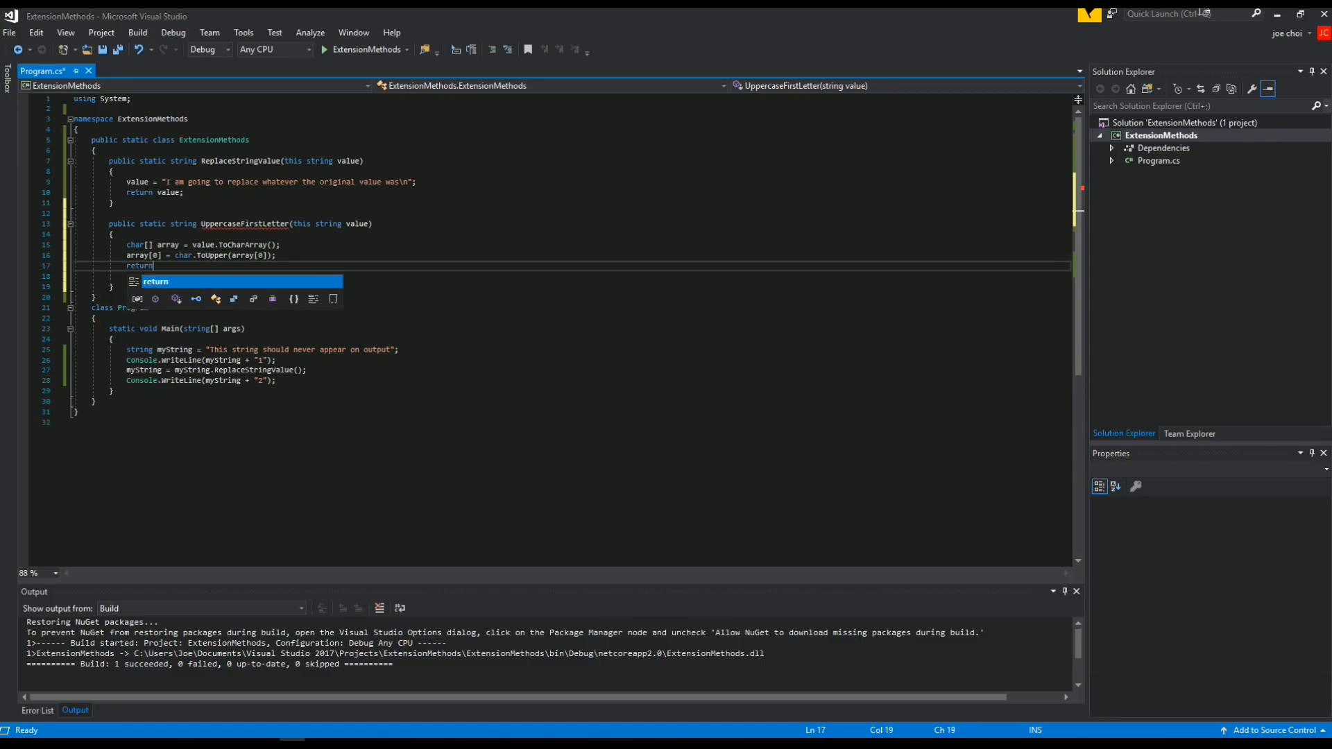
{"action": "type", "text": "new string(array);"}
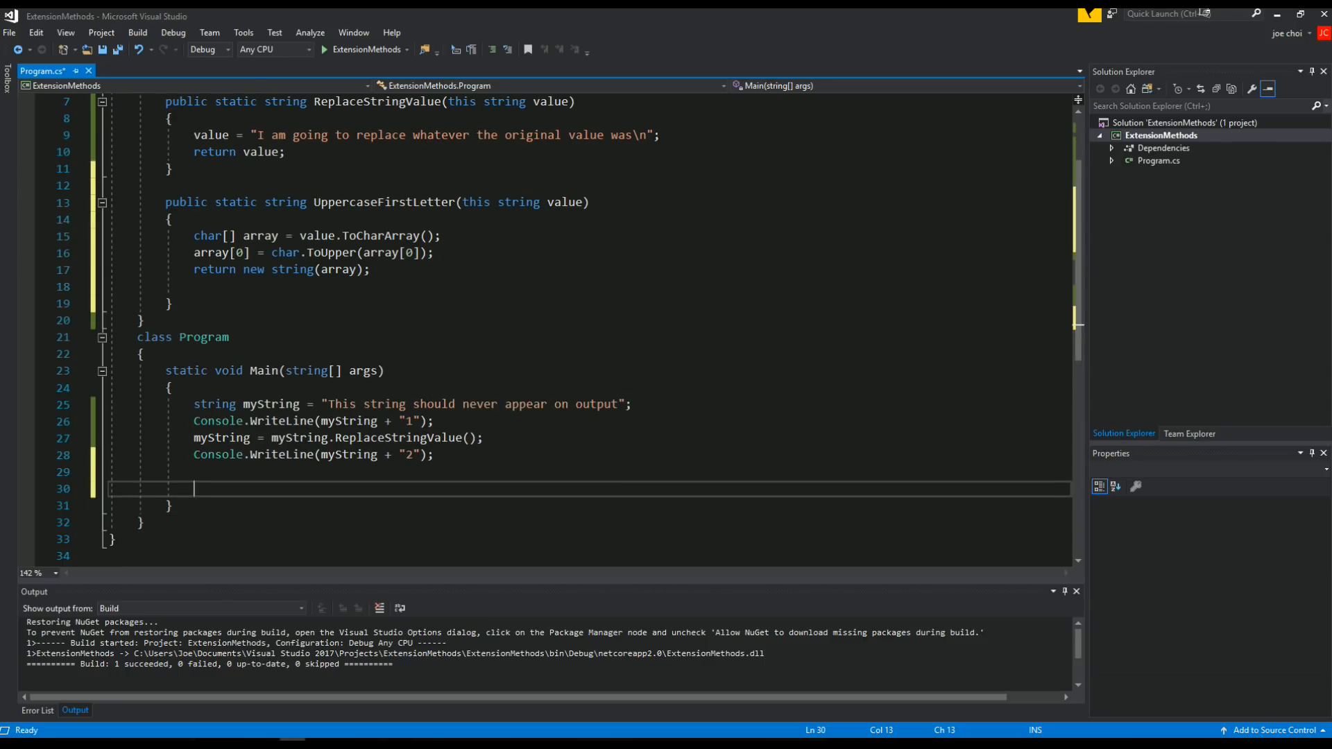
Declare string lowercaseString = "lowercase"; in Main
{"action": "type", "text": "string"}
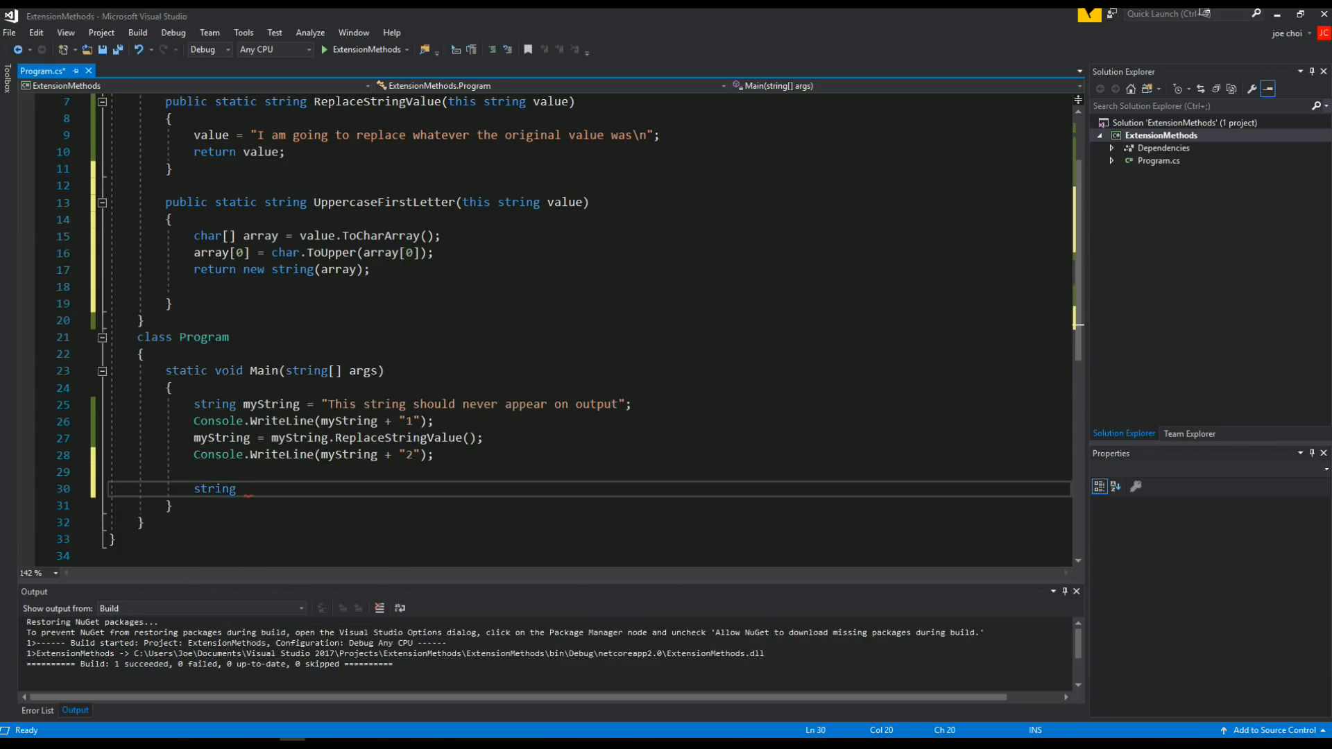
{"action": "type", "text": "lower"}
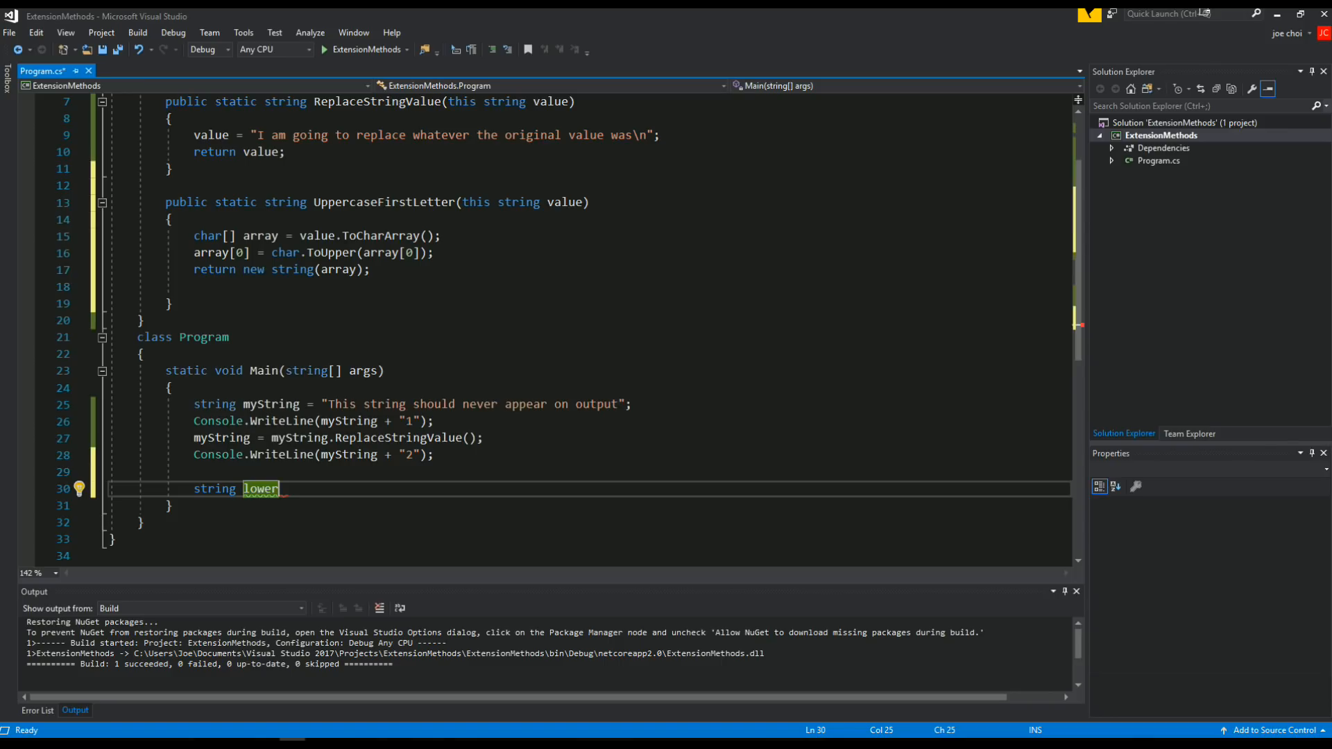
{"action": "type", "text": "caseString"}
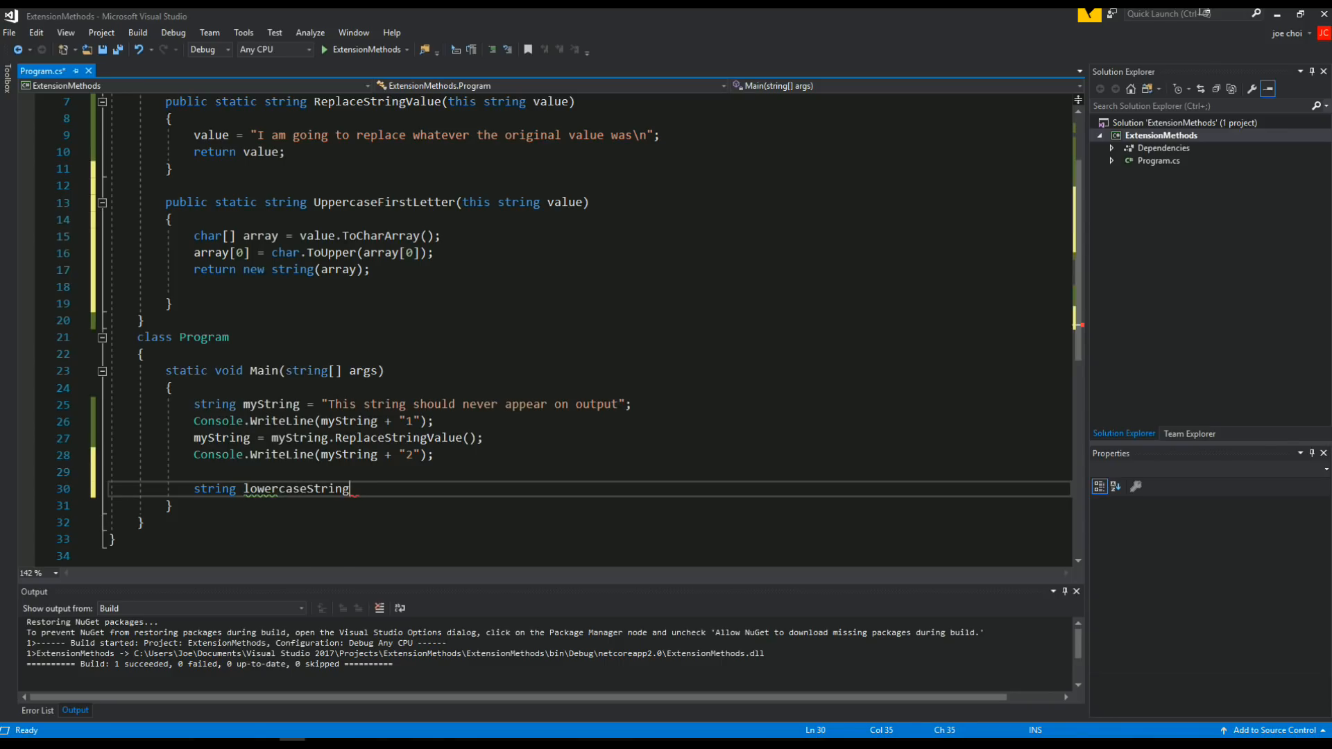
{"action": "type", "text": "= \"1\""}
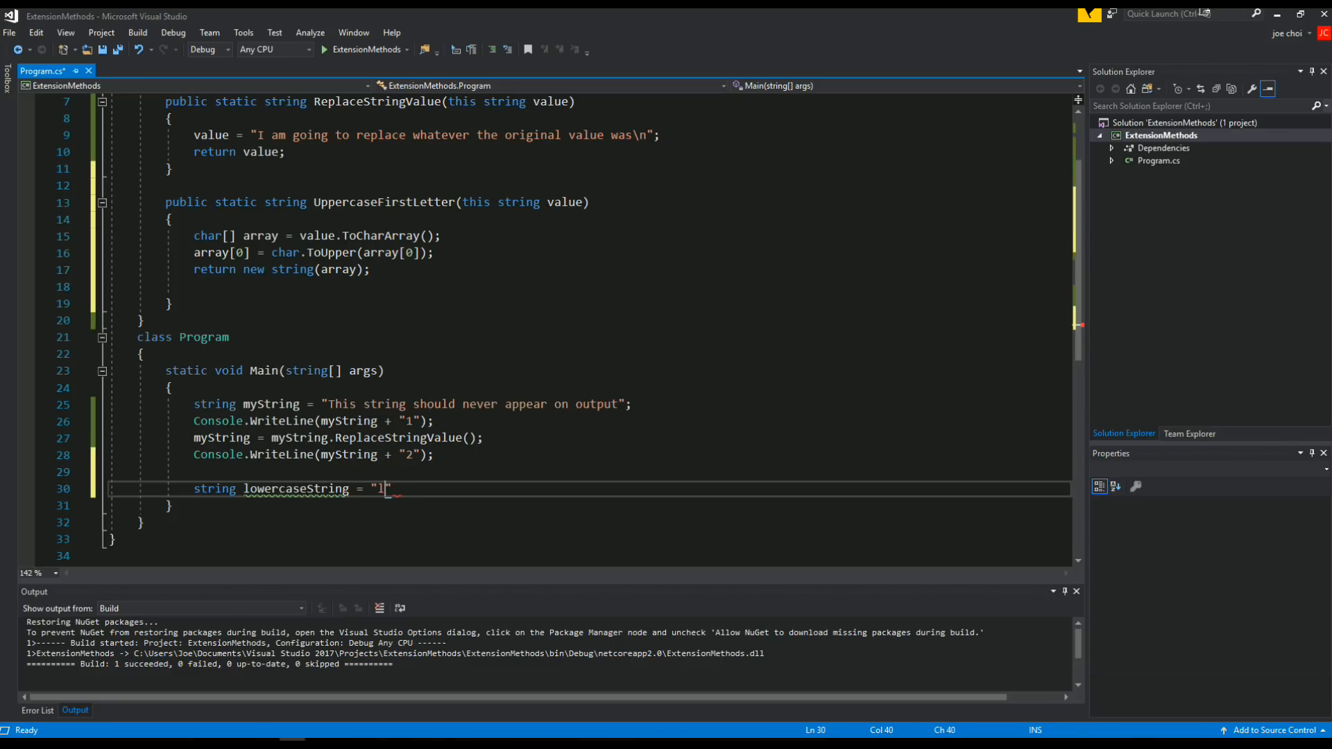
{"action": "type", "text": "owercase\";"}
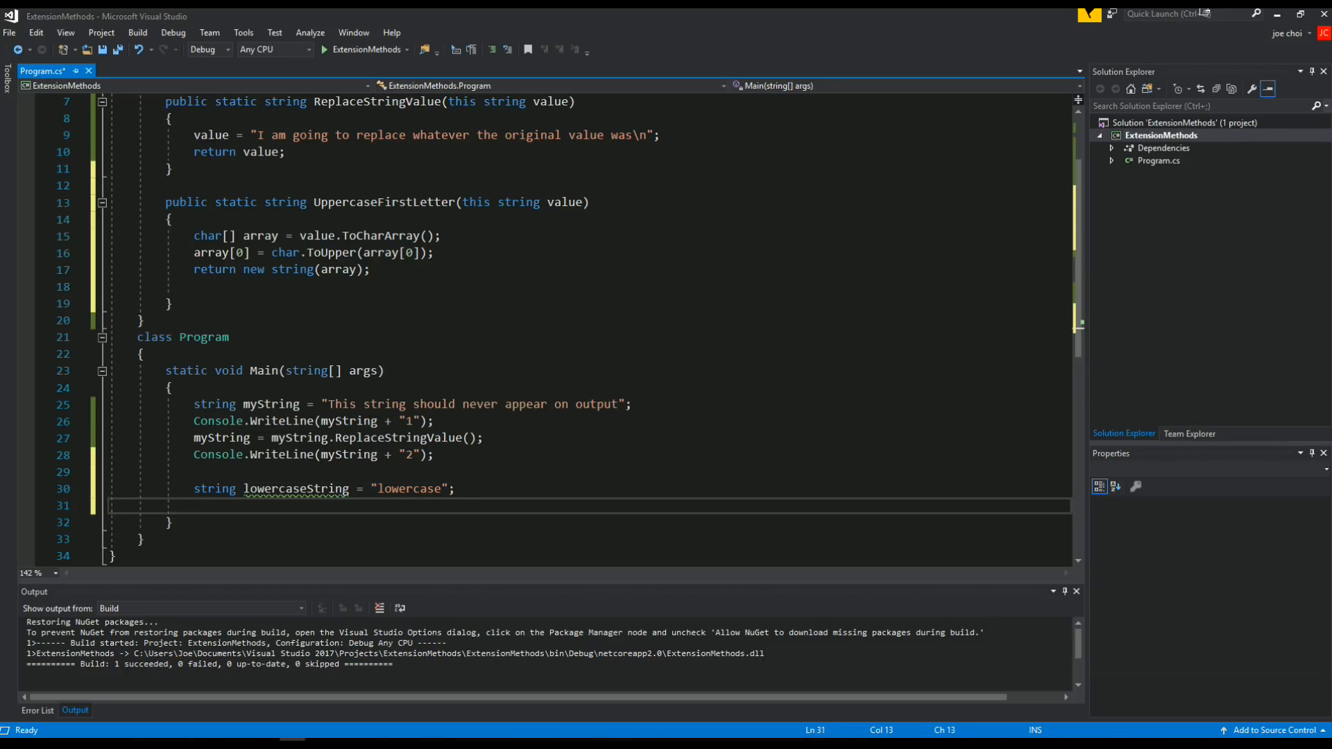
Reassign lowercaseString = lowercaseString.UppercaseFirstLetter(); and start a Console.WriteLine of lowercaseString
{"action": "type", "text": "l"}
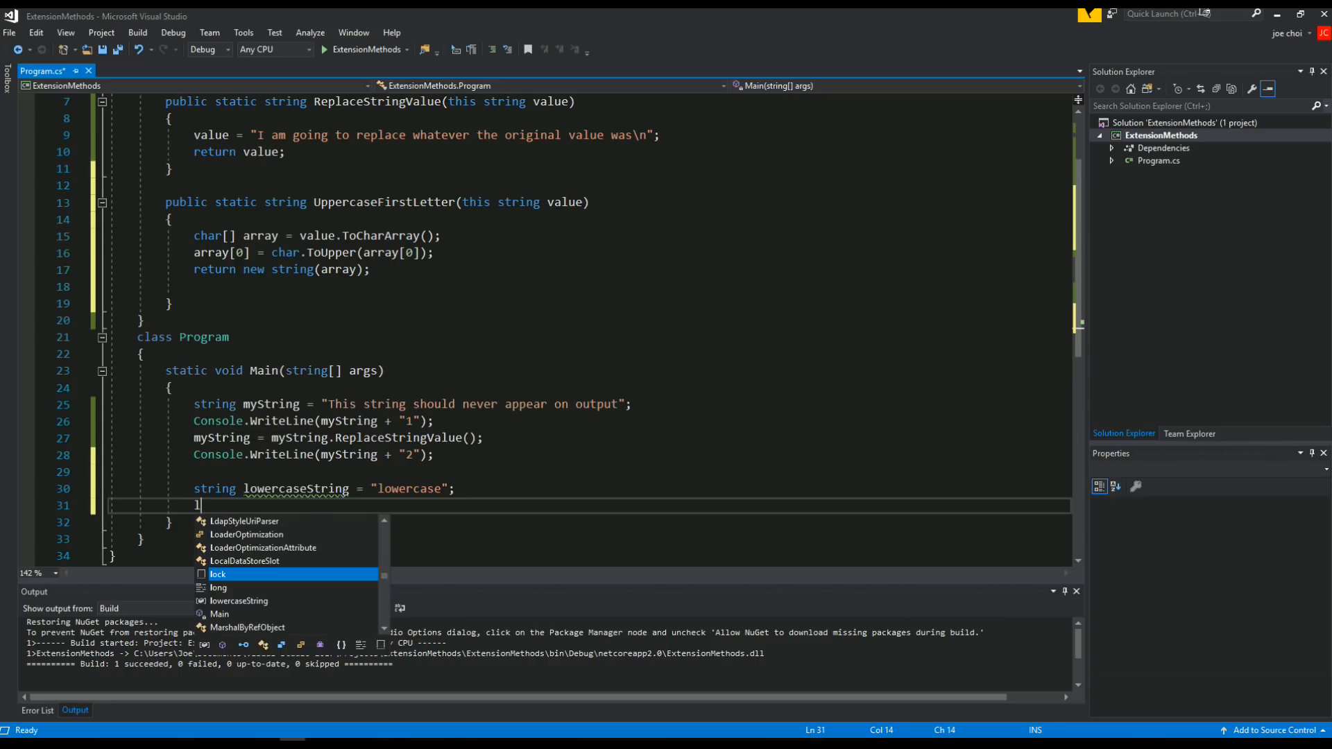
{"action": "type", "text": "owercaseString"}
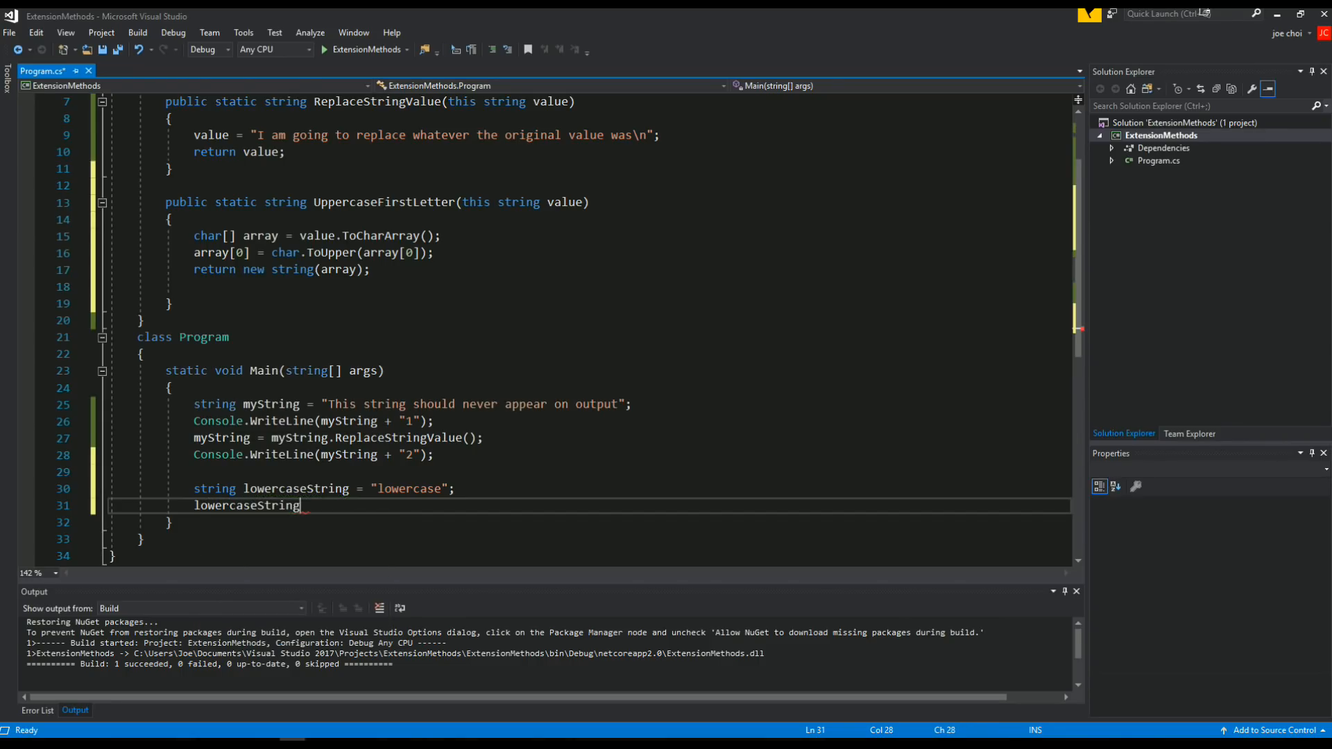
{"action": "type", "text": "= lower"}
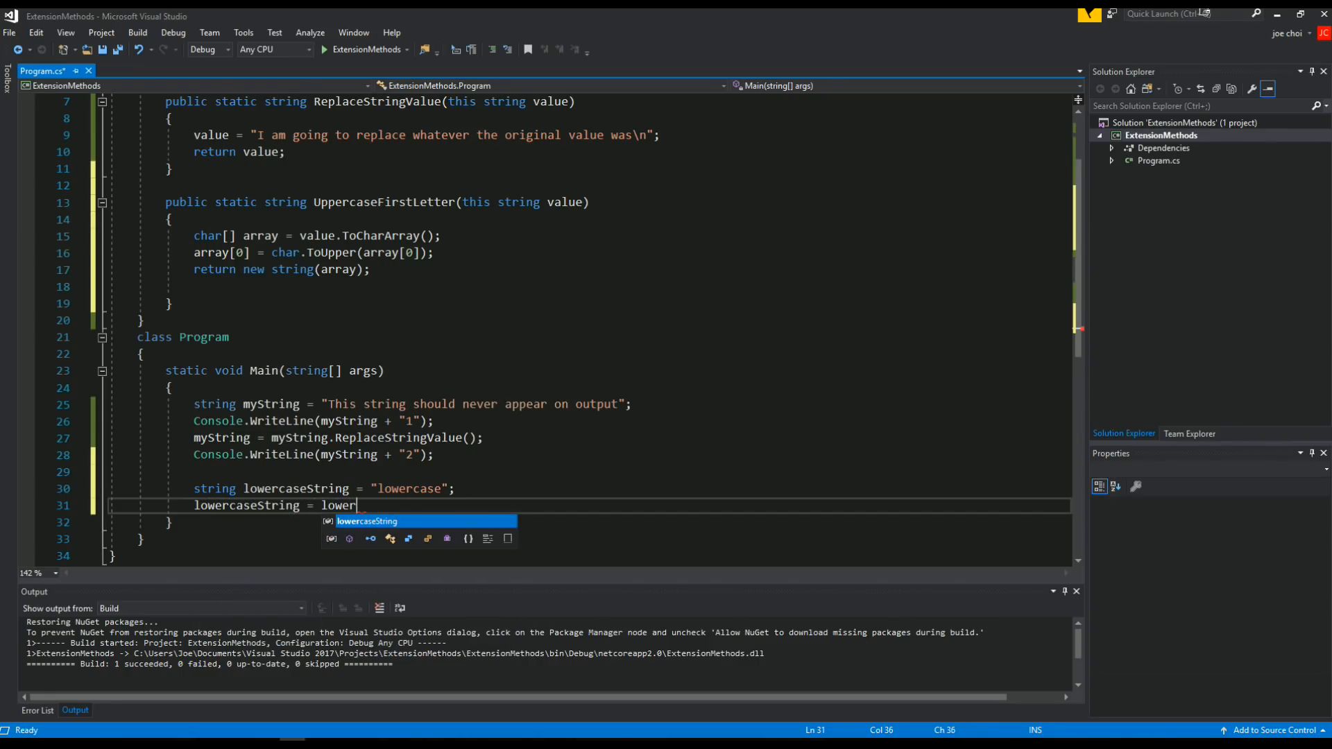
{"action": "type", "text": "caseString."}
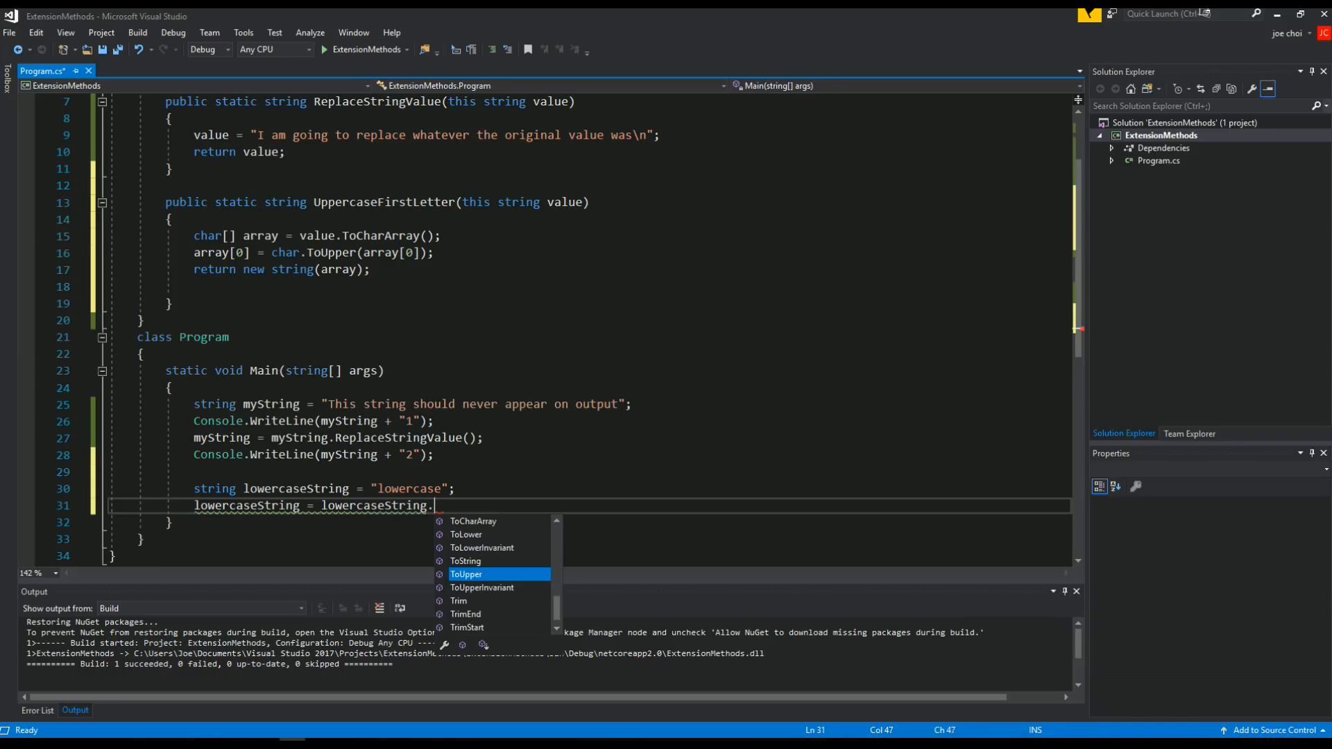
{"action": "type", "text": "upp"}
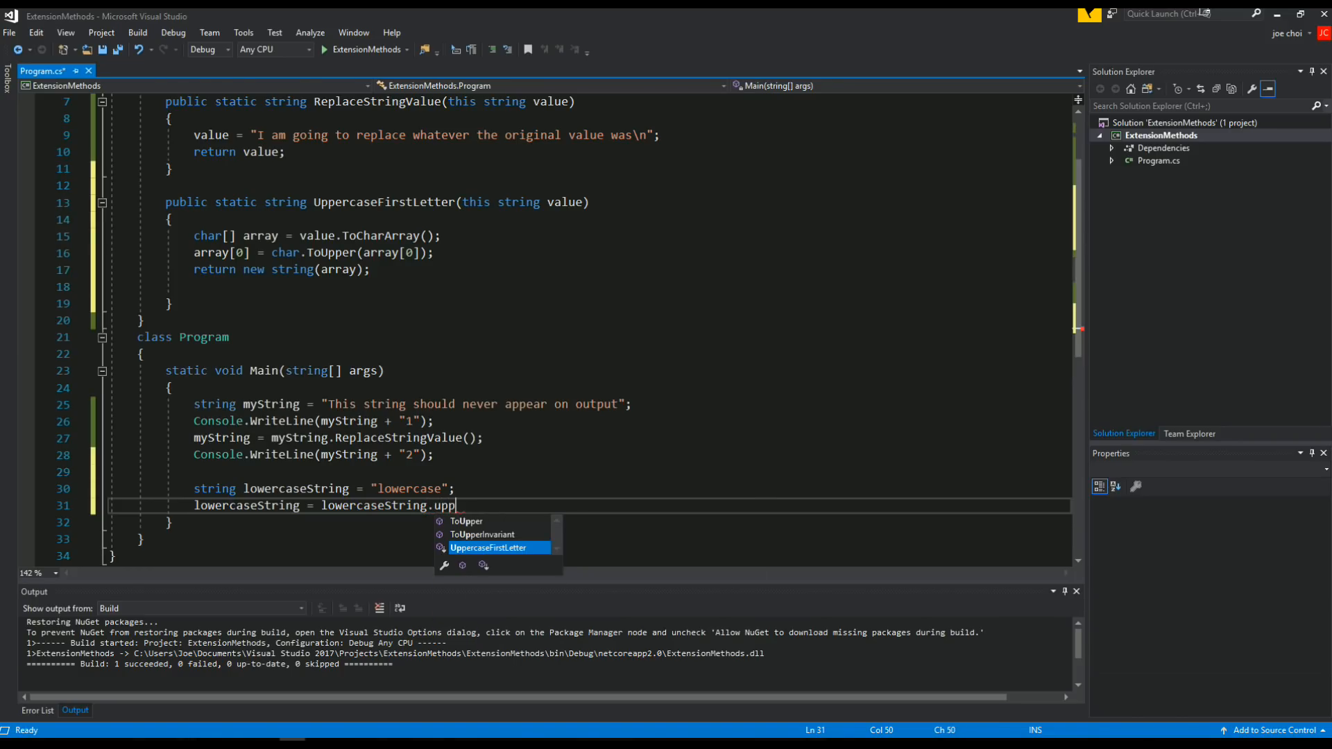
{"action": "key", "text": "Tab"}
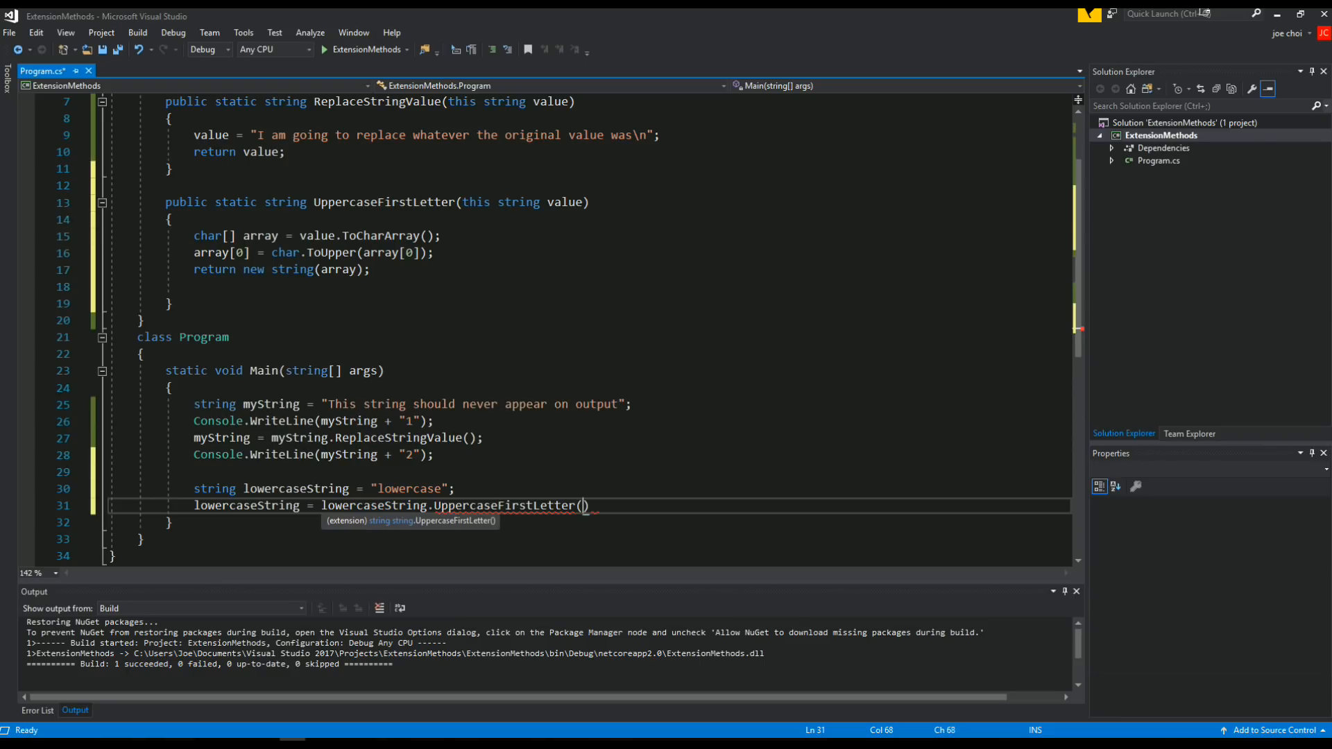
{"action": "type", "text": ";"}
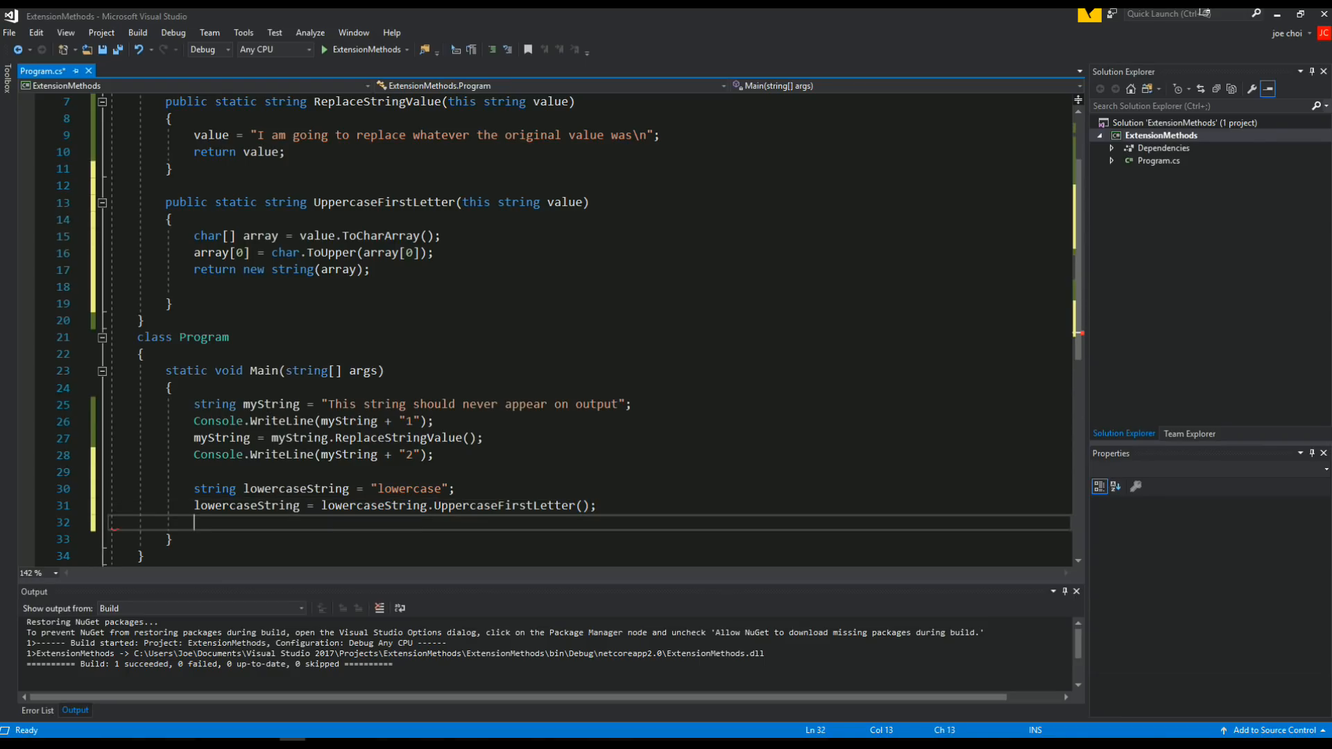
{"action": "type", "text": "c"}
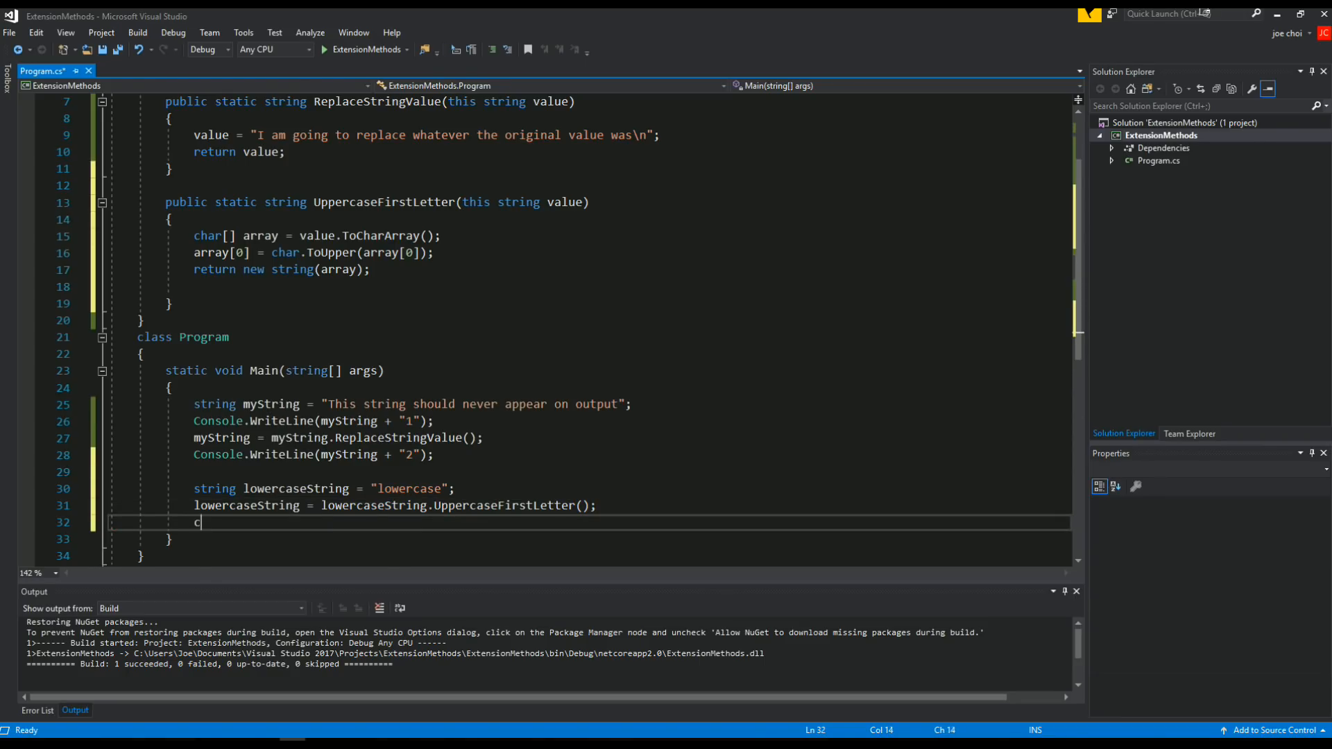
{"action": "type", "text": "onsole.WriteLine(lowercaseString);"}
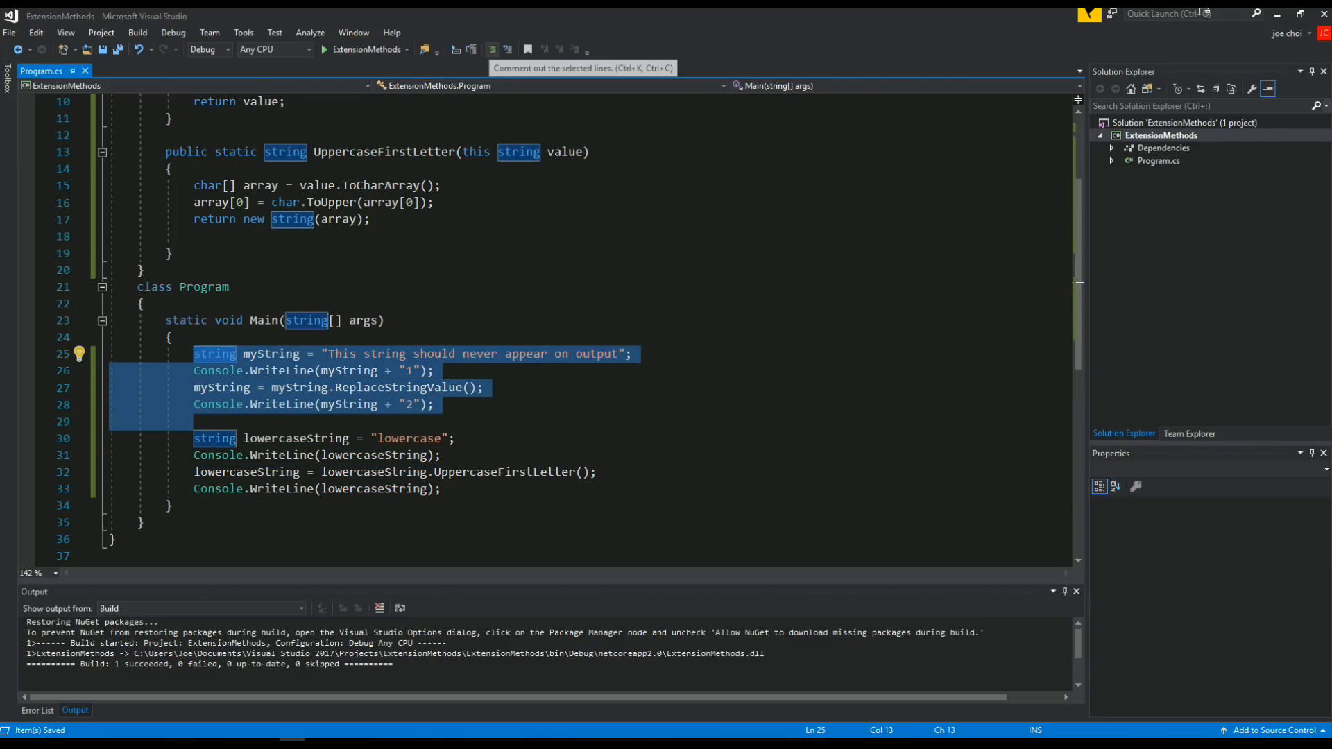
Comment out the earlier myString lines 25–28 in Main with the toolbar comment button
{"action": "left_click", "coordinate": [472, 48]}
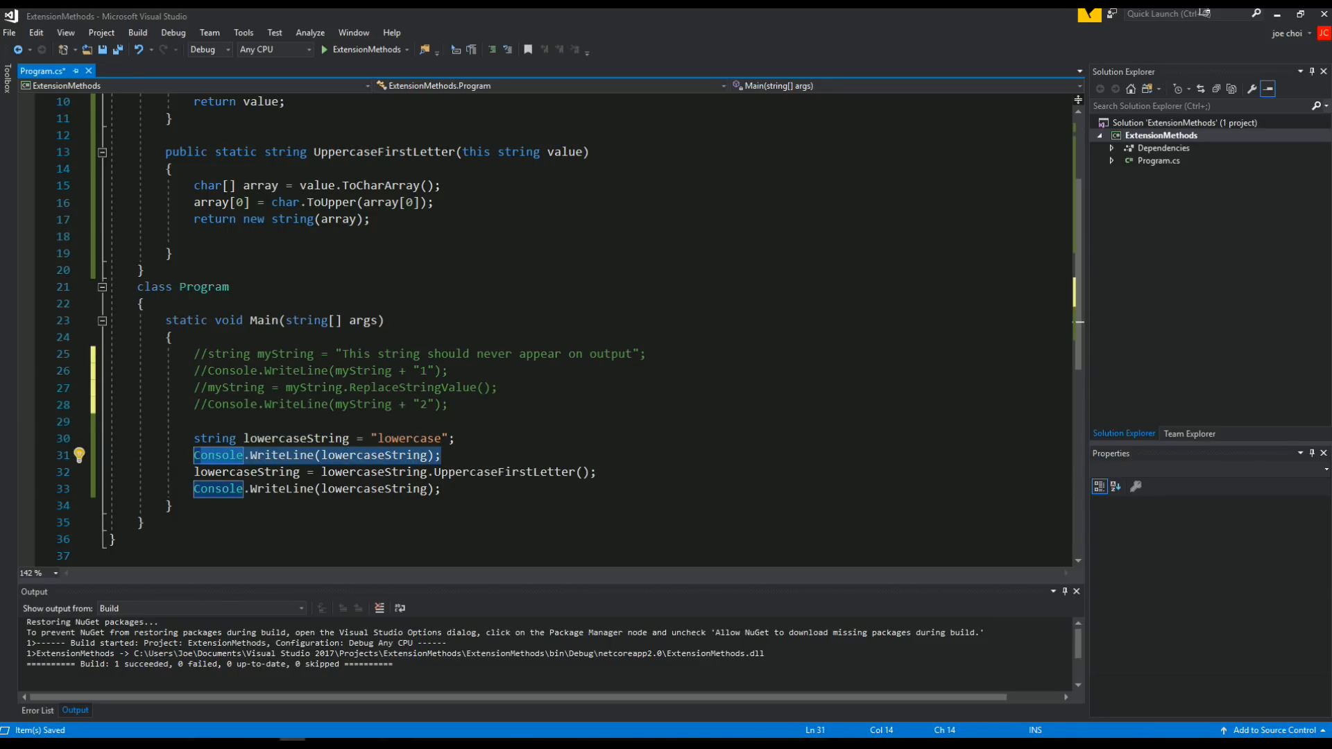
{"action": "left_click", "coordinate": [217, 488]}
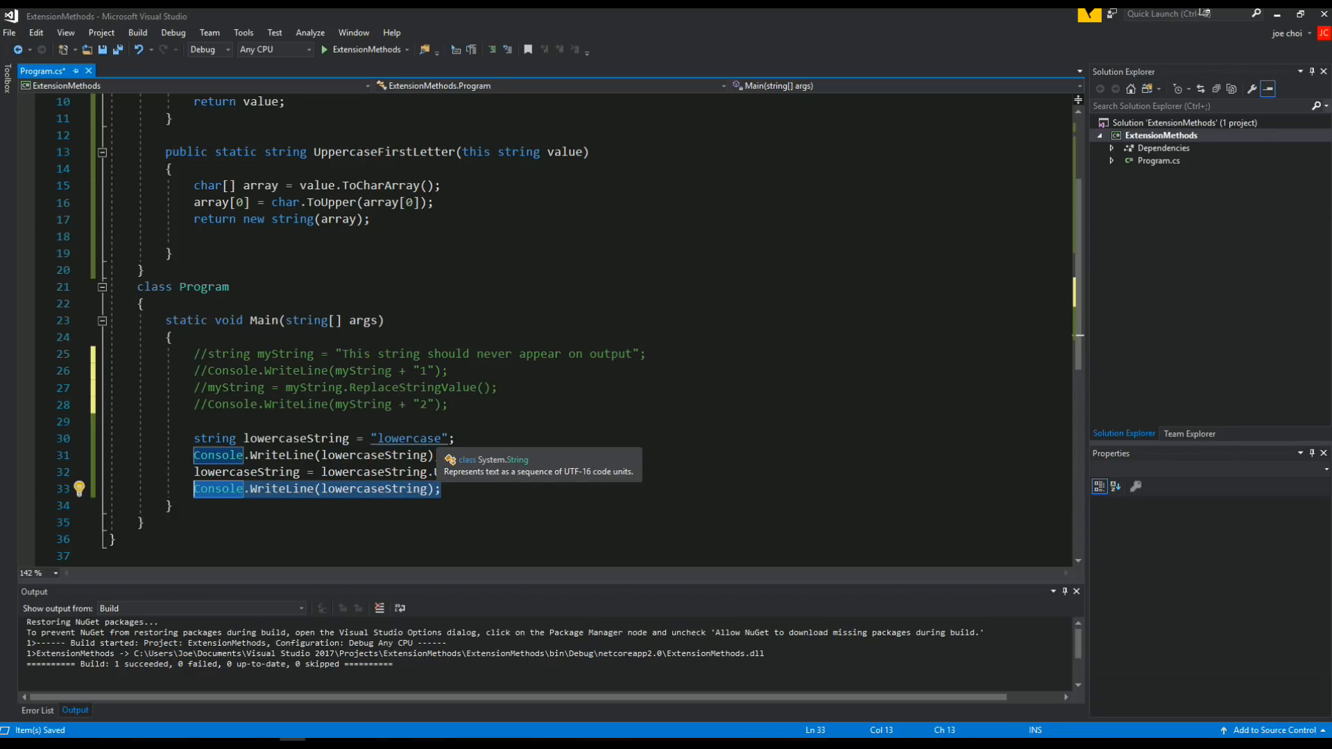
{"action": "left_click", "coordinate": [322, 48]}
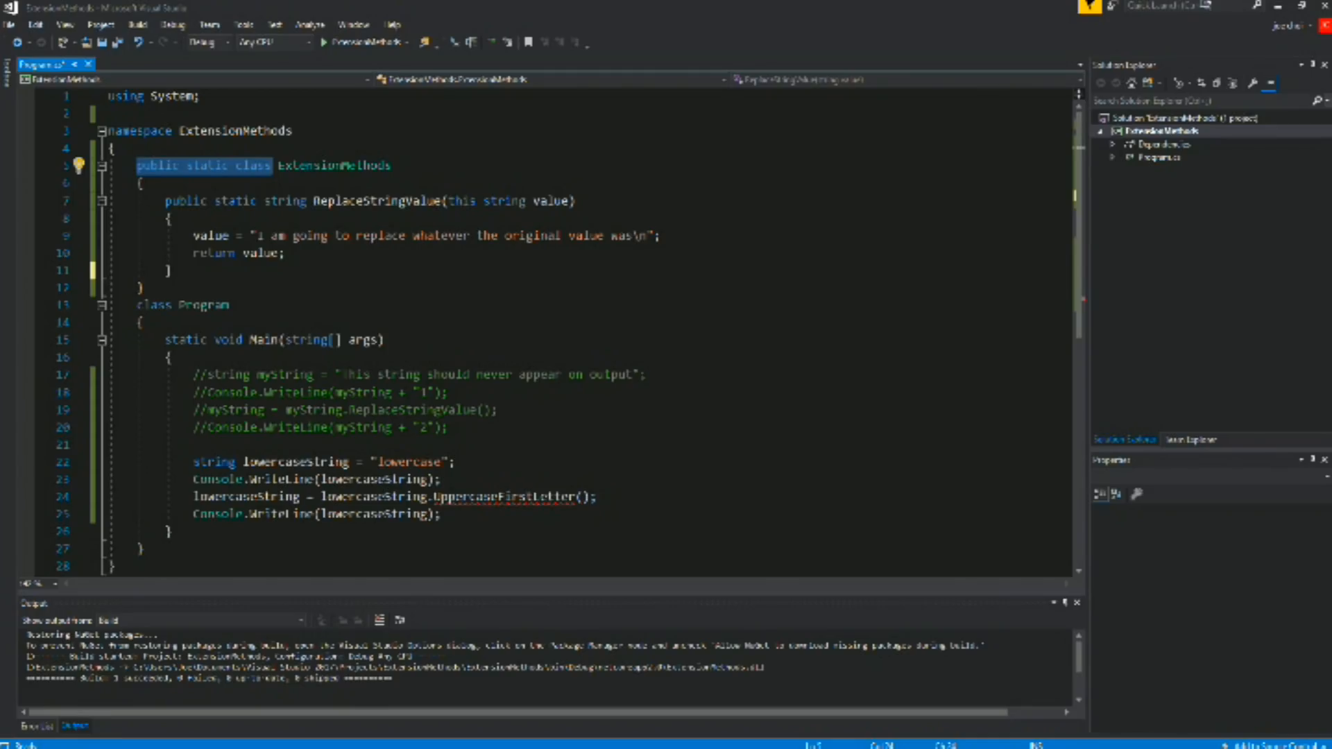
Highlight the static ExtensionMethods class declaration and the static method keywords to explain them
{"action": "double_click", "coordinate": [333, 166]}
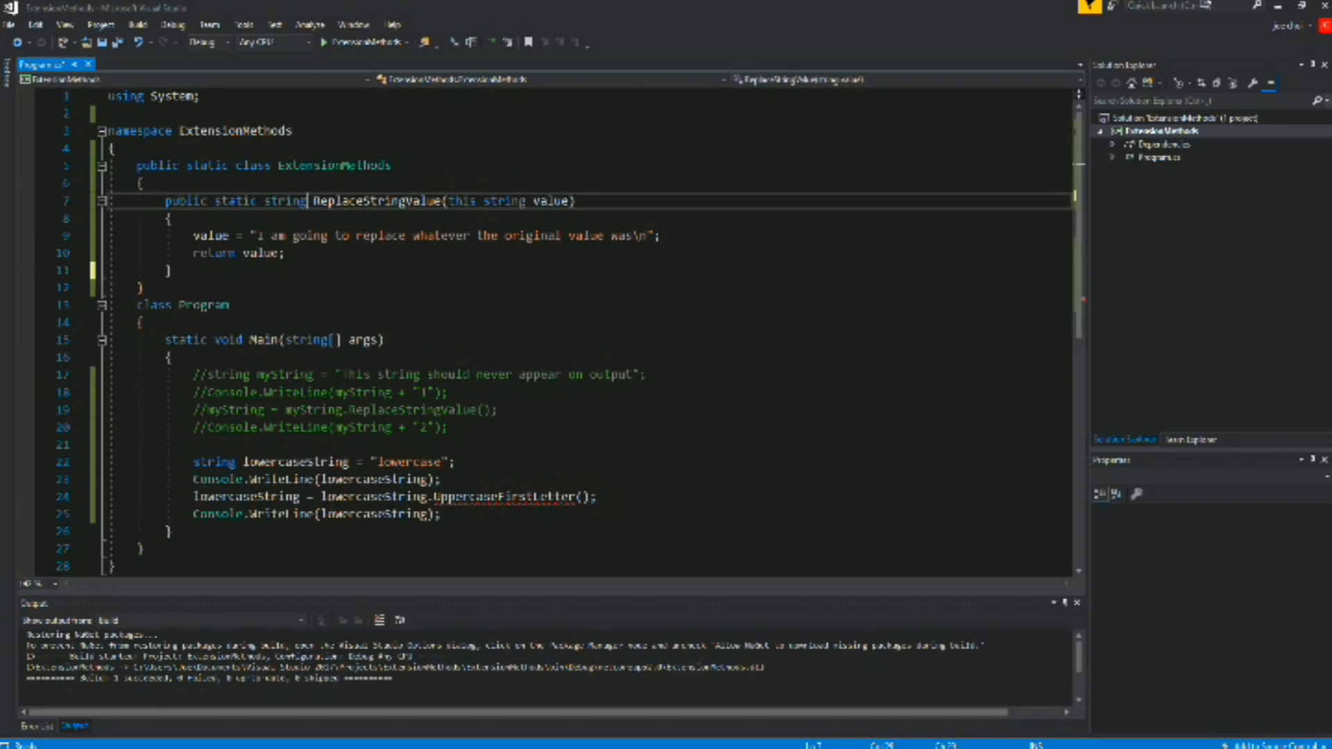
{"action": "left_click_drag", "start_coordinate": [167, 201], "coordinate": [306, 201]}
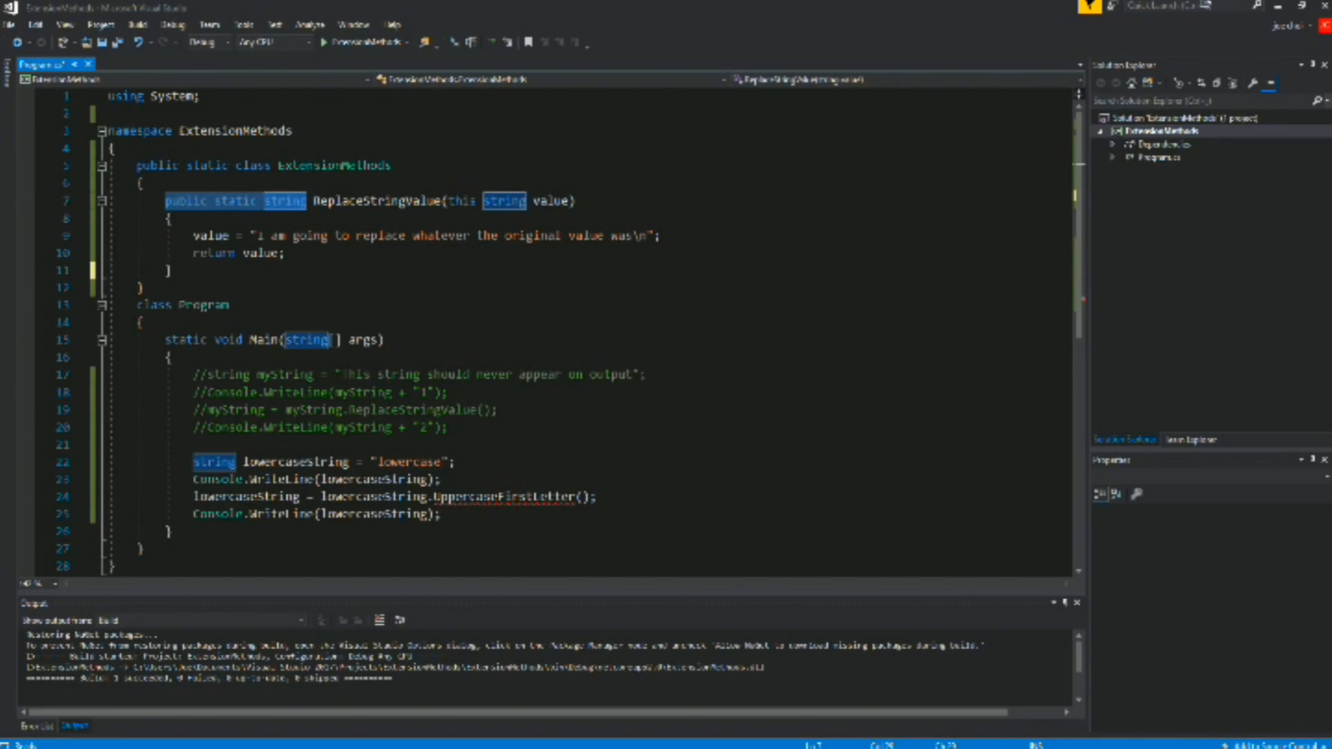
{"action": "double_click", "coordinate": [550, 201]}
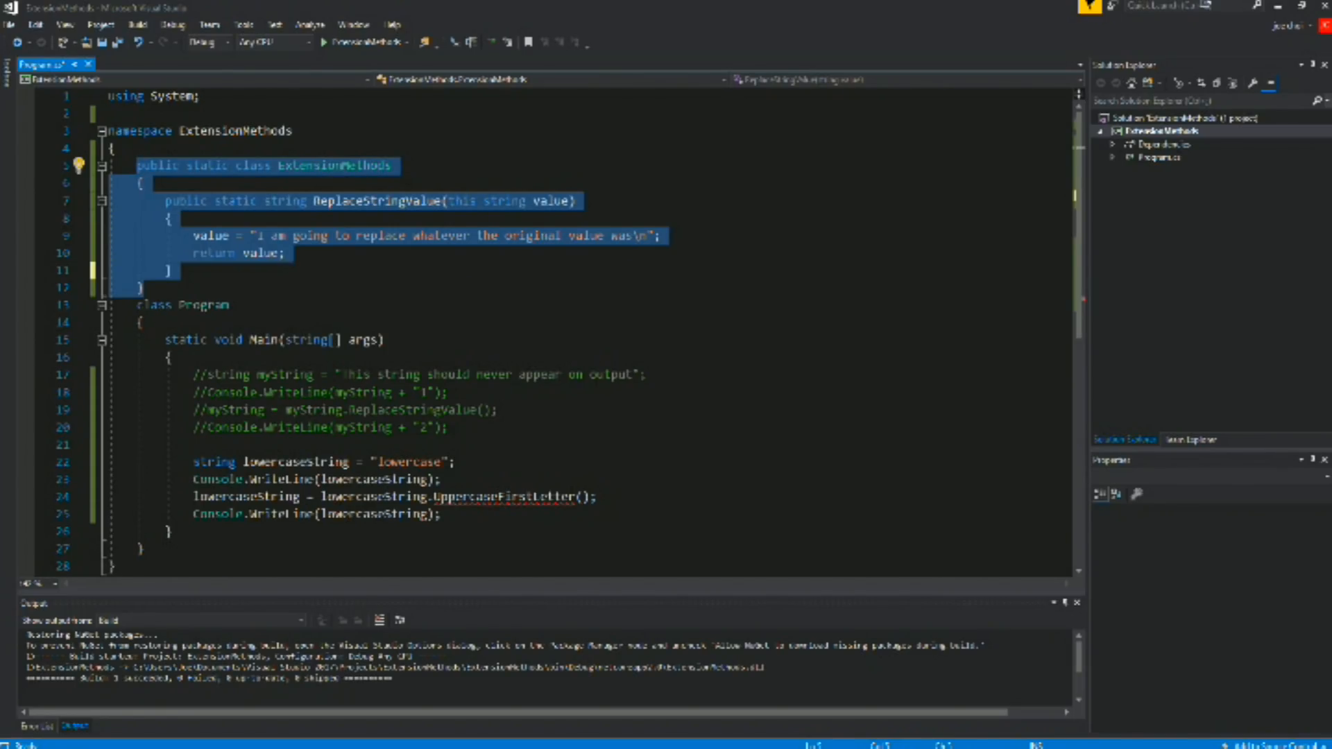
{"action": "mouse_move", "coordinate": [246, 254]}
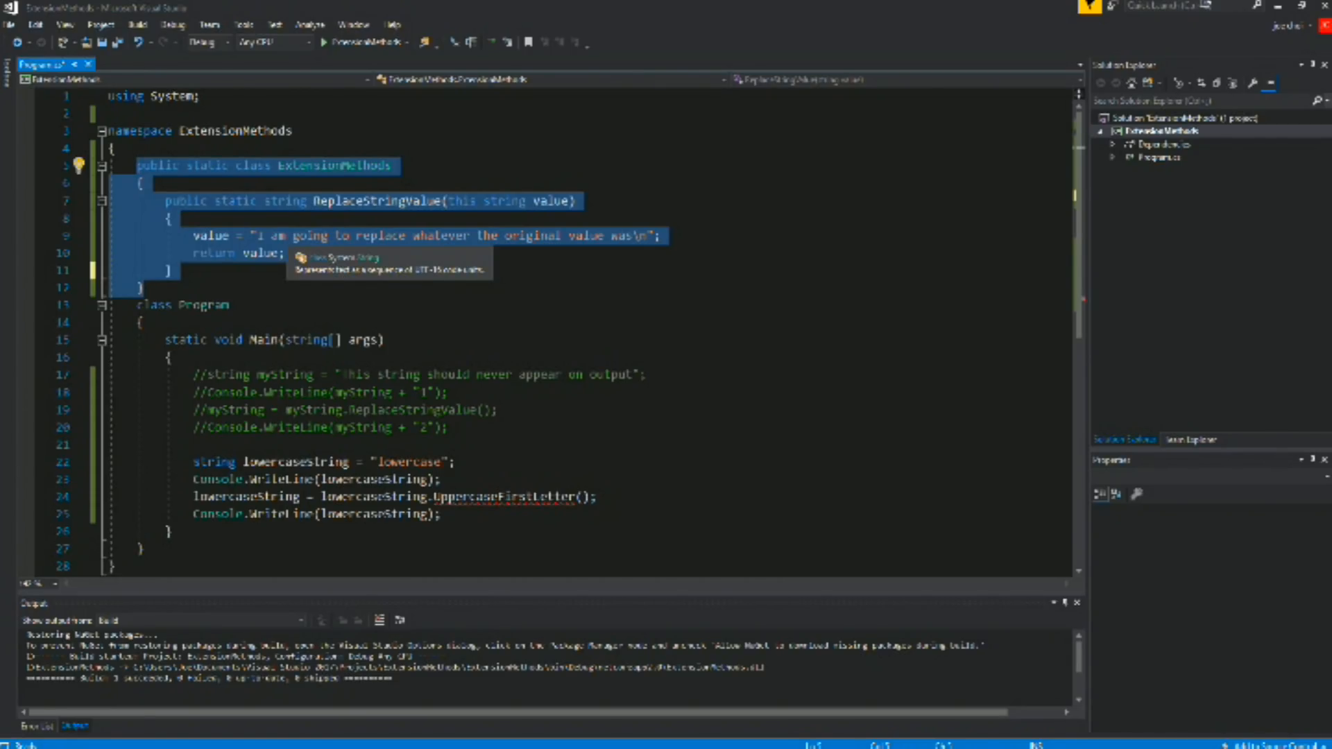